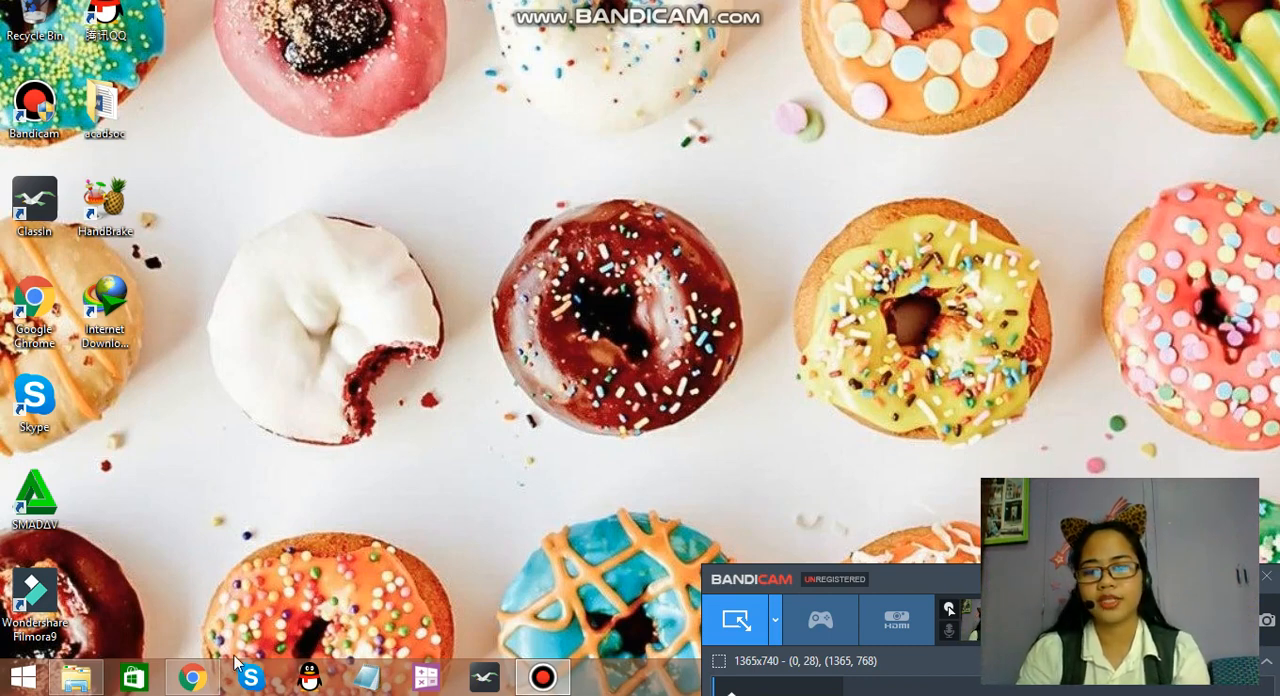
Step: Open Chrome with canva.com loaded and the Pixlr.com search result in a new tab
click(191, 677)
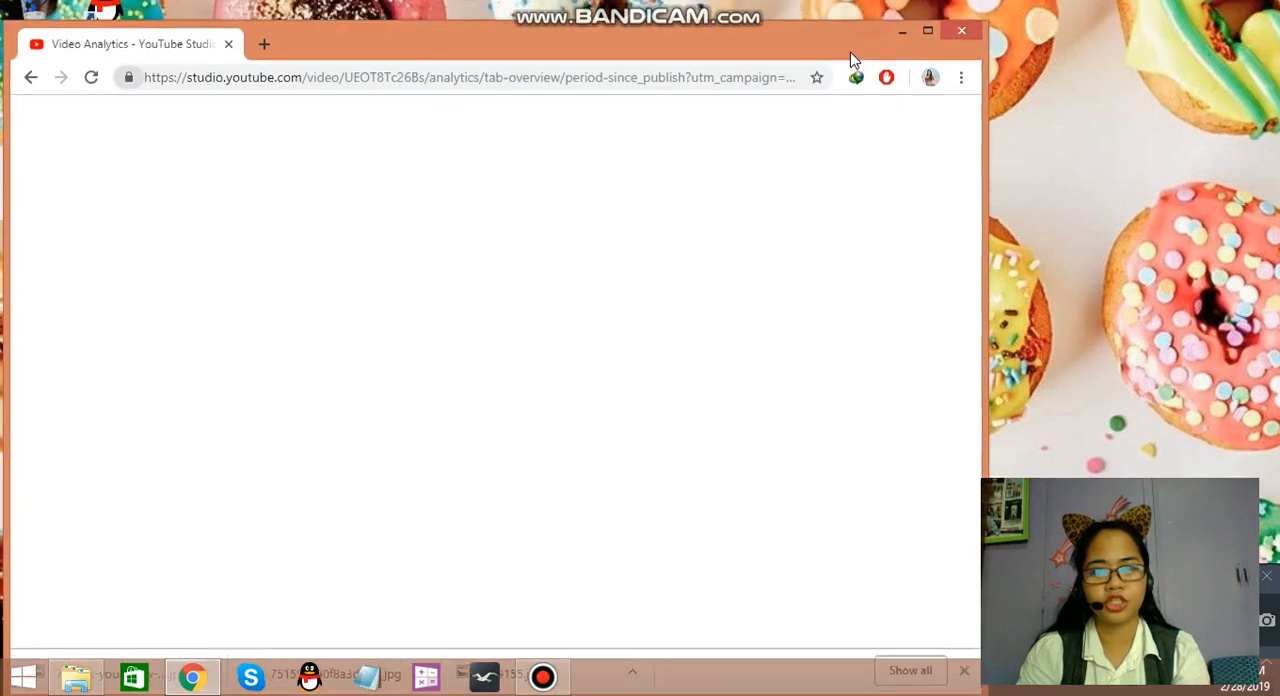
click(264, 44)
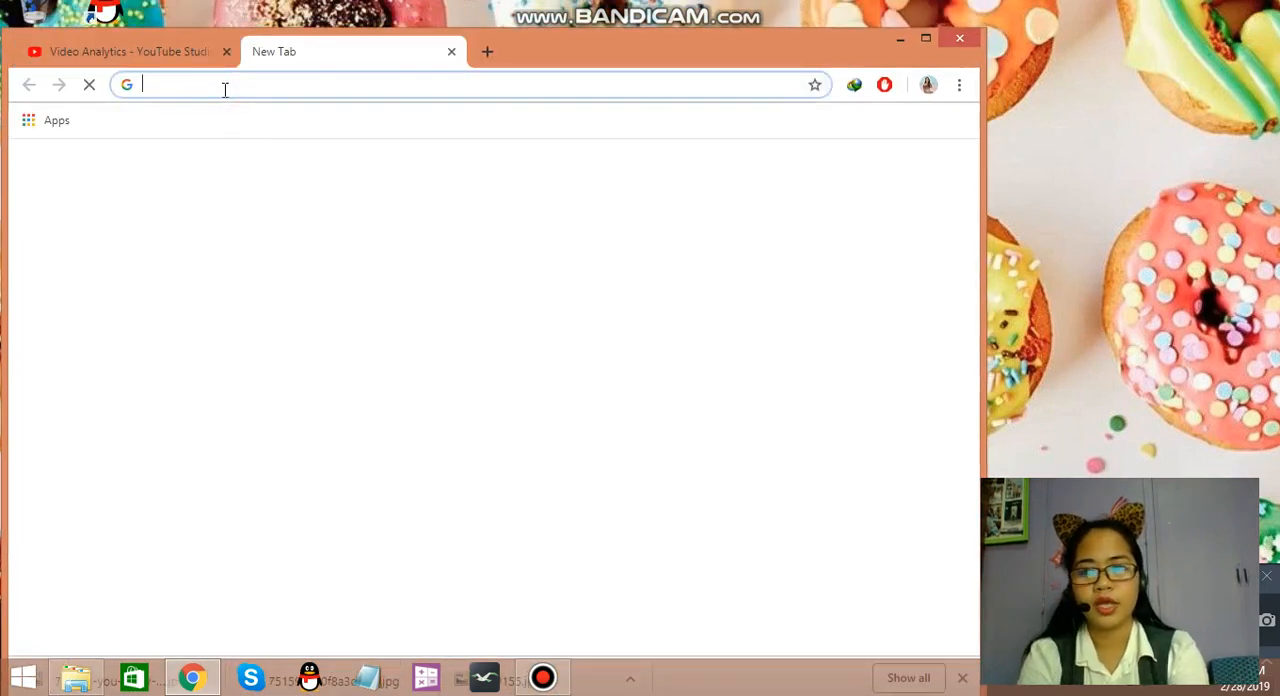
text(canva.com)
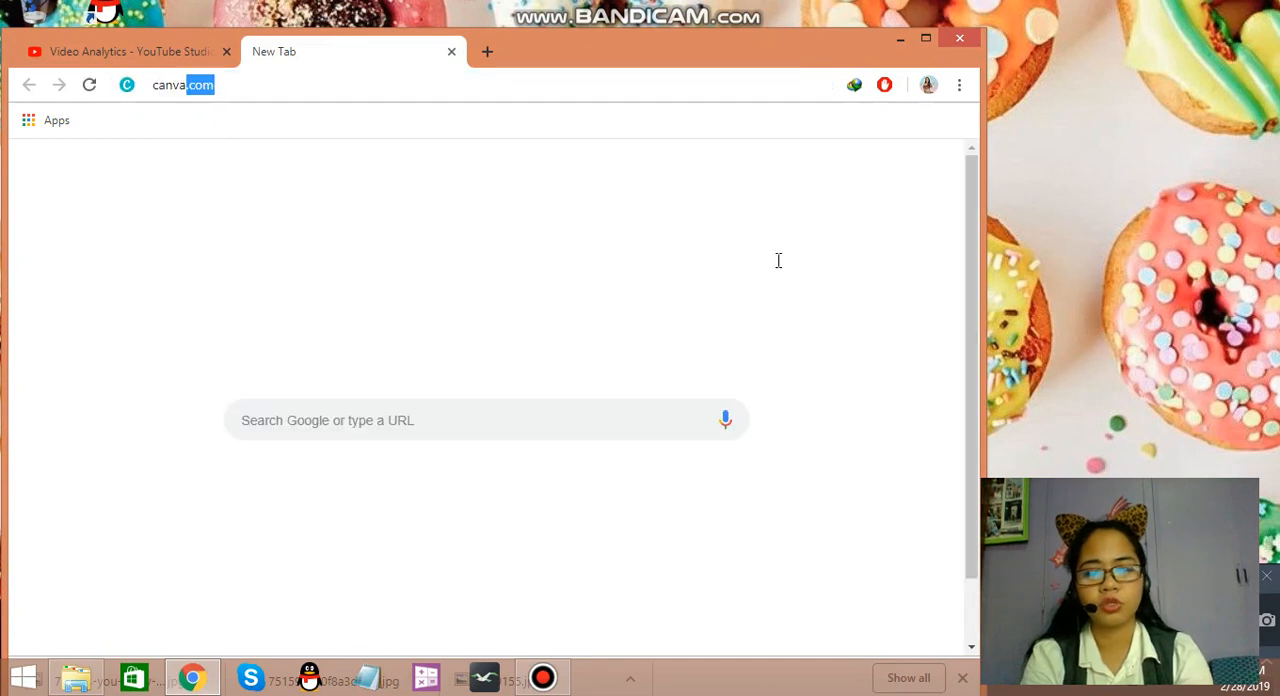
click(183, 85)
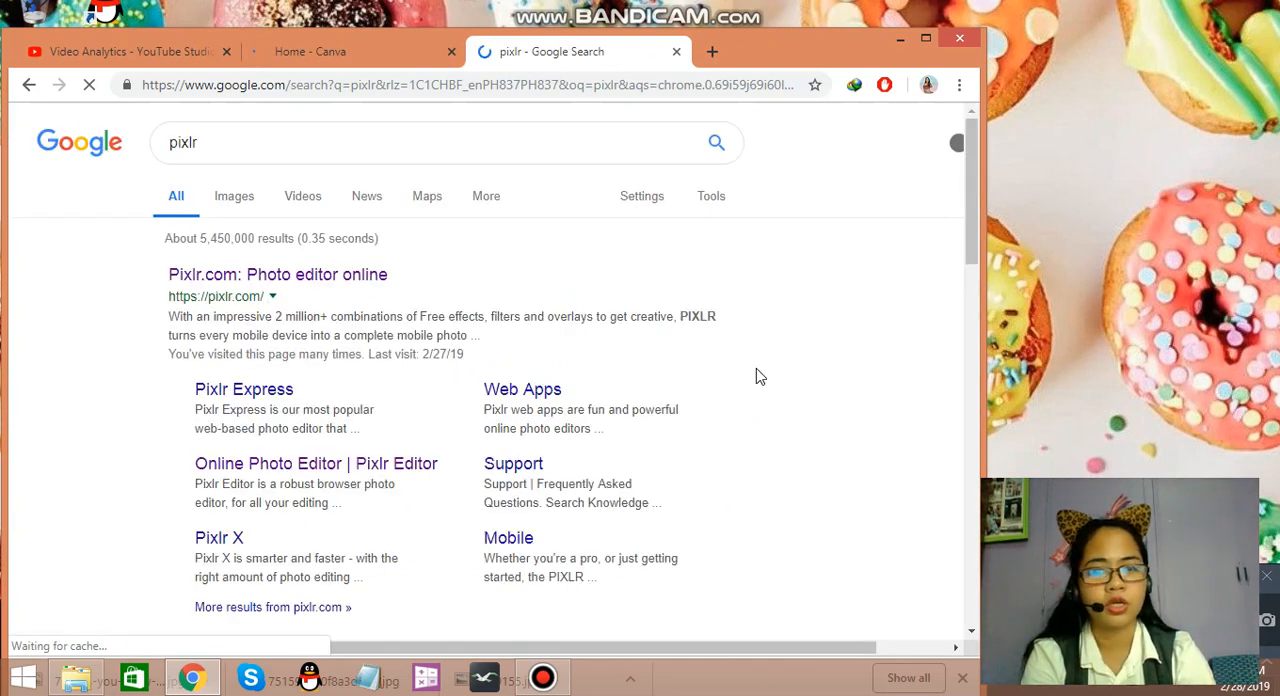
click(267, 274)
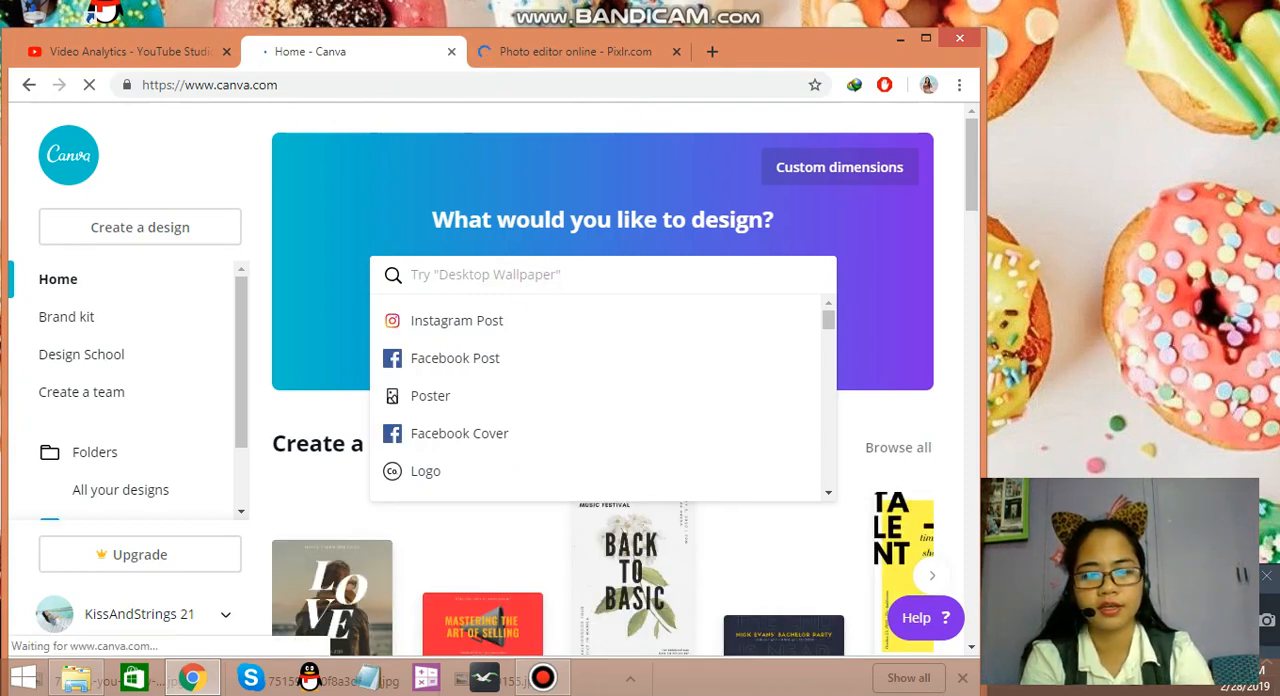
Step: Start a YouTube Channel Art design from Canva's 'youtube' search, close Home, switch to Pixlr
text(youtube)
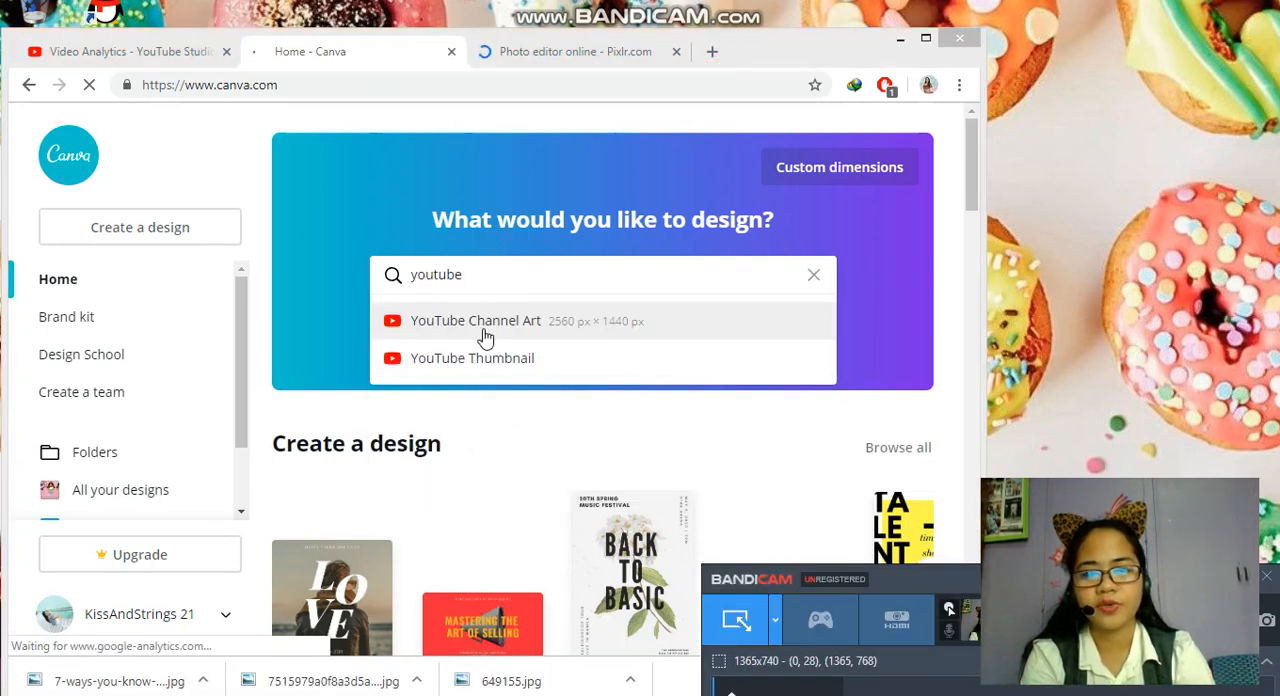
click(475, 320)
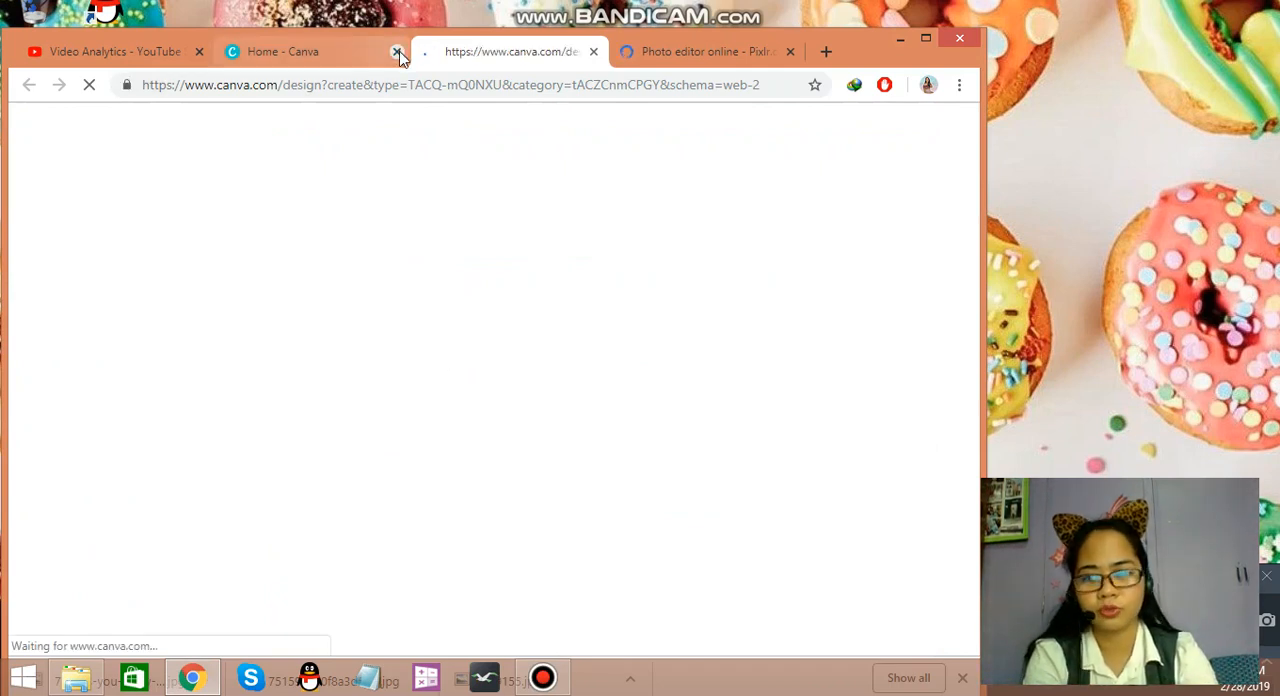
click(396, 51)
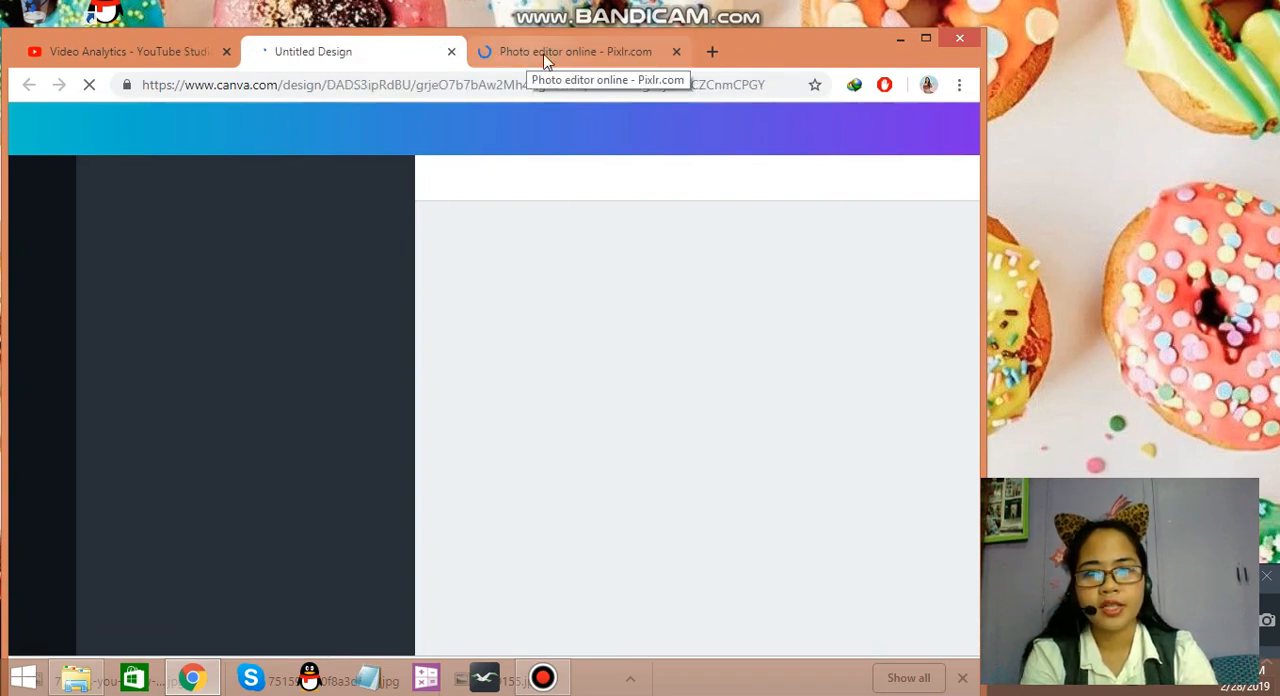
click(575, 51)
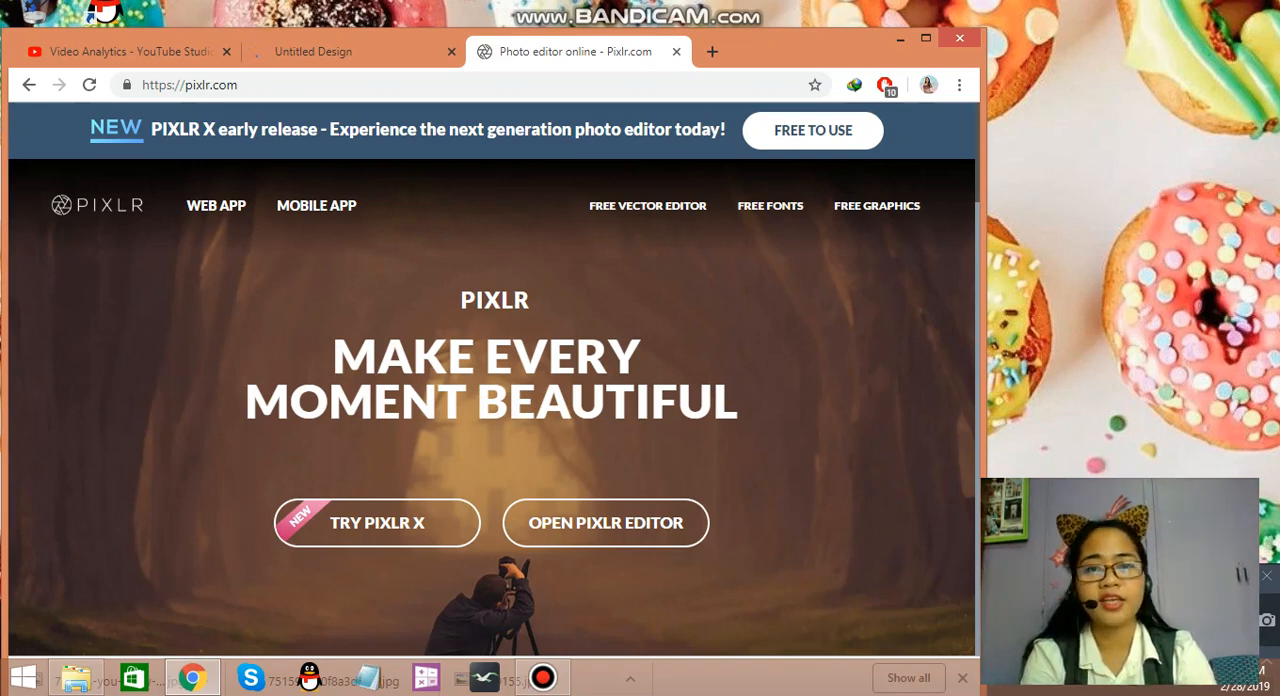
Step: Launch the Pixlr Editor web app, whitelist Pixlr in the ad-blocker, and allow Flash
click(541, 677)
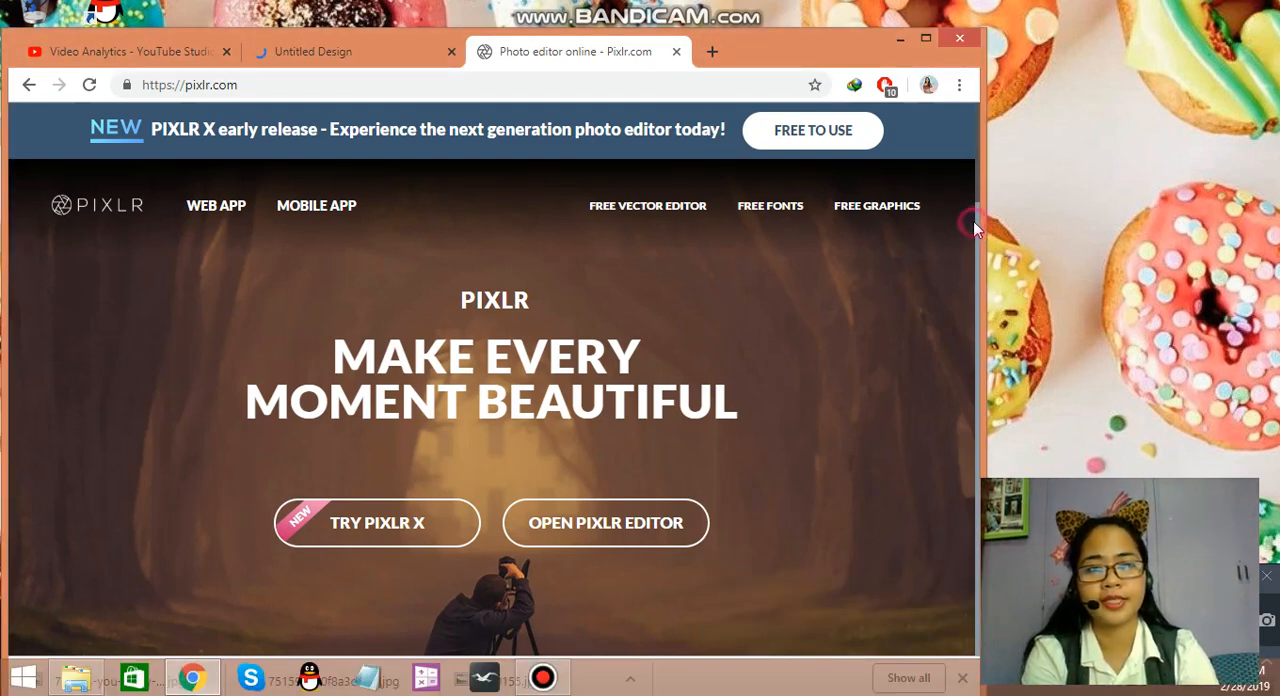
mouse_move(979, 177)
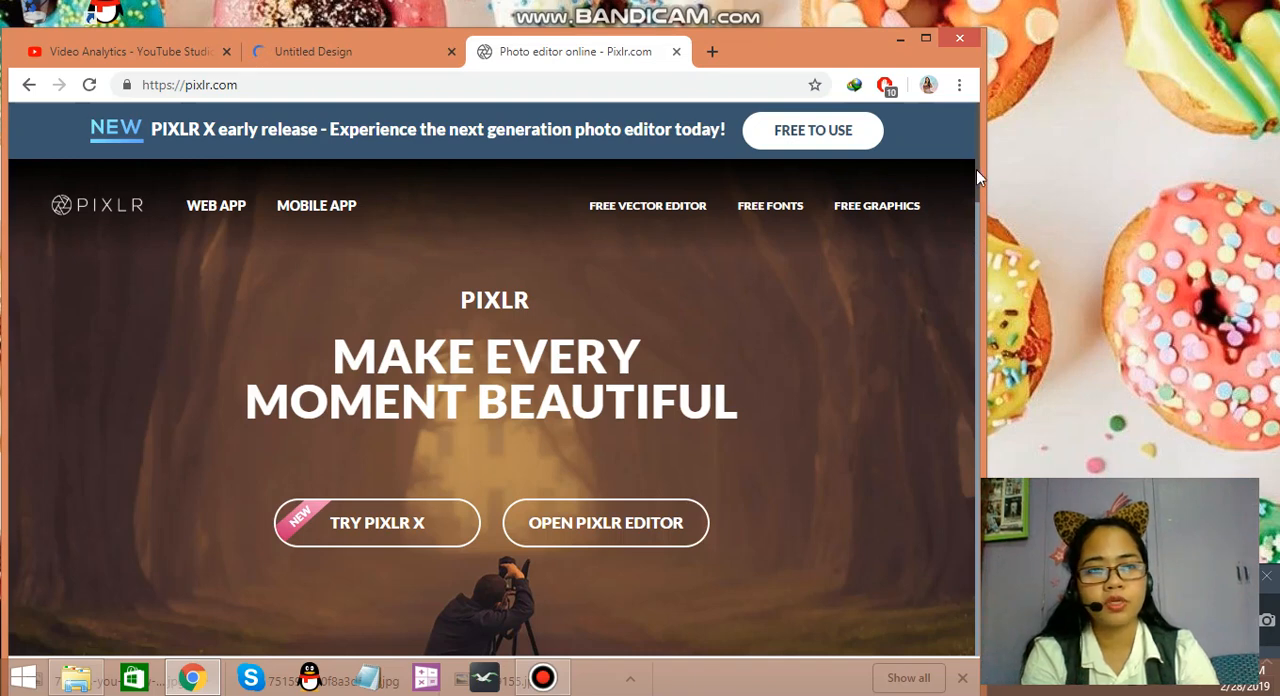
scroll(down, 3)
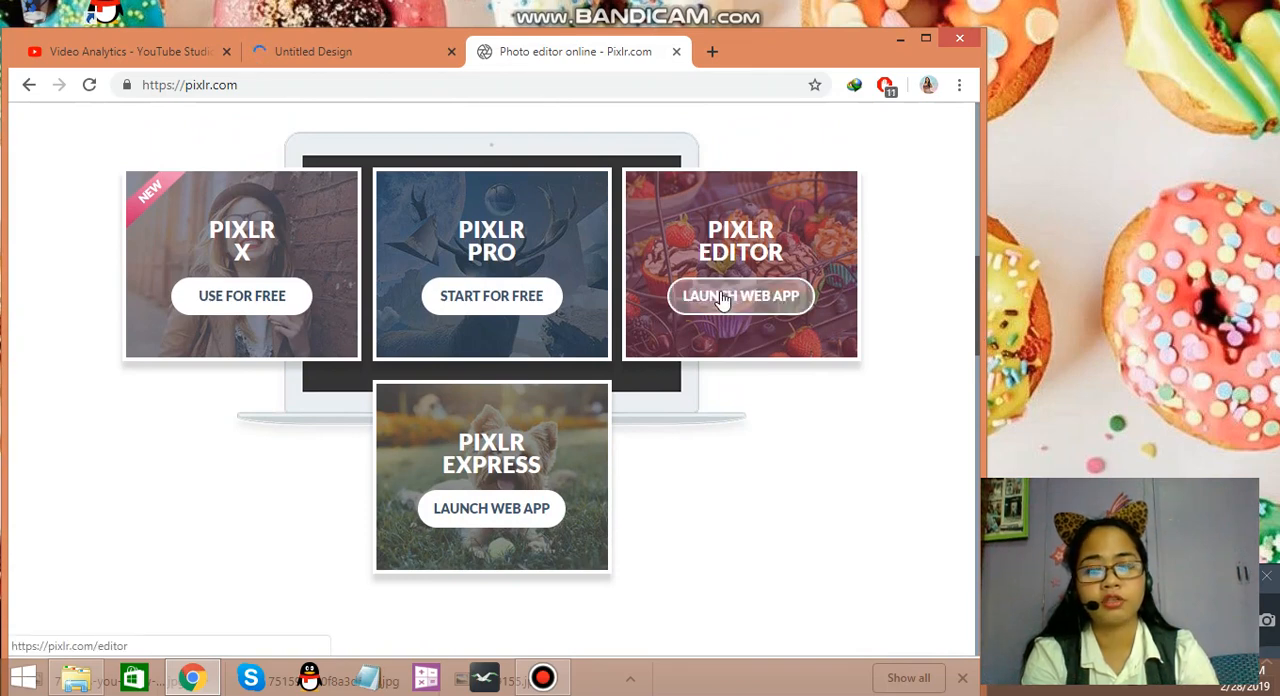
click(740, 296)
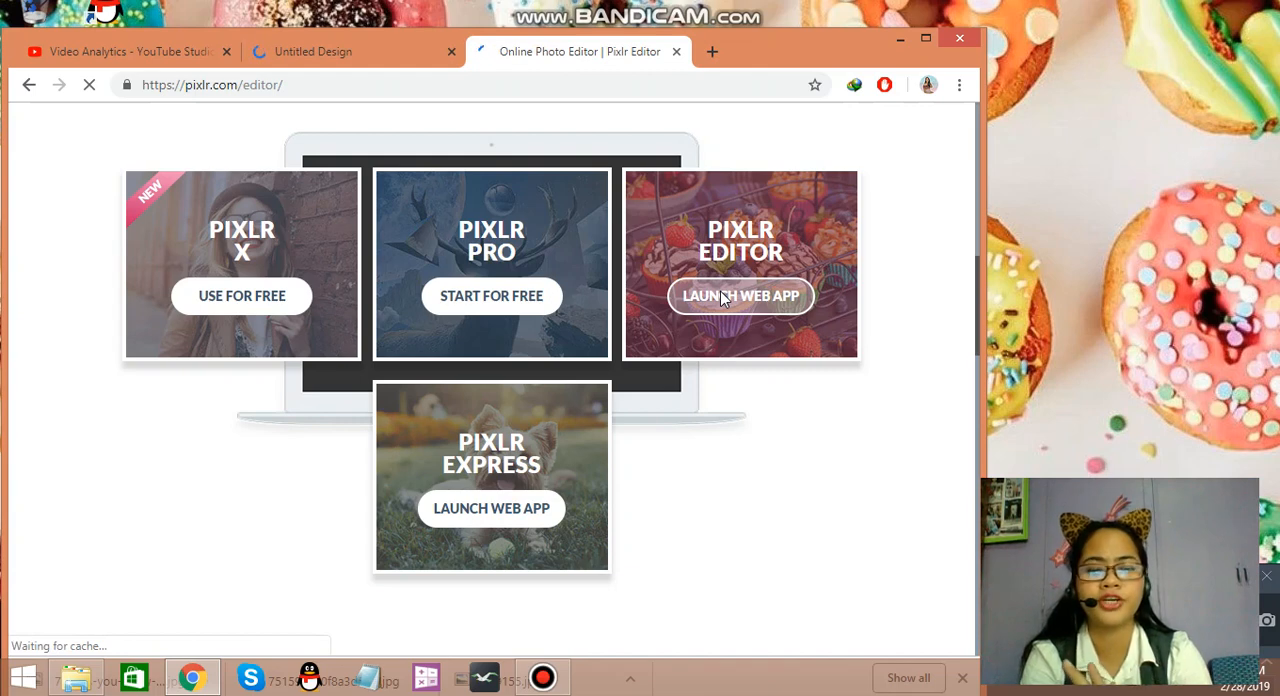
click(740, 296)
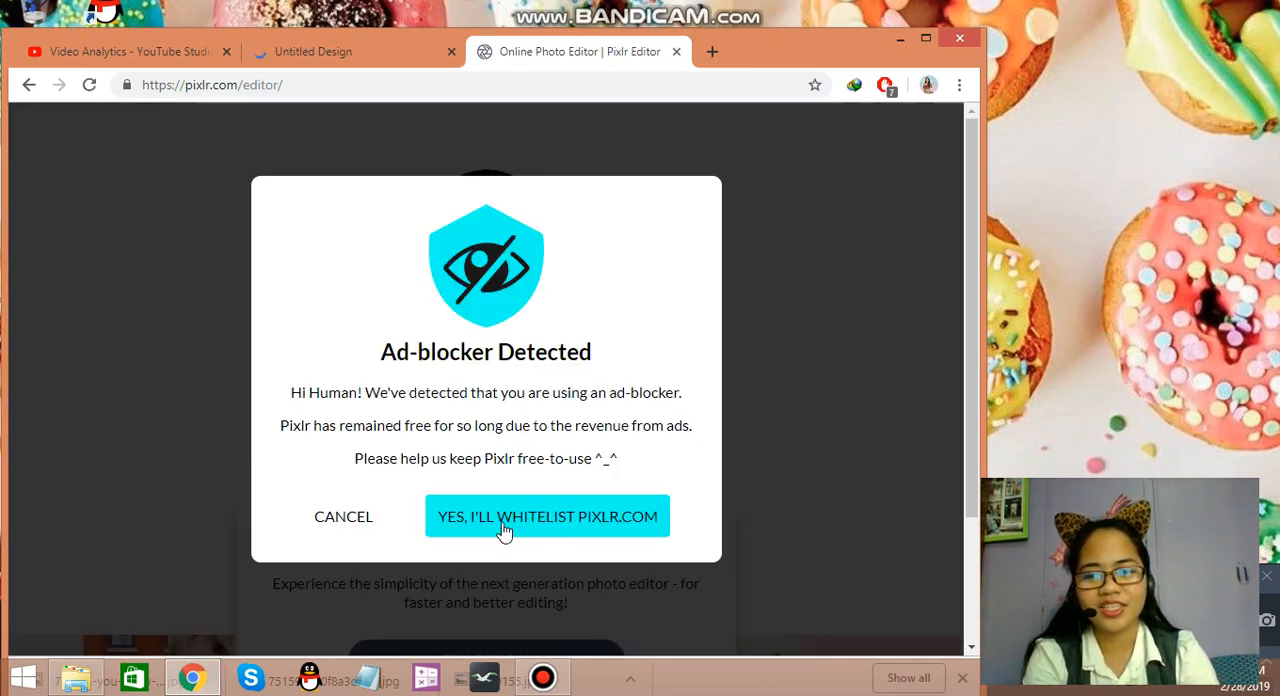
click(547, 516)
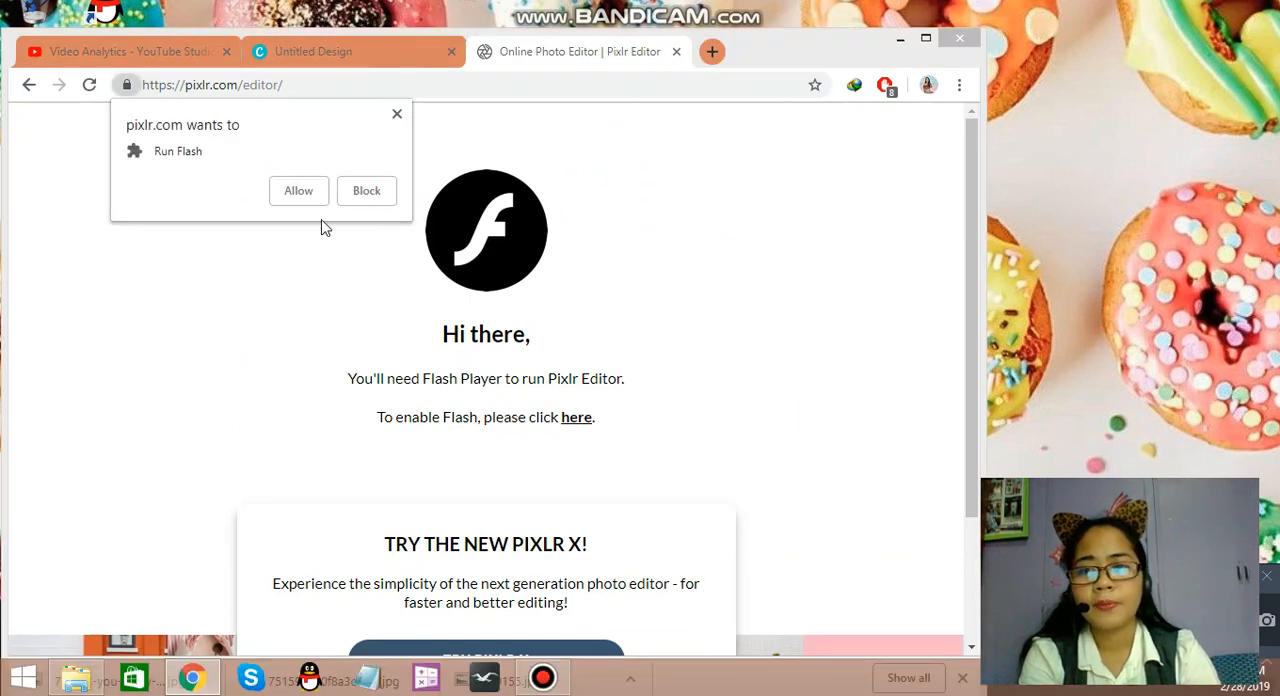
mouse_move(505, 405)
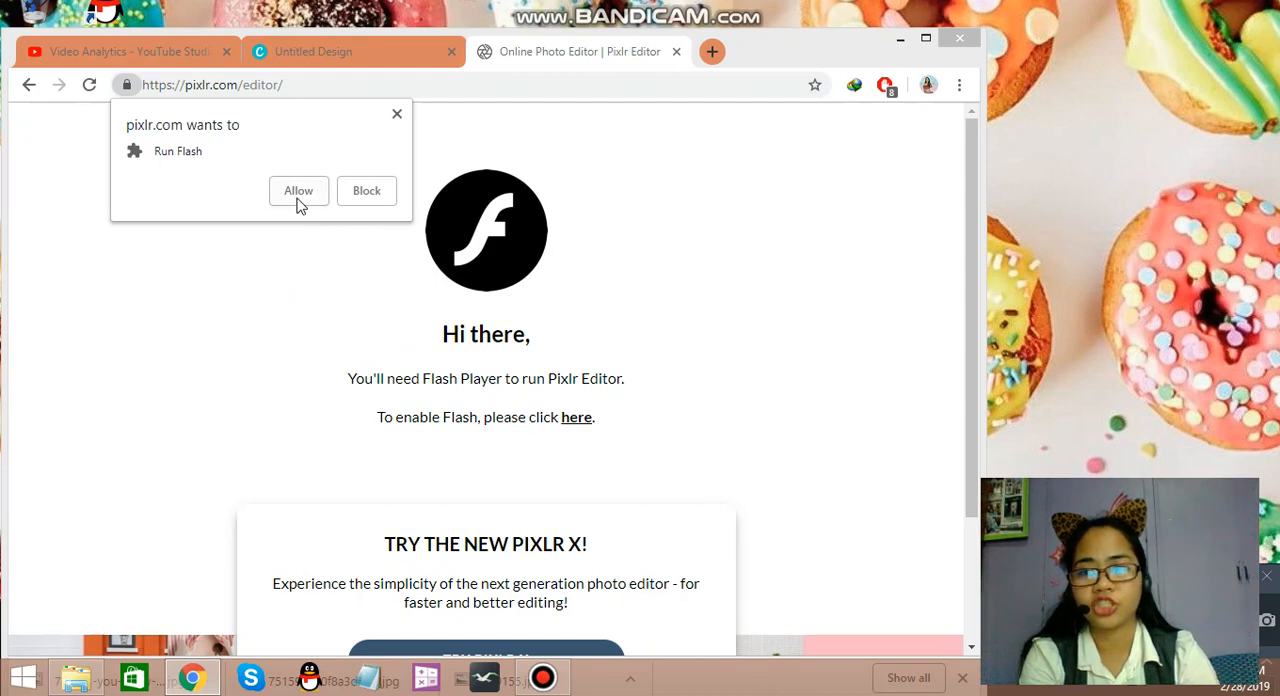
click(298, 190)
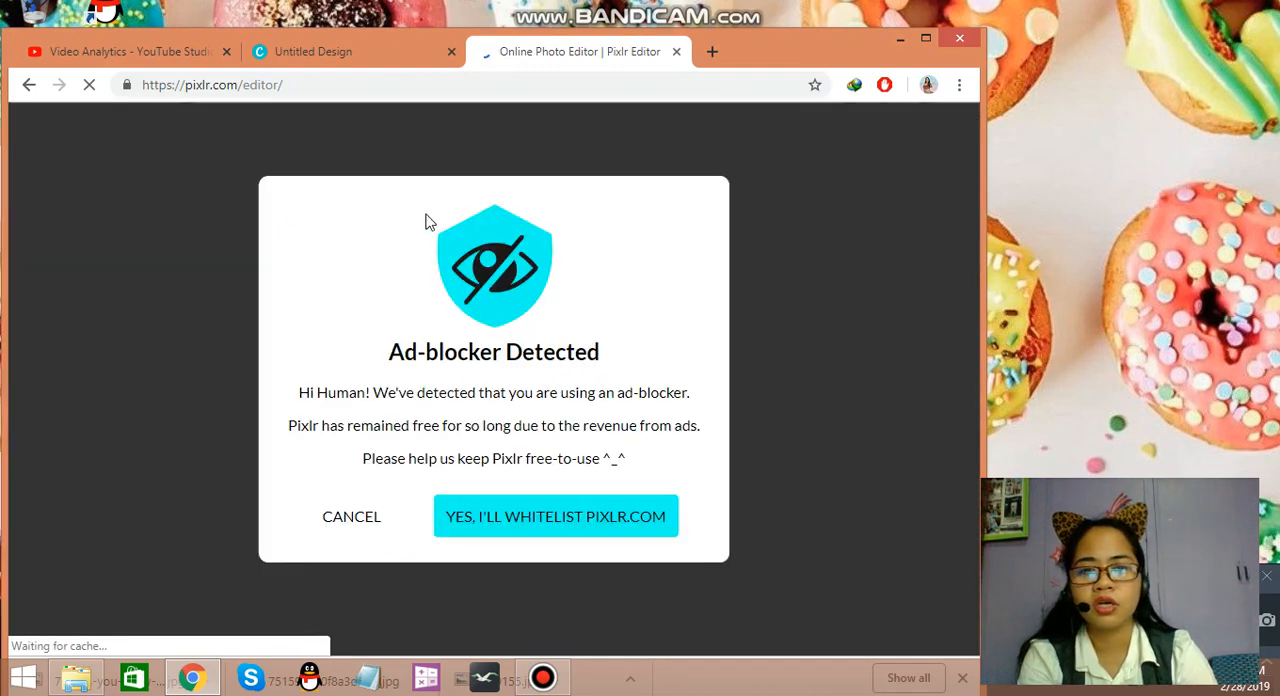
mouse_move(351, 516)
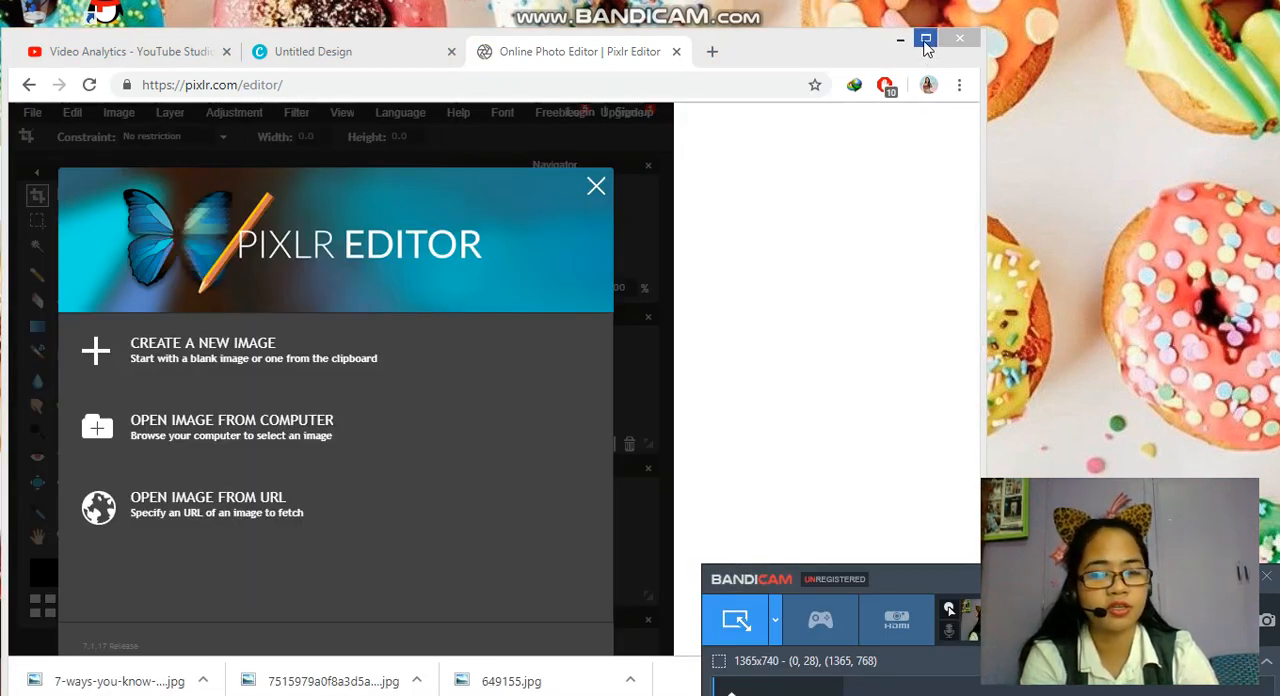
Step: Maximize the browser and browse the Downloads folder to open an image from the computer
click(925, 38)
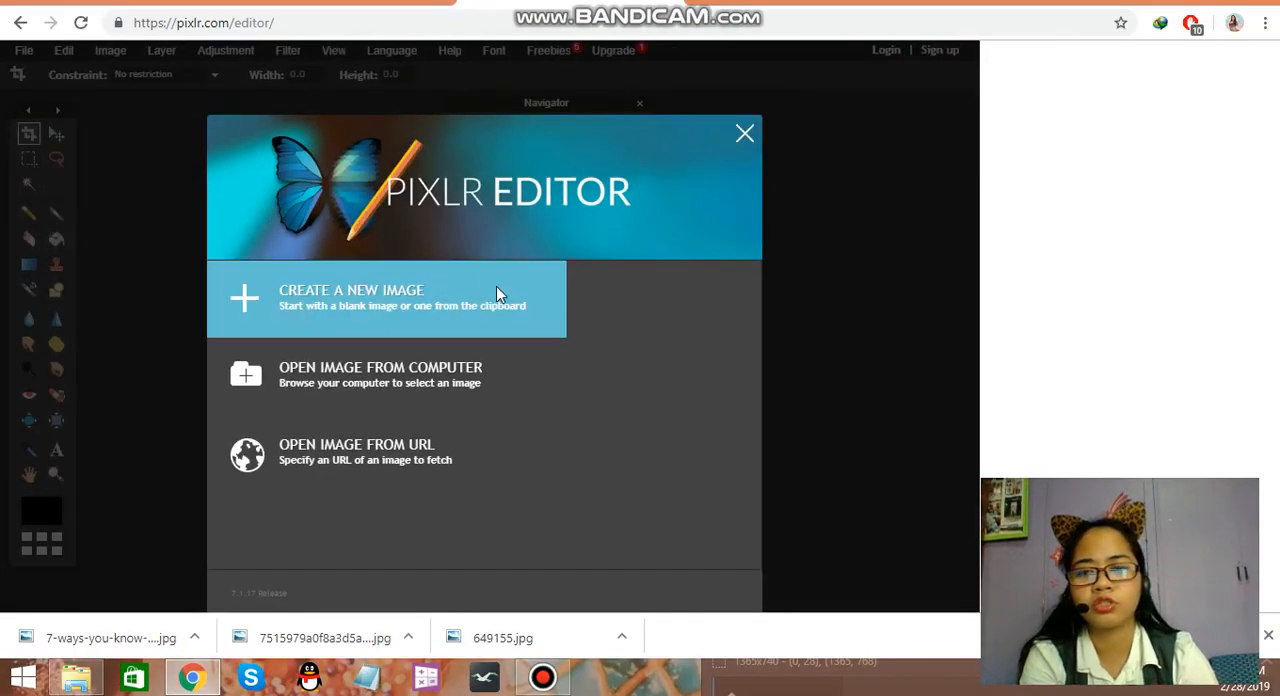
mouse_move(423, 303)
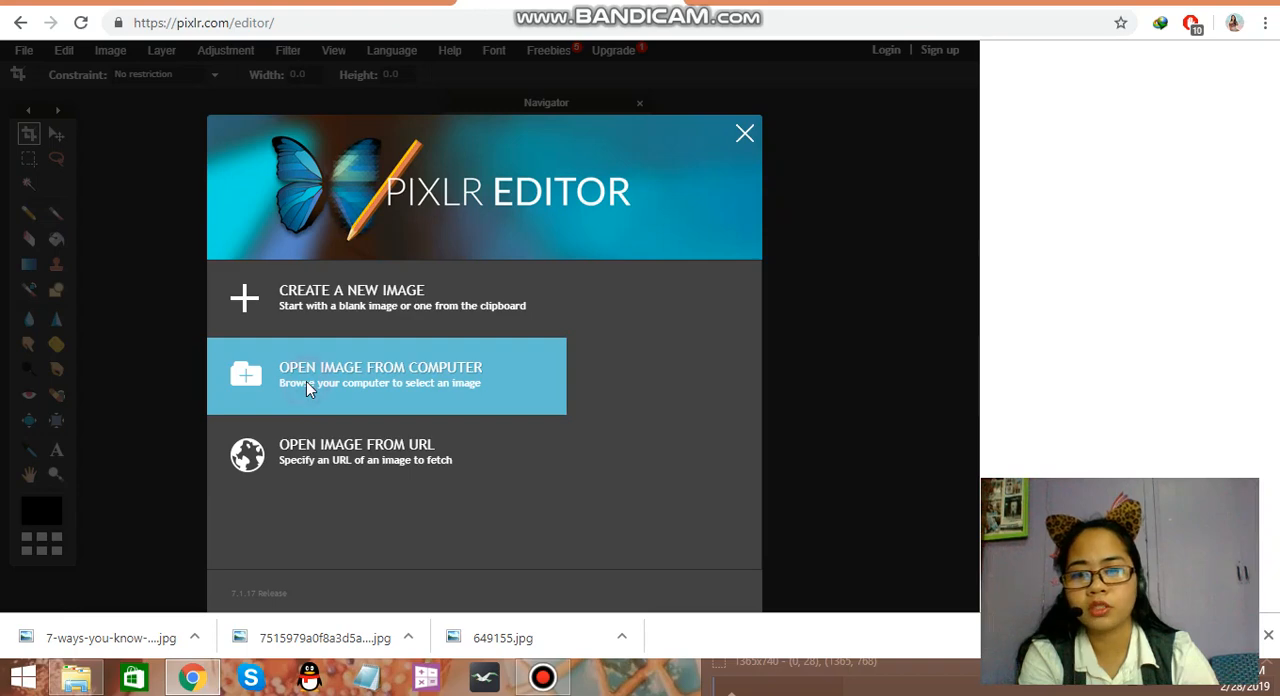
click(380, 376)
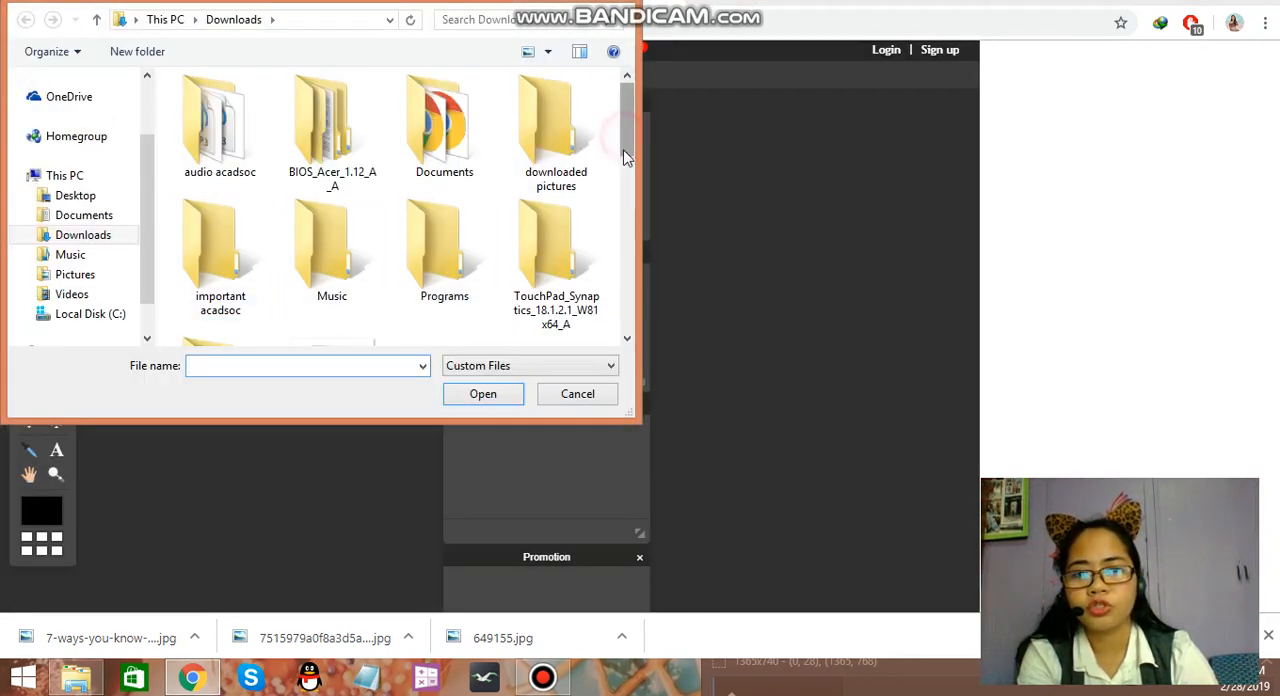
scroll(down, 3)
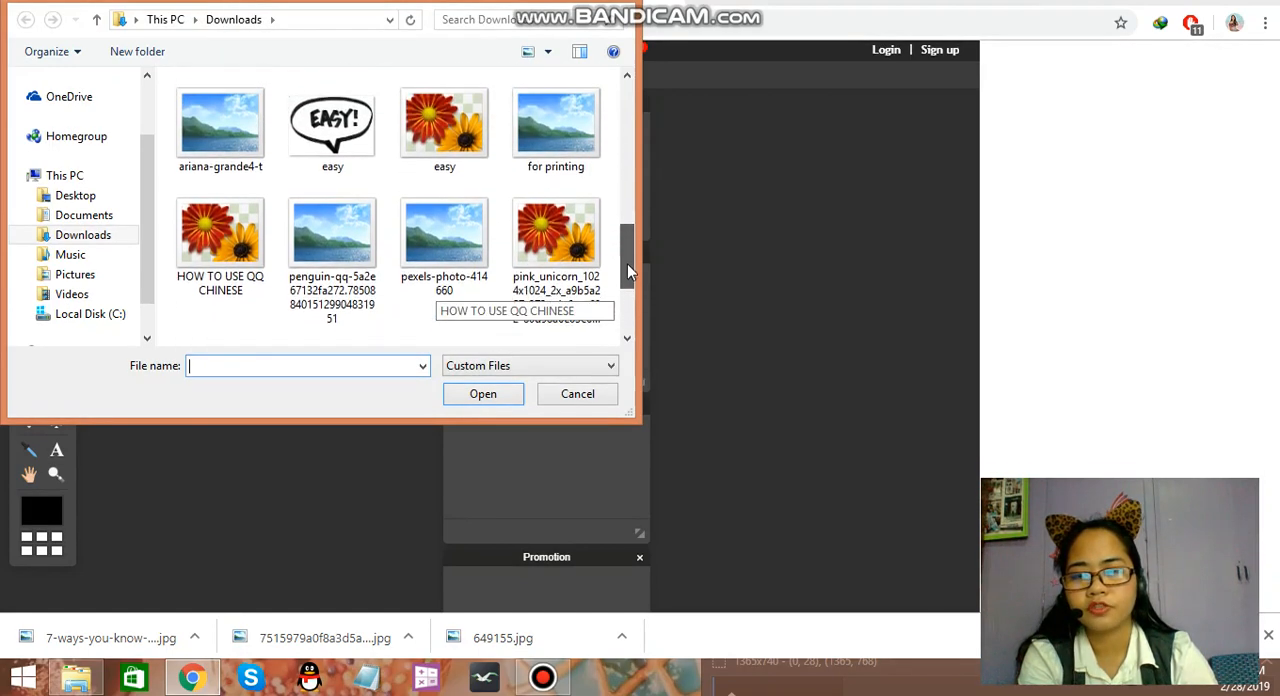
scroll(down, 3)
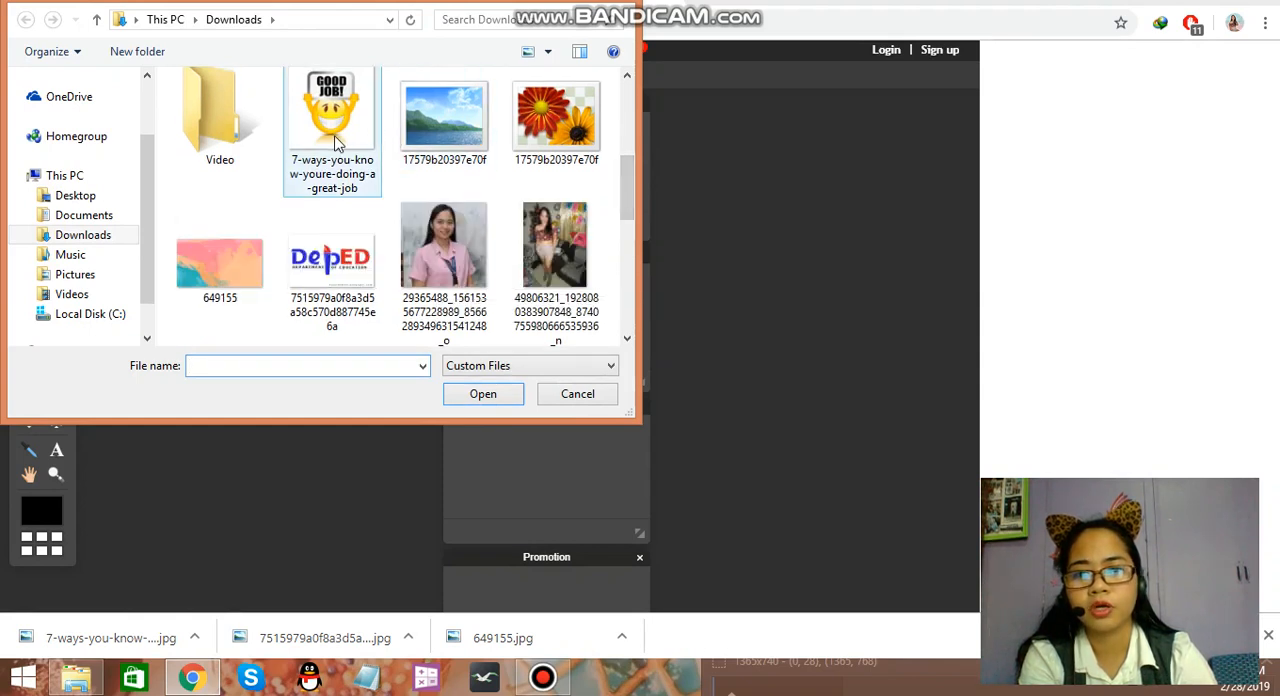
mouse_move(332, 110)
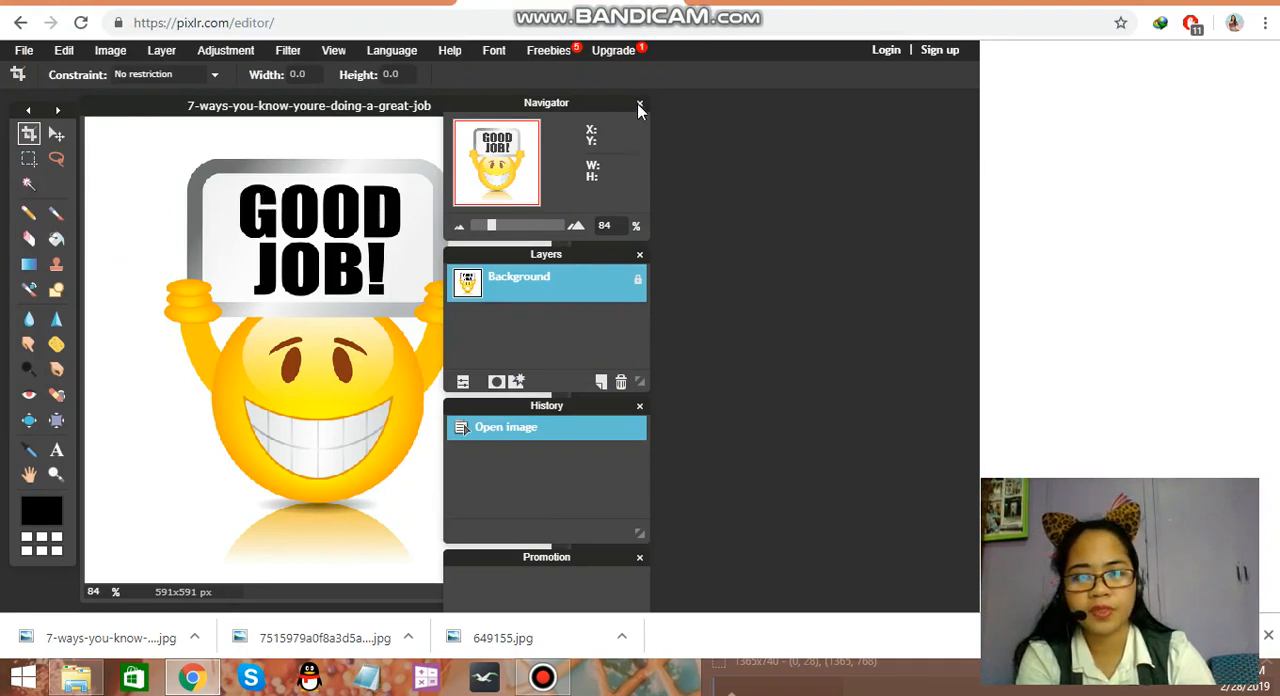
Step: Close the navigation panel and pick the colour-based selection tool
click(640, 105)
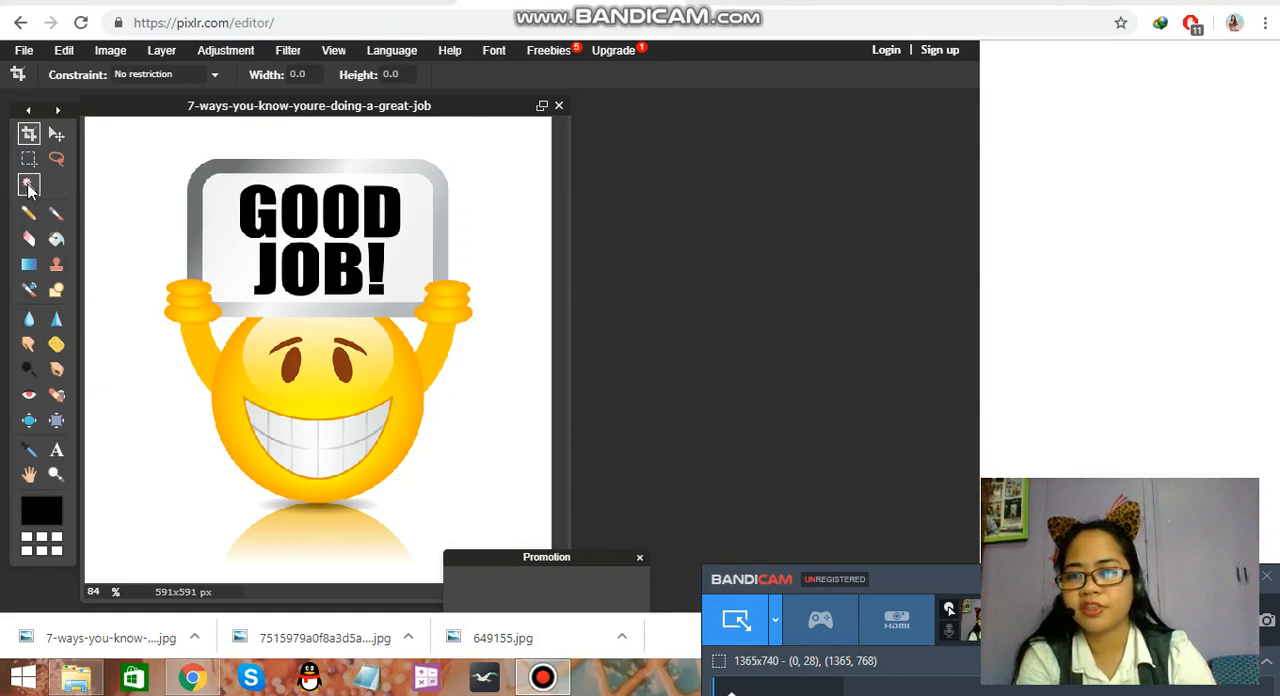
mouse_move(29, 187)
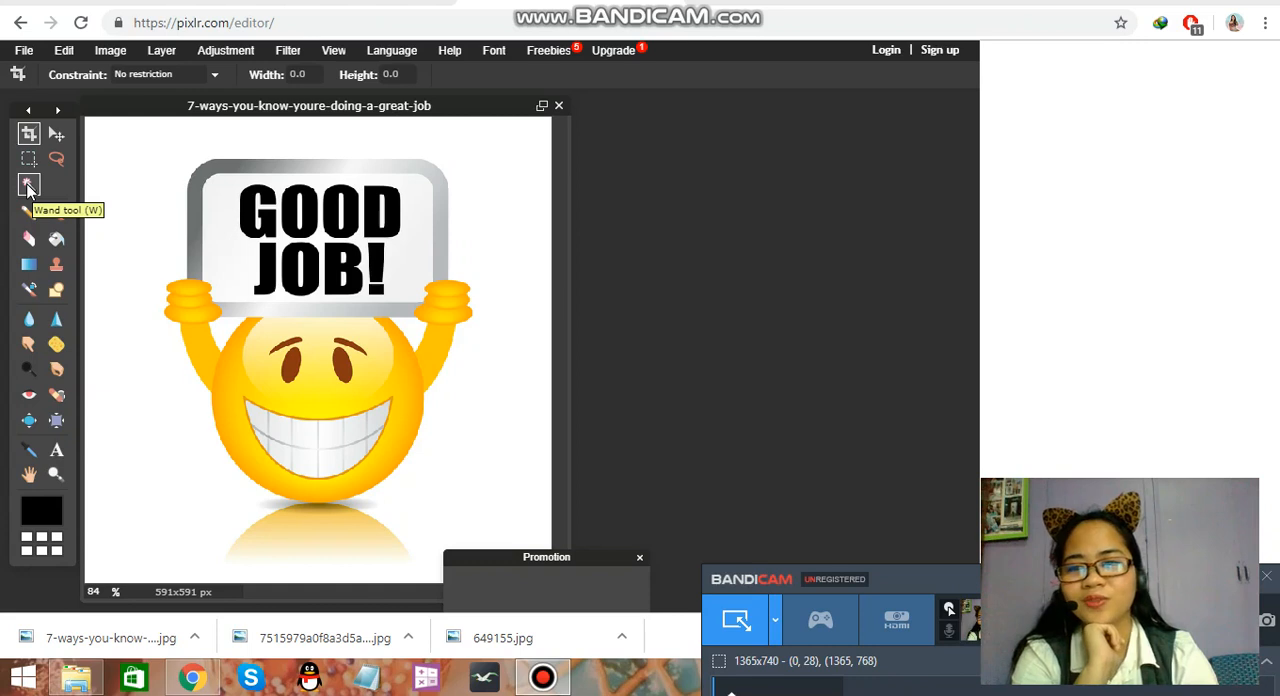
click(29, 184)
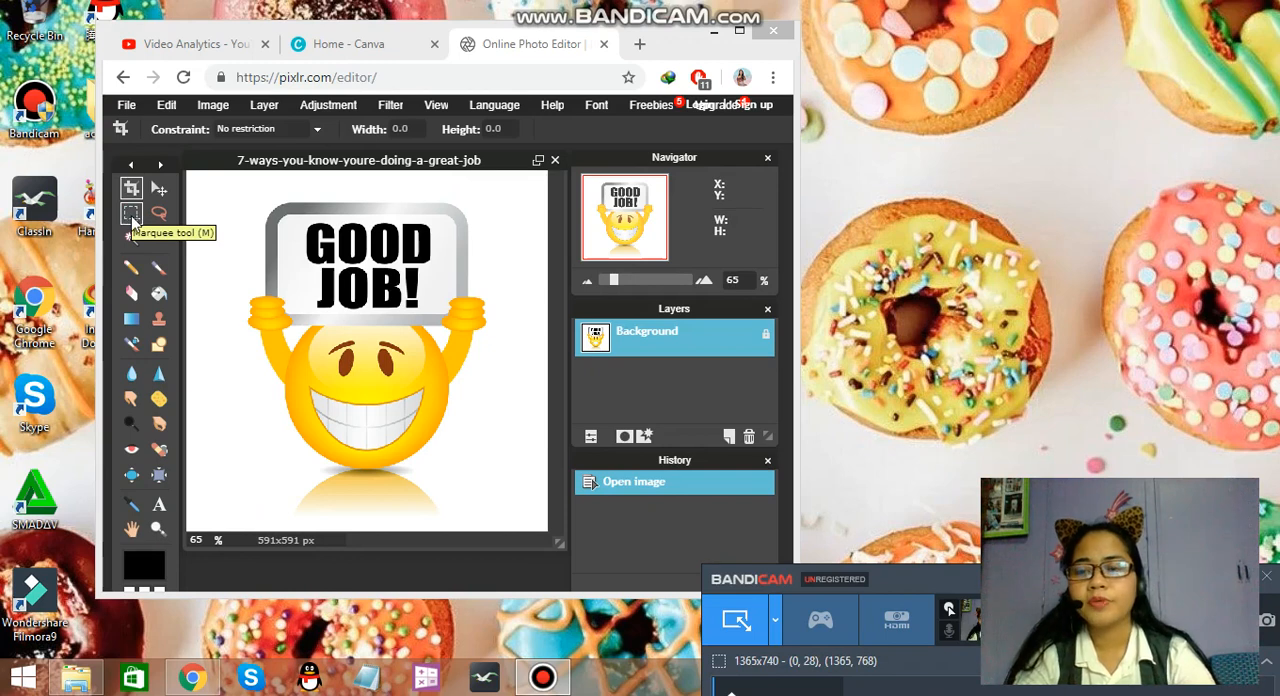
Step: Wand-select and delete the emoji's white background, then save it as PNG to Downloads
click(131, 238)
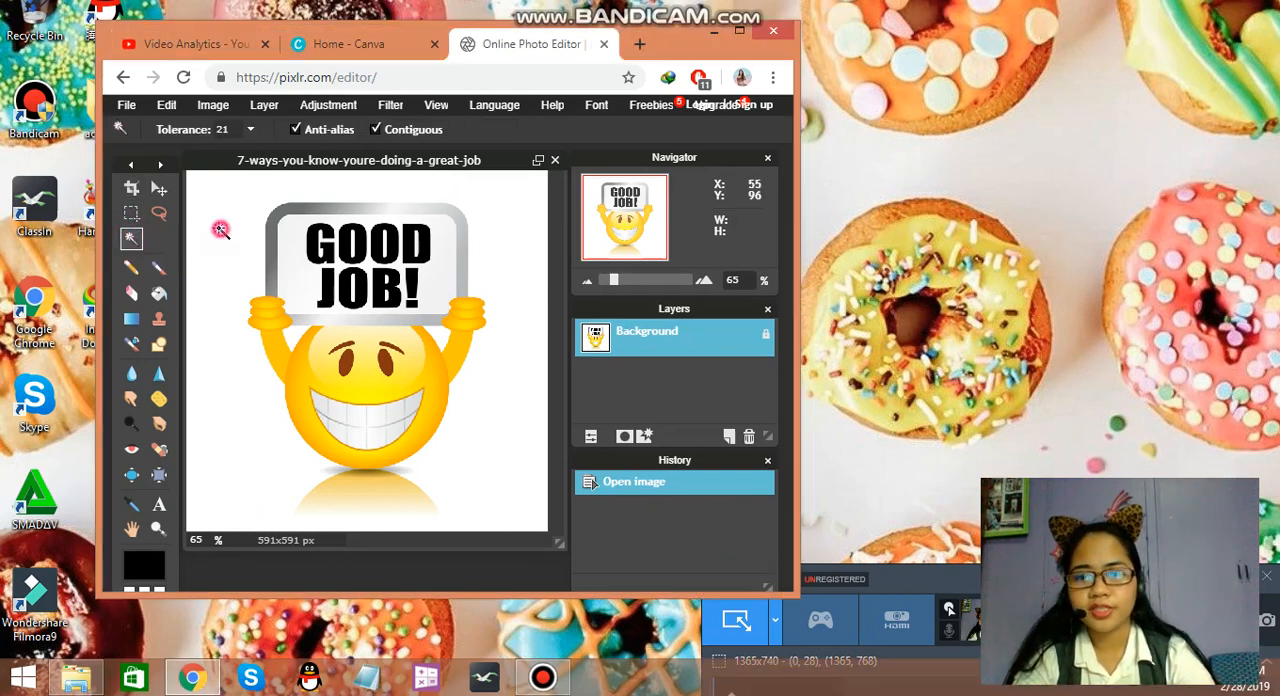
click(220, 228)
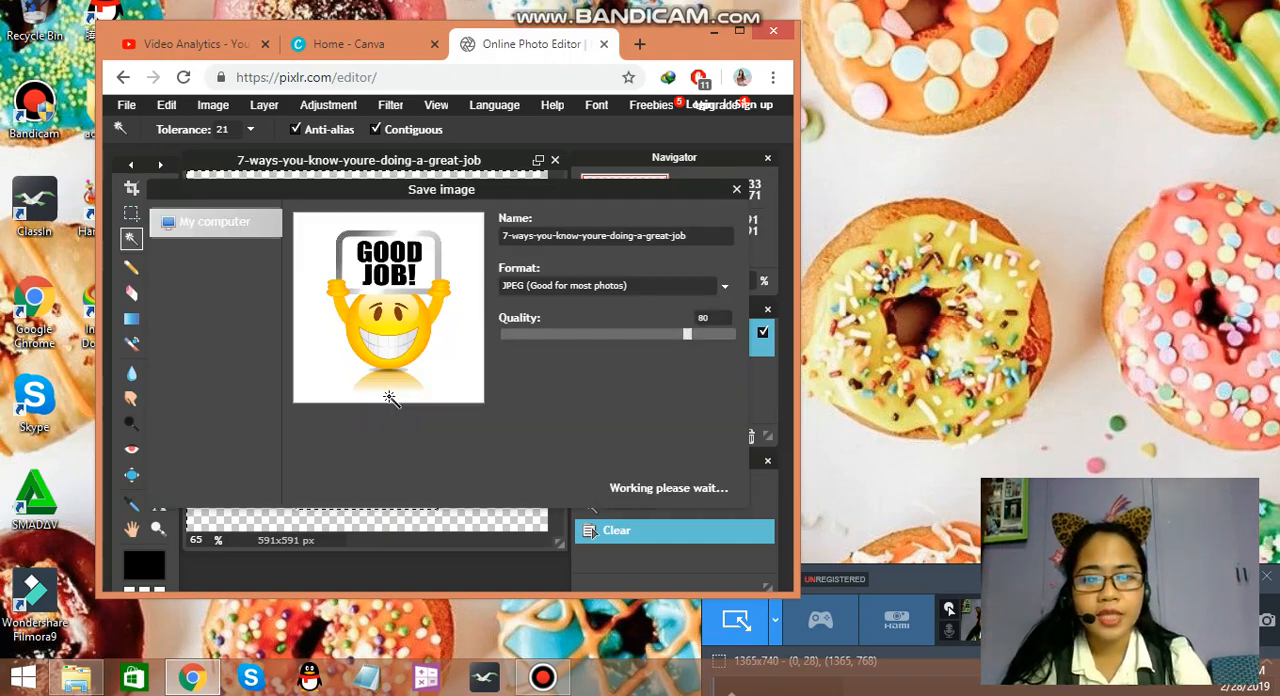
click(615, 285)
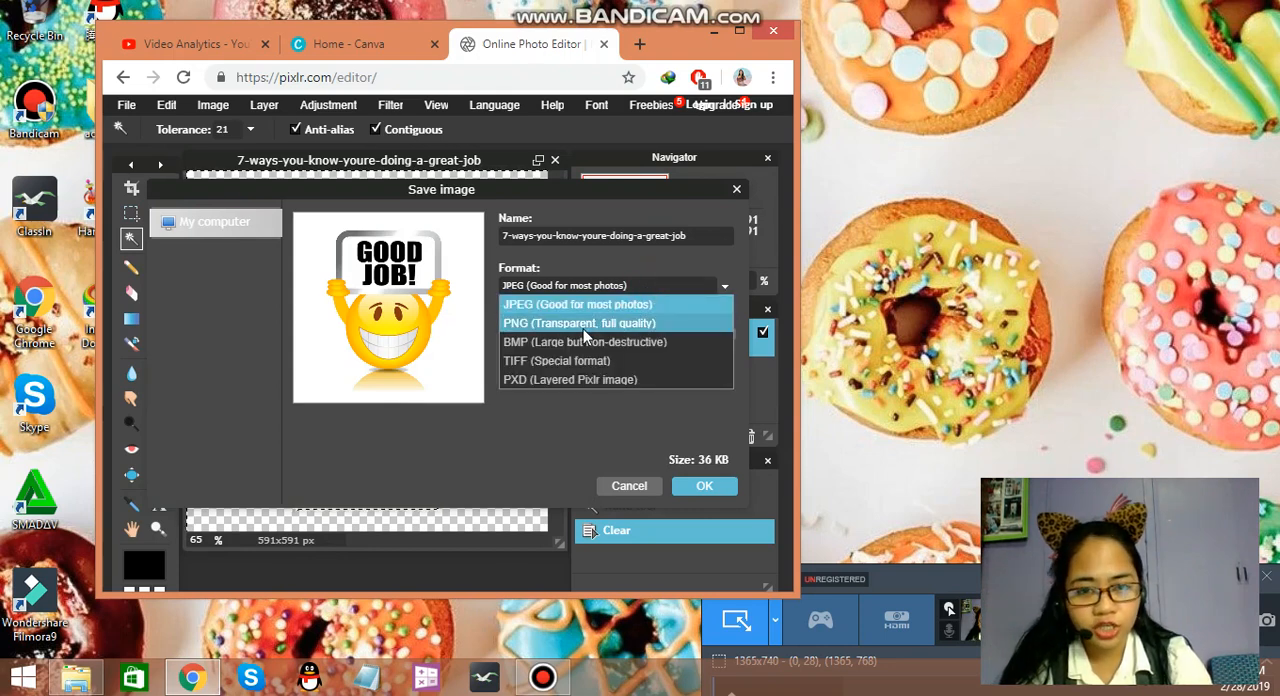
click(578, 322)
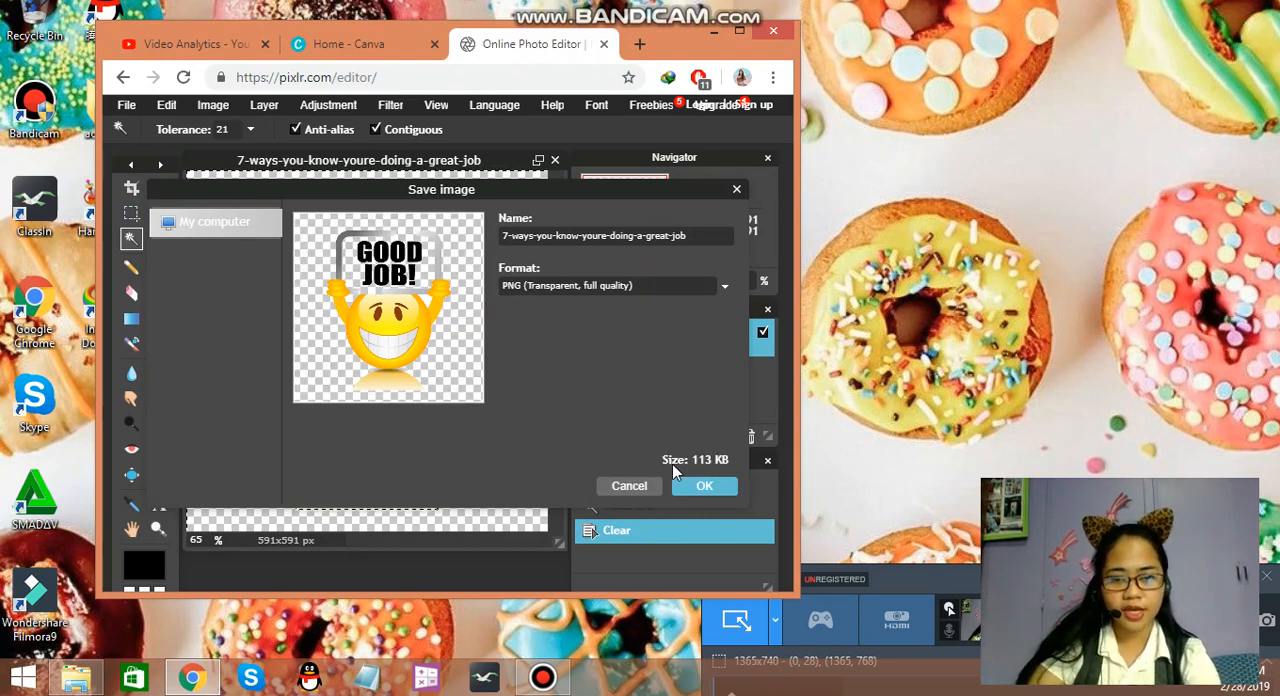
click(704, 485)
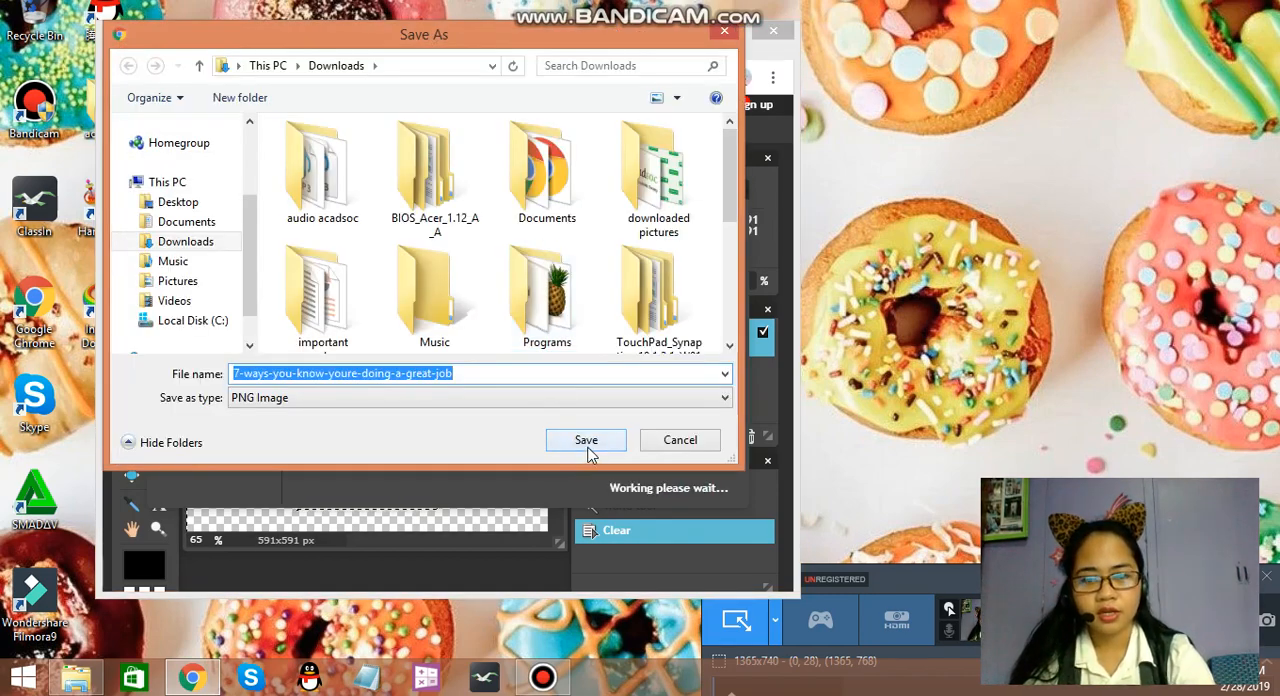
click(585, 440)
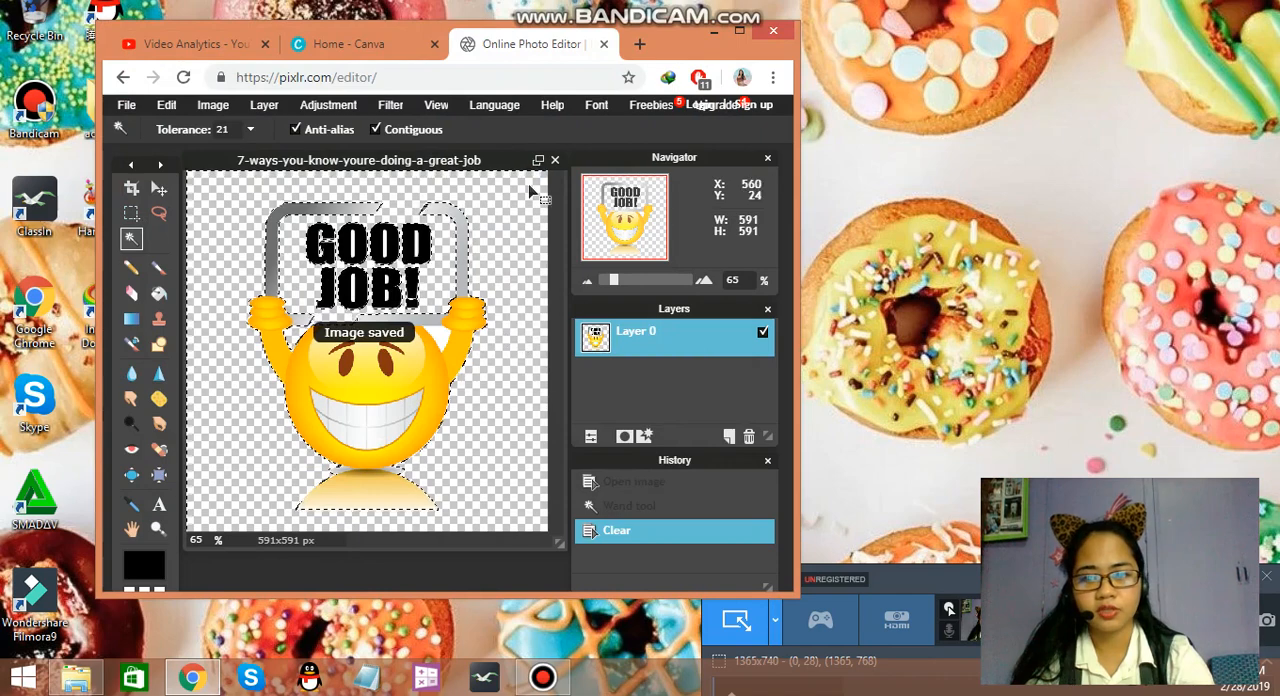
Step: Open the DepEd logo from the computer and wand-select its white background
click(126, 104)
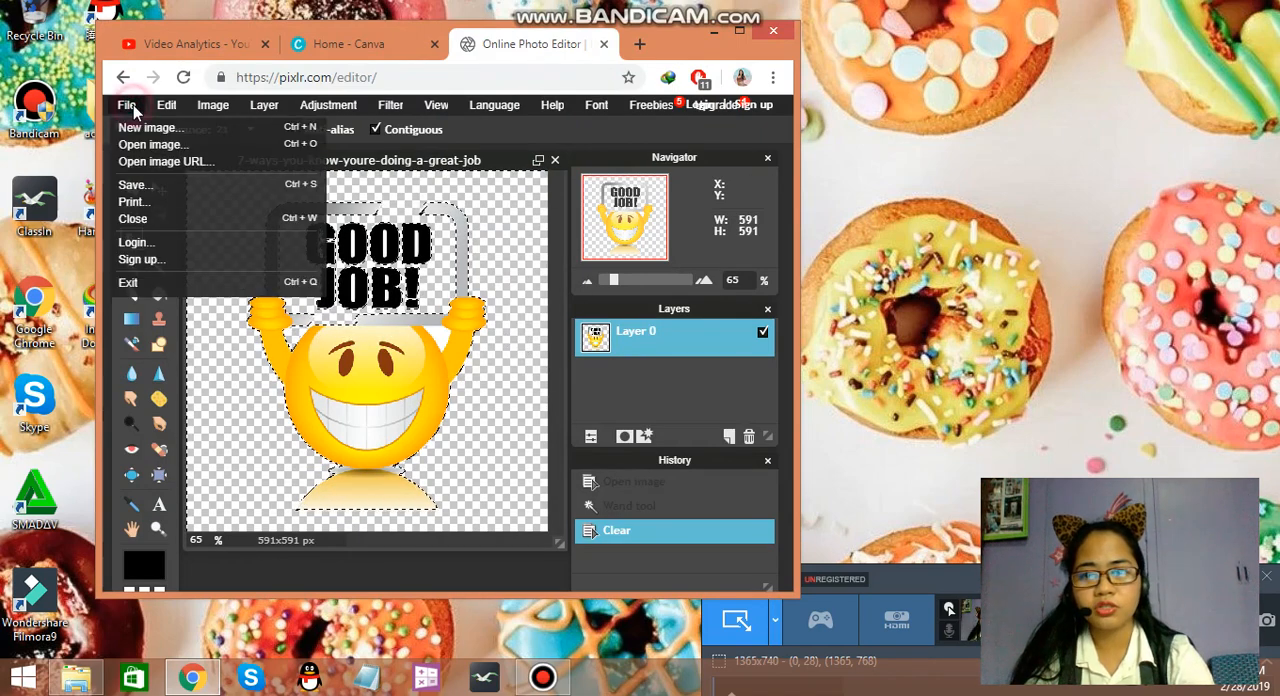
mouse_move(213, 185)
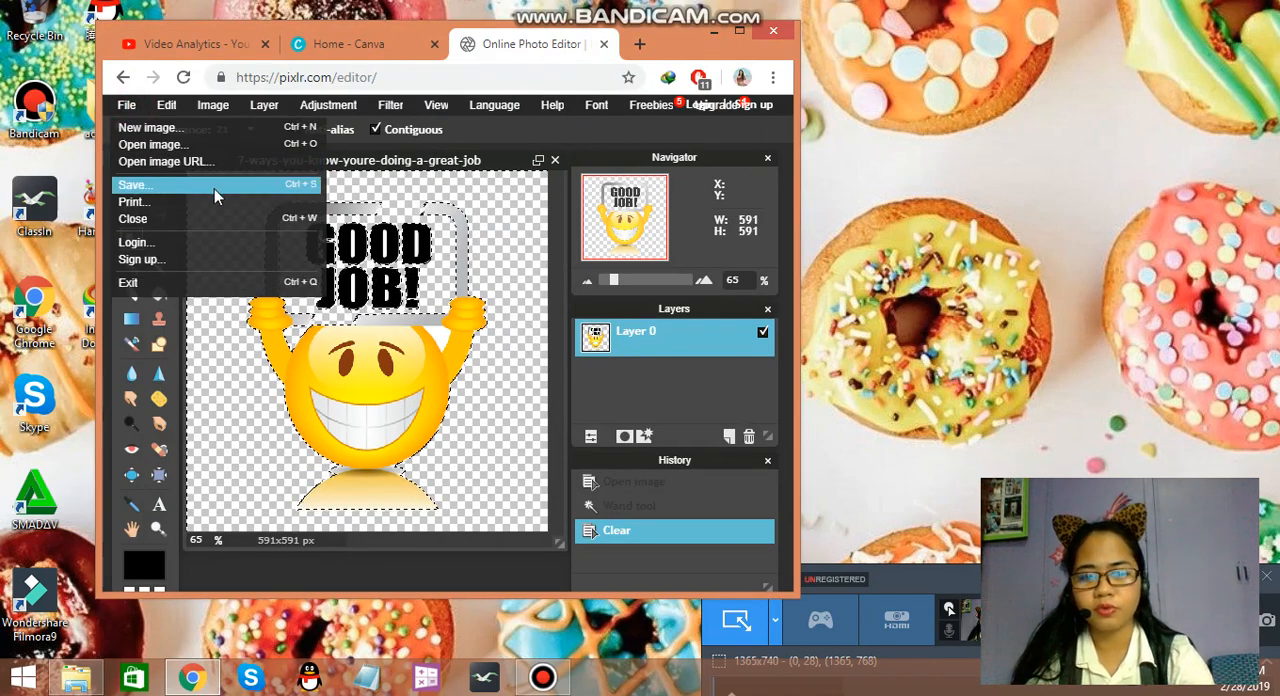
mouse_move(150, 144)
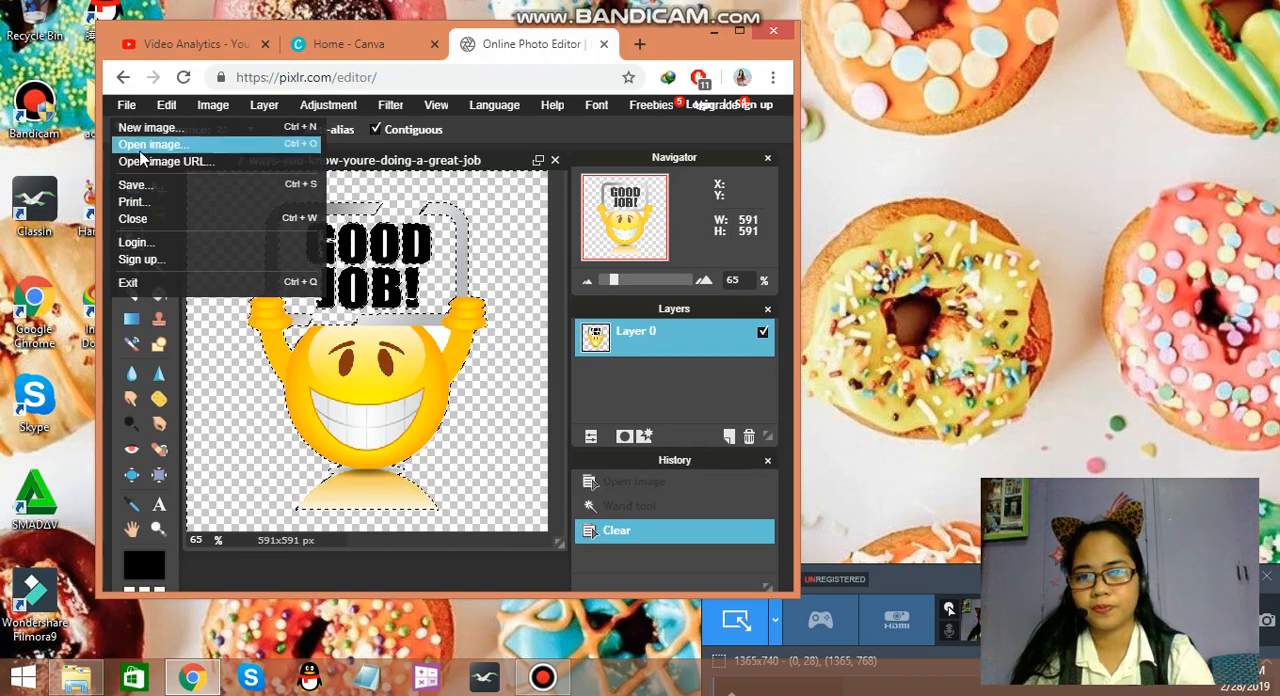
click(152, 144)
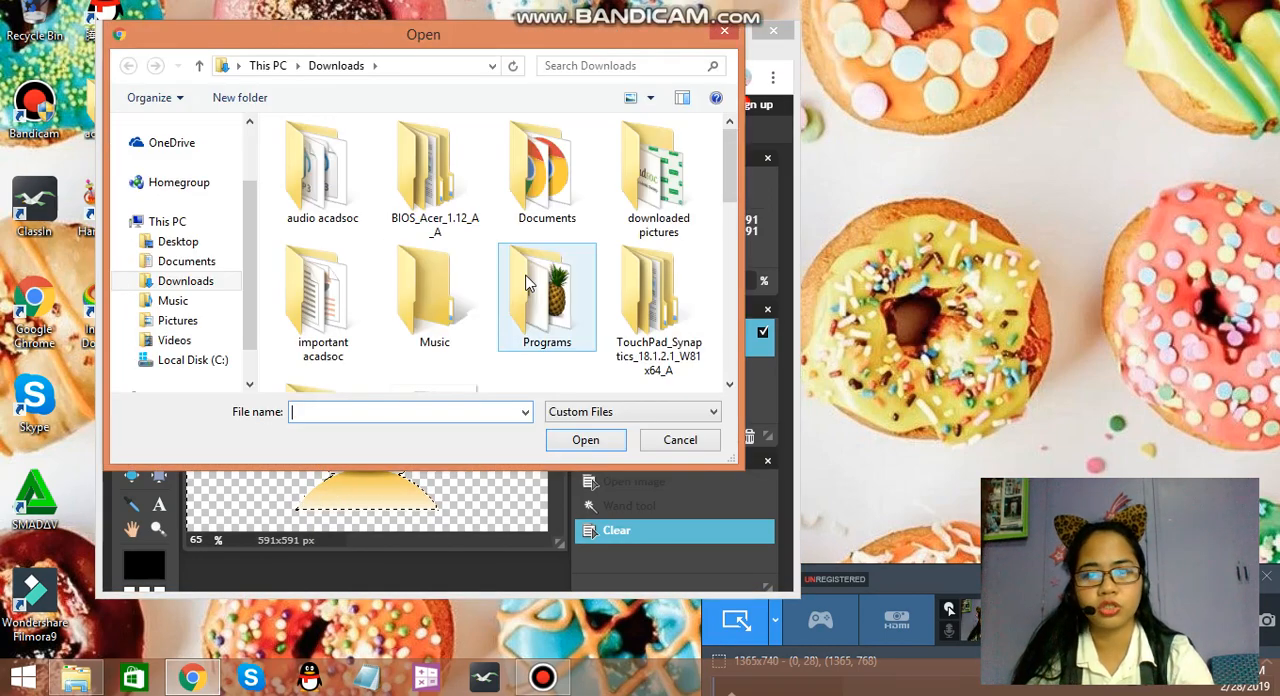
scroll(down, 3)
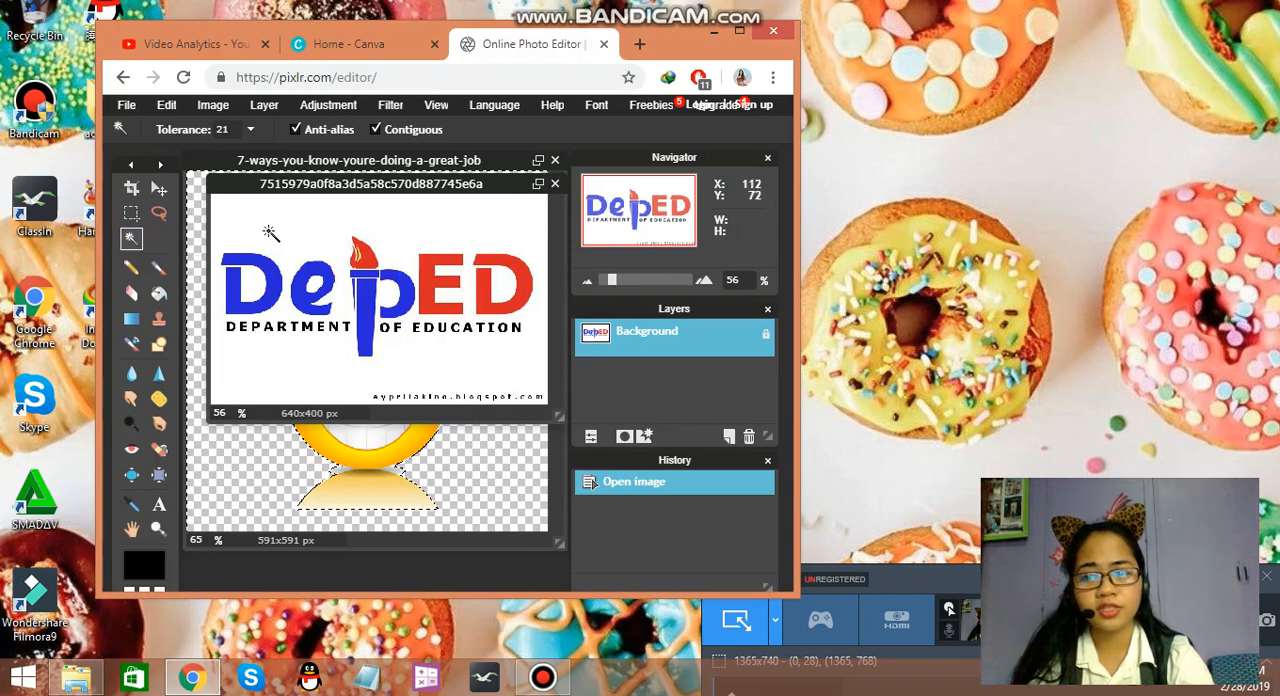
click(269, 233)
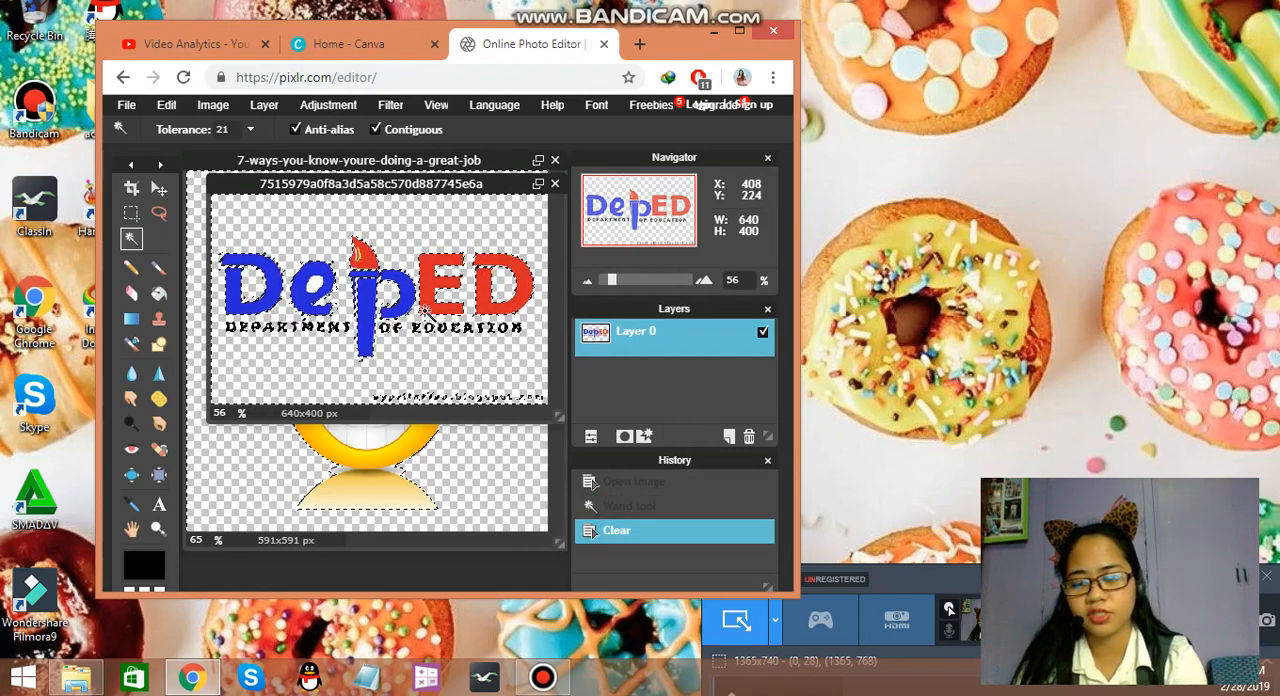
Step: Save the background-free DepEd logo as a transparent PNG into Downloads
click(126, 104)
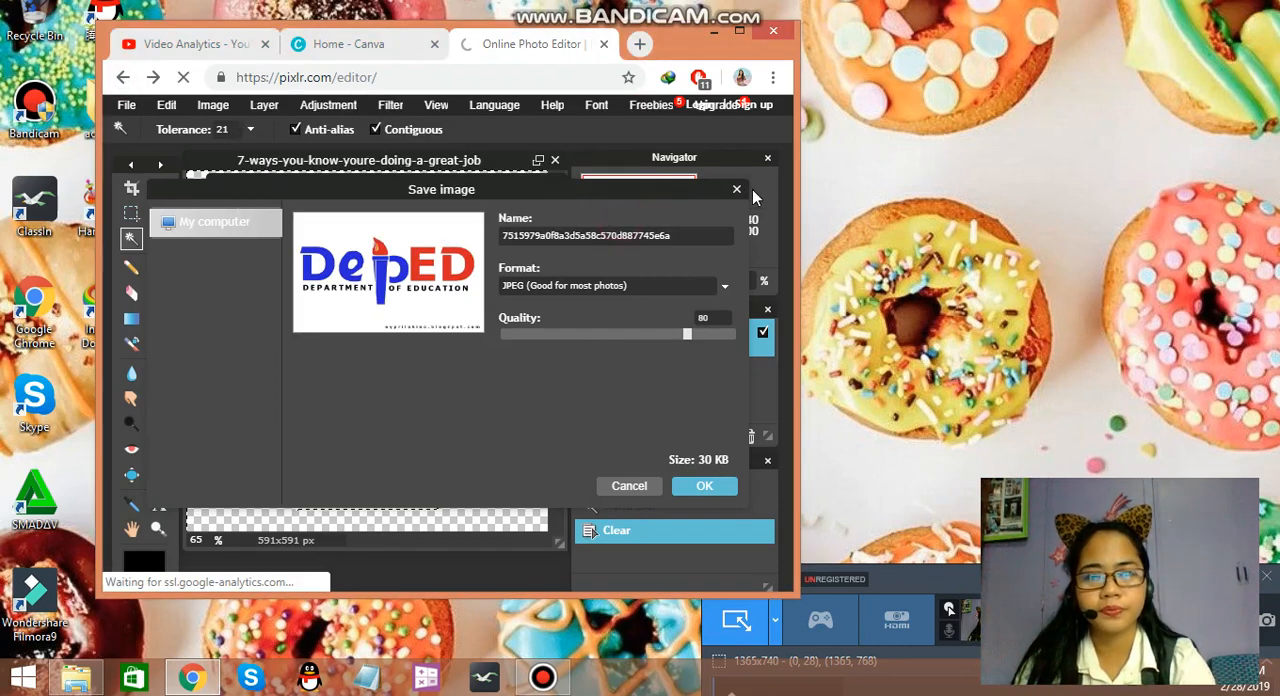
click(629, 485)
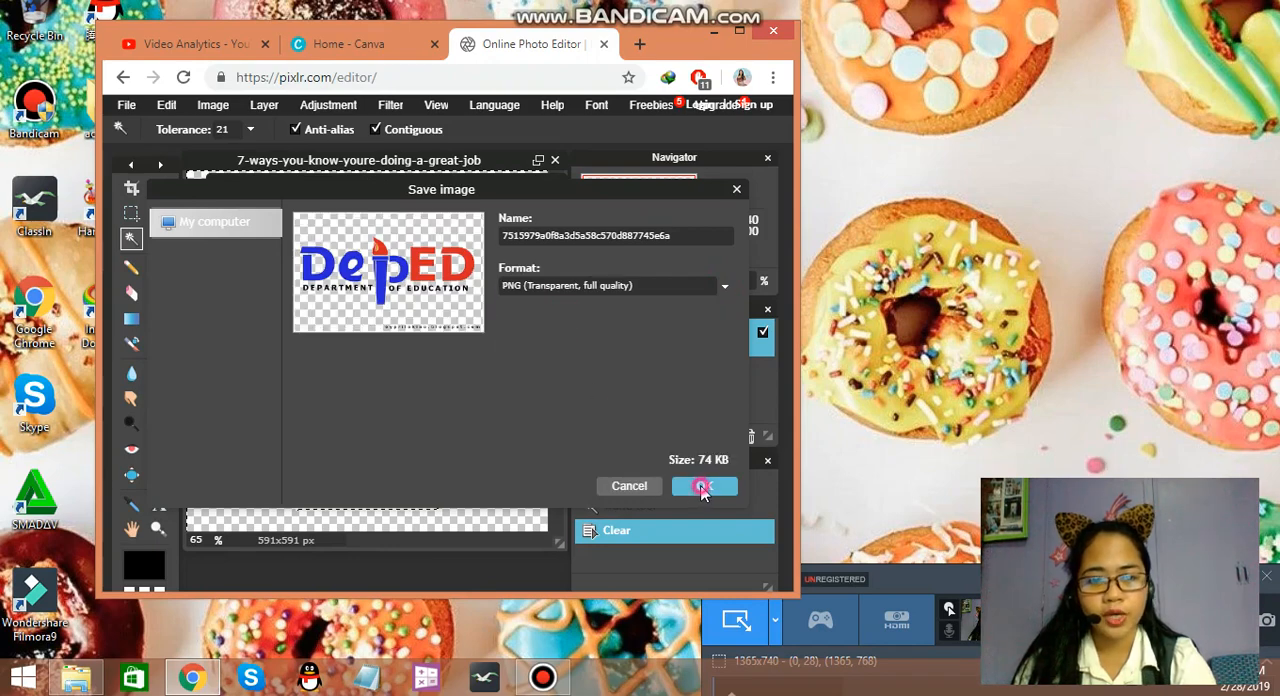
click(703, 485)
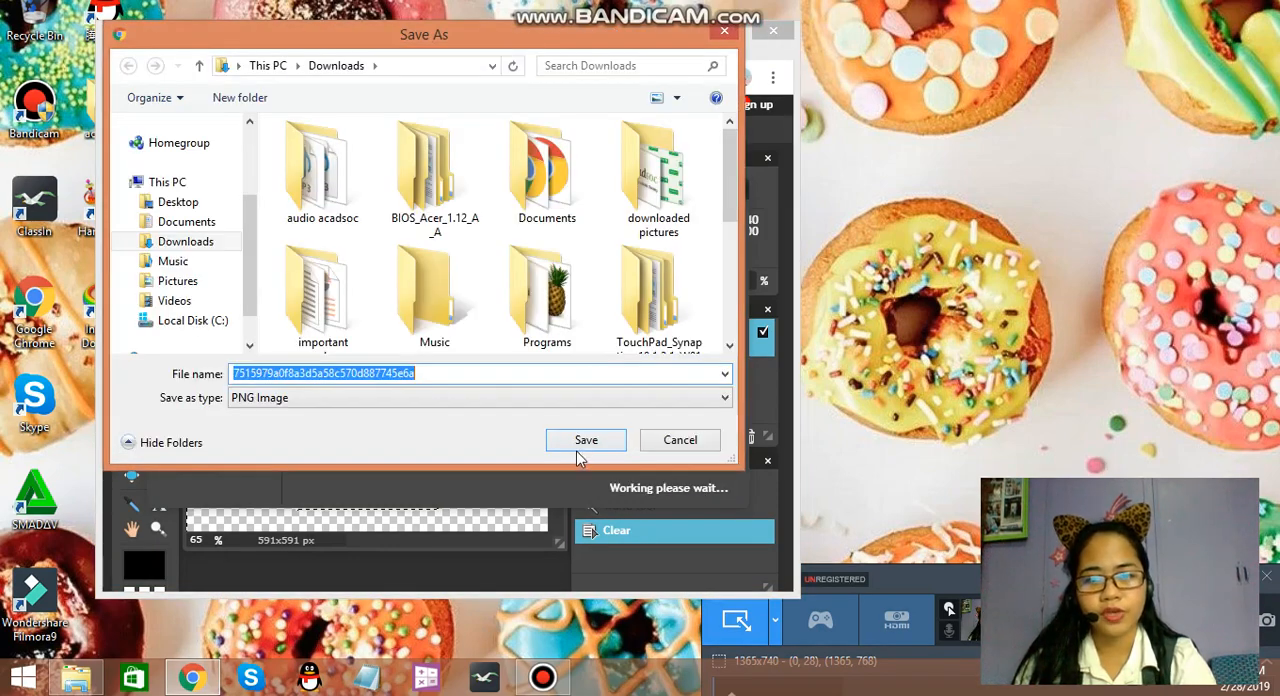
click(585, 440)
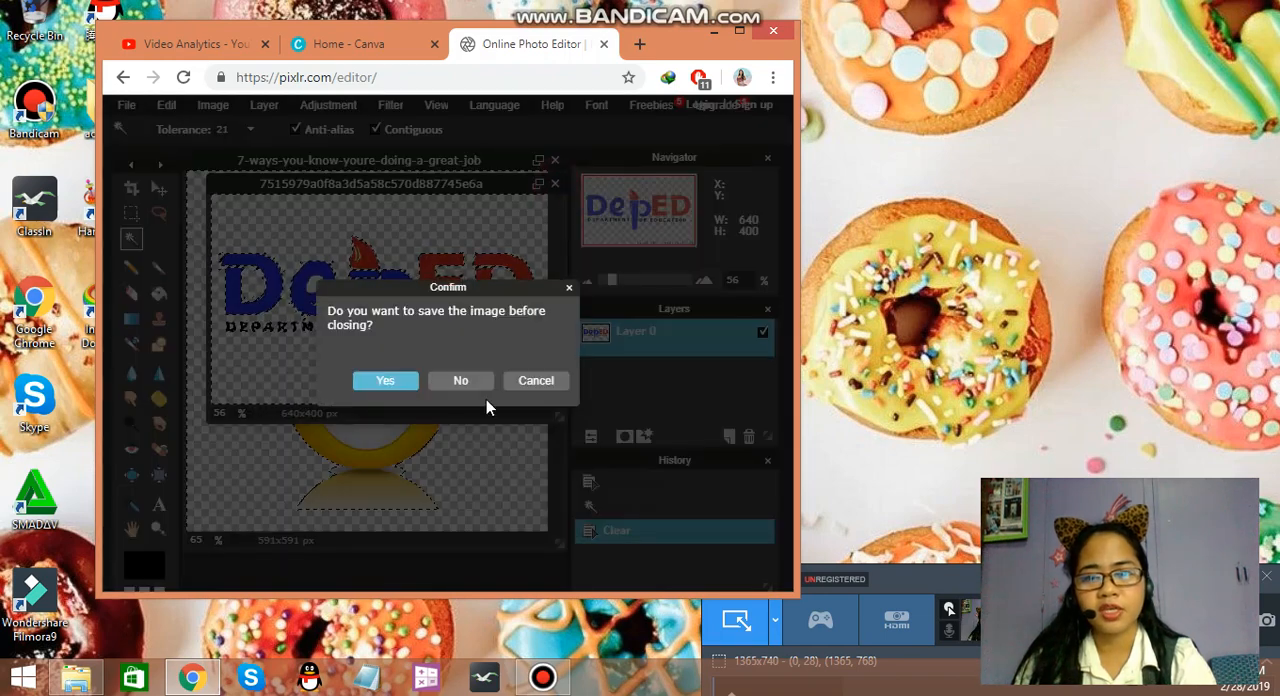
Step: Cancel the save-before-closing prompt so the DepEd logo stays open
click(460, 380)
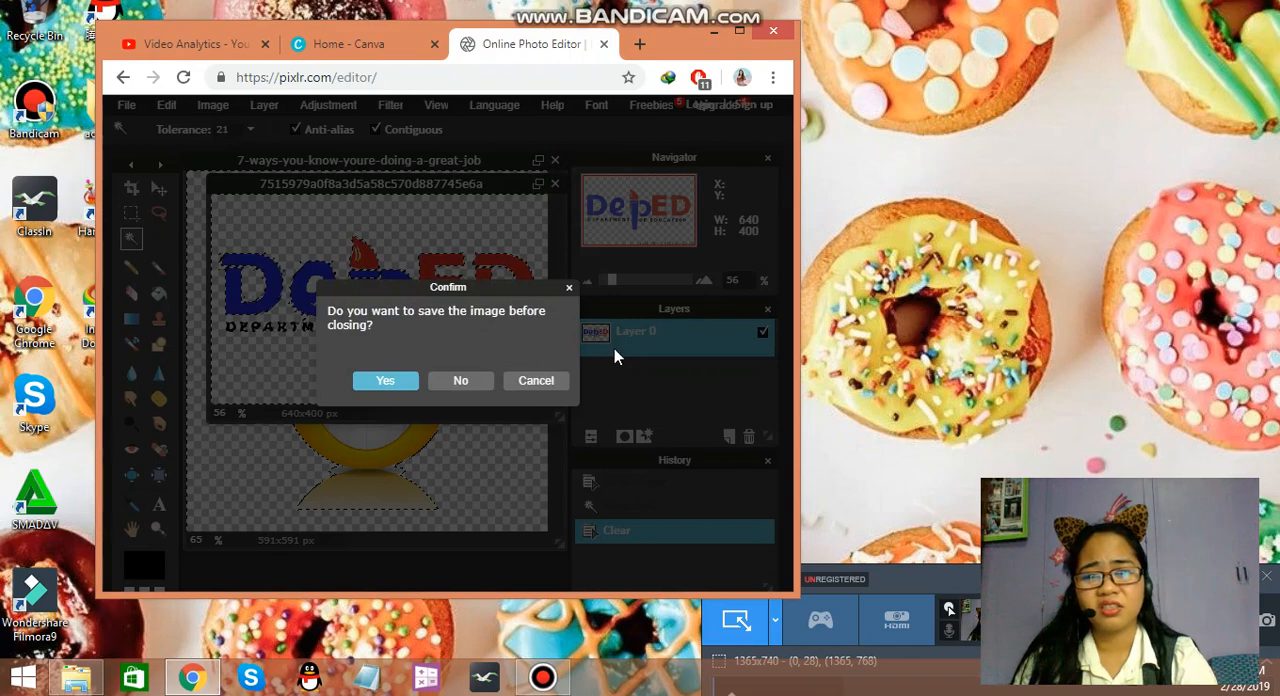
click(460, 380)
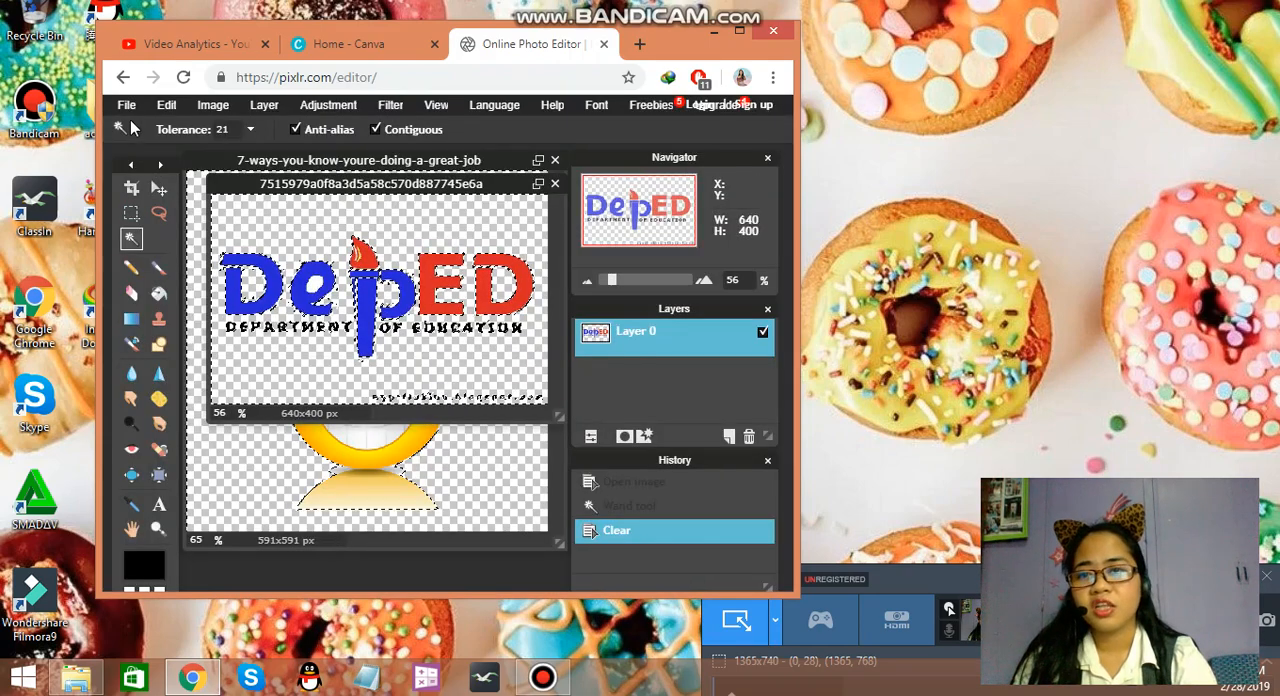
click(126, 104)
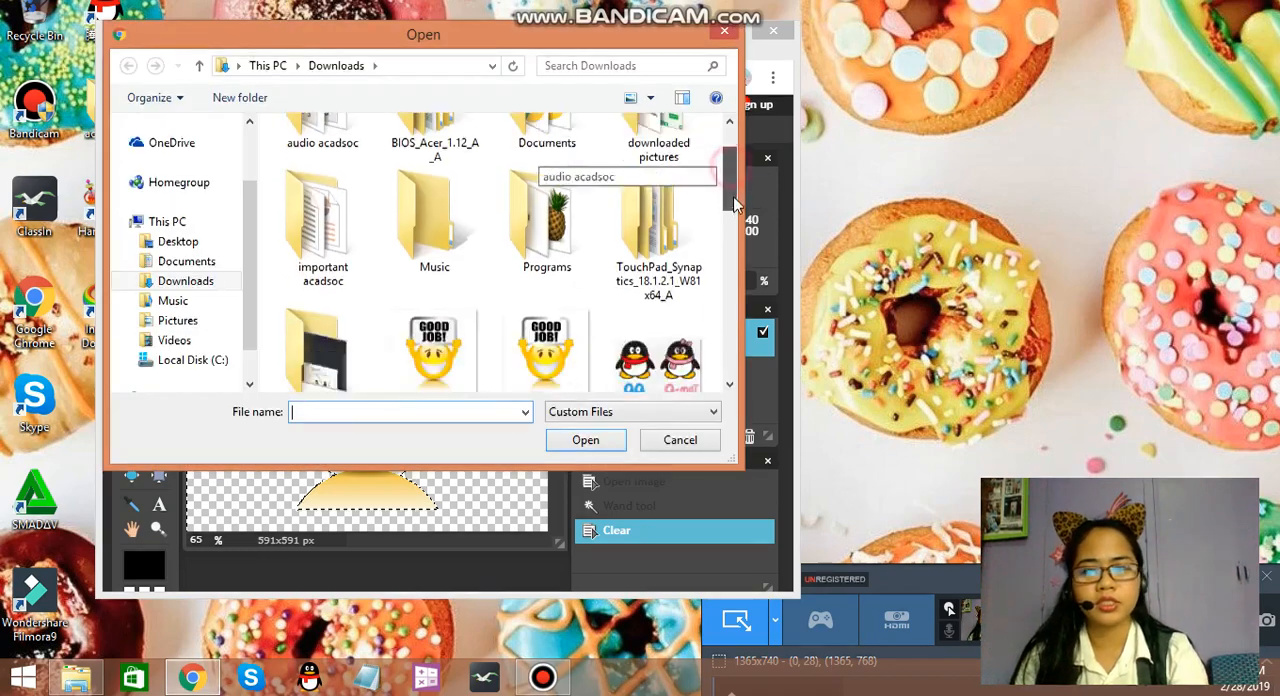
Step: Scroll Downloads to find and open the pink-uniform portrait photo
scroll(down, 3)
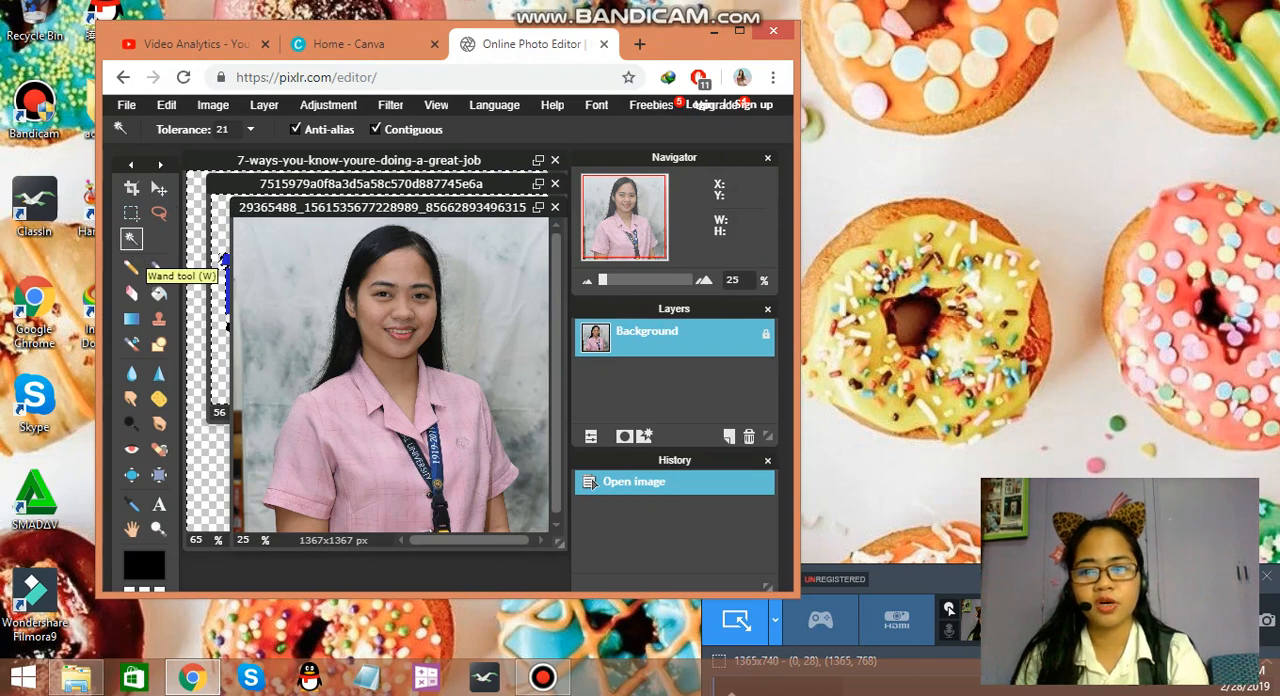
mouse_move(325, 340)
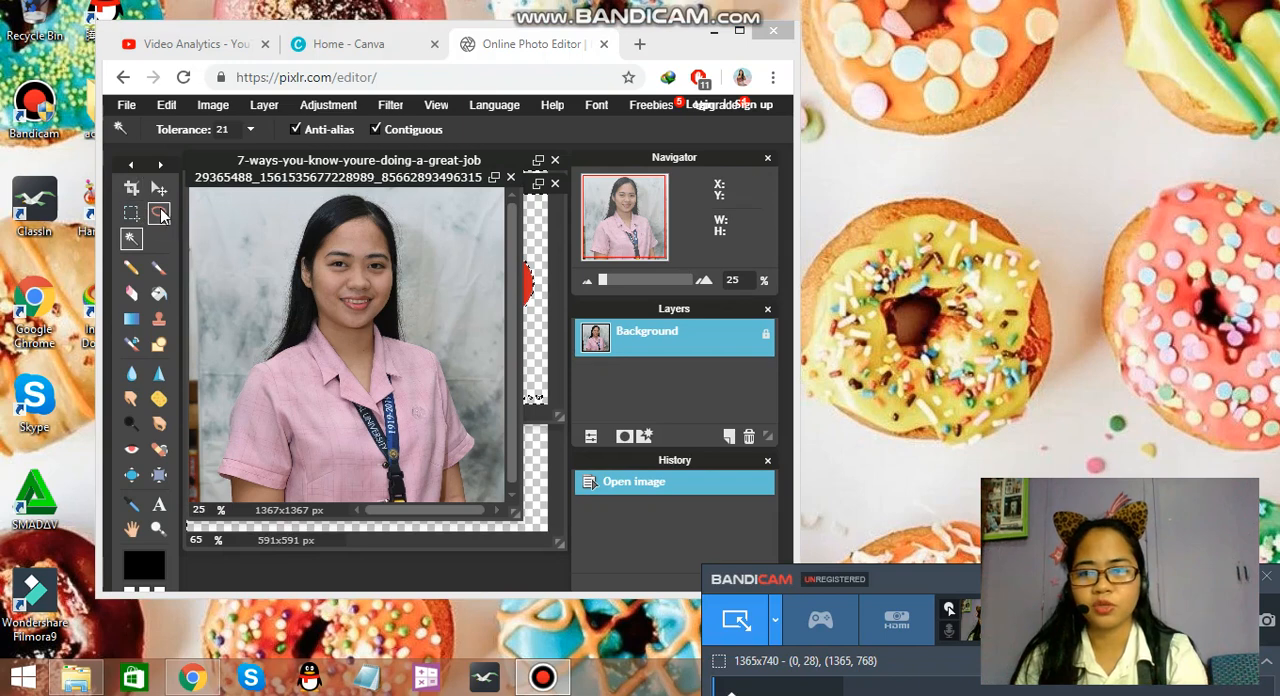
mouse_move(159, 213)
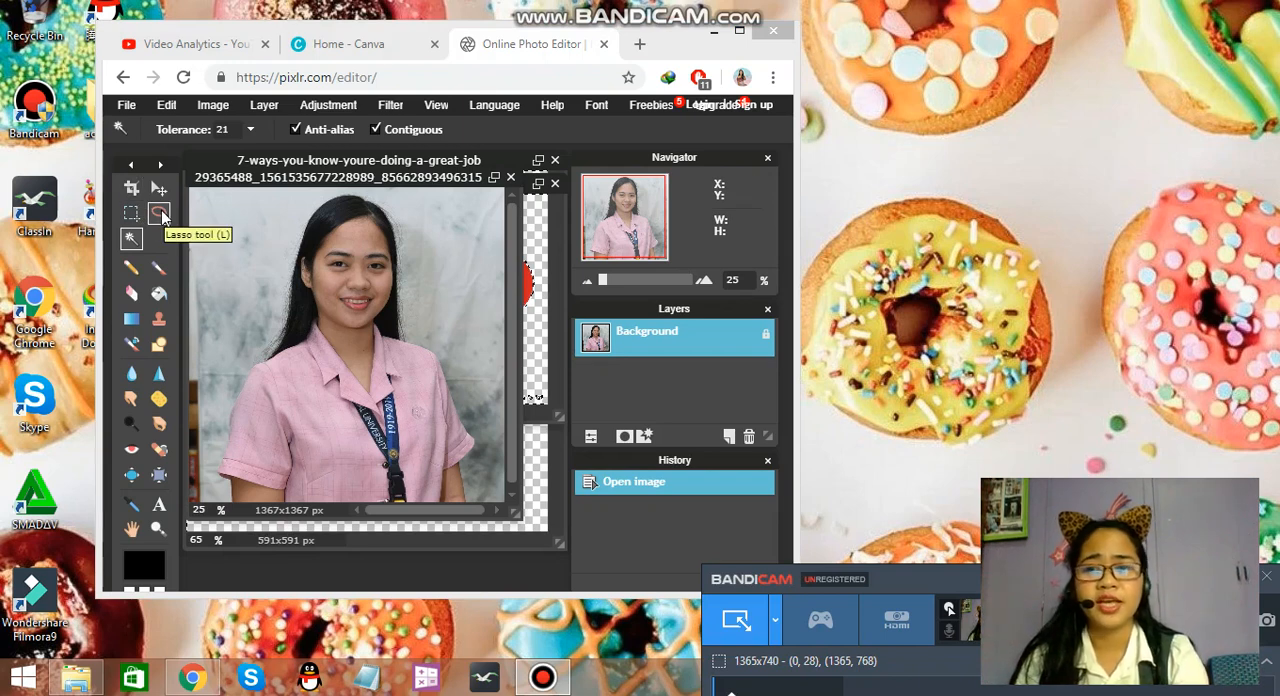
Step: Pick the Lasso tool for a freehand selection on the portrait
click(159, 213)
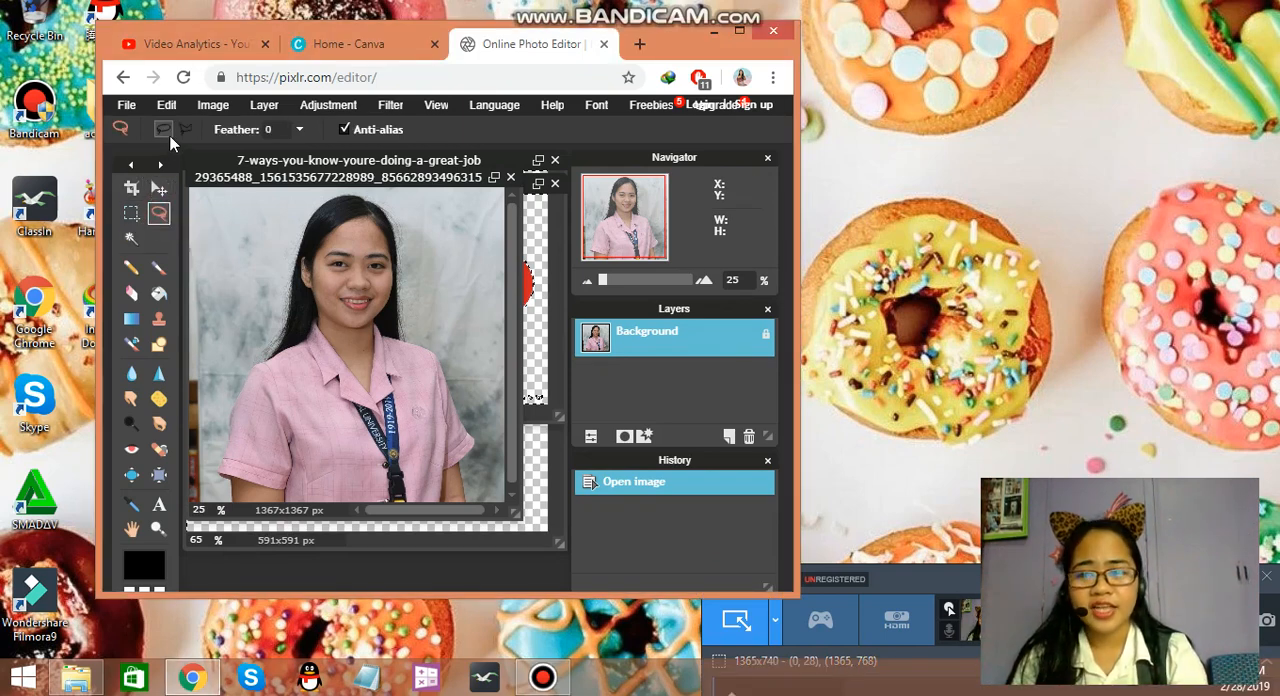
mouse_move(185, 128)
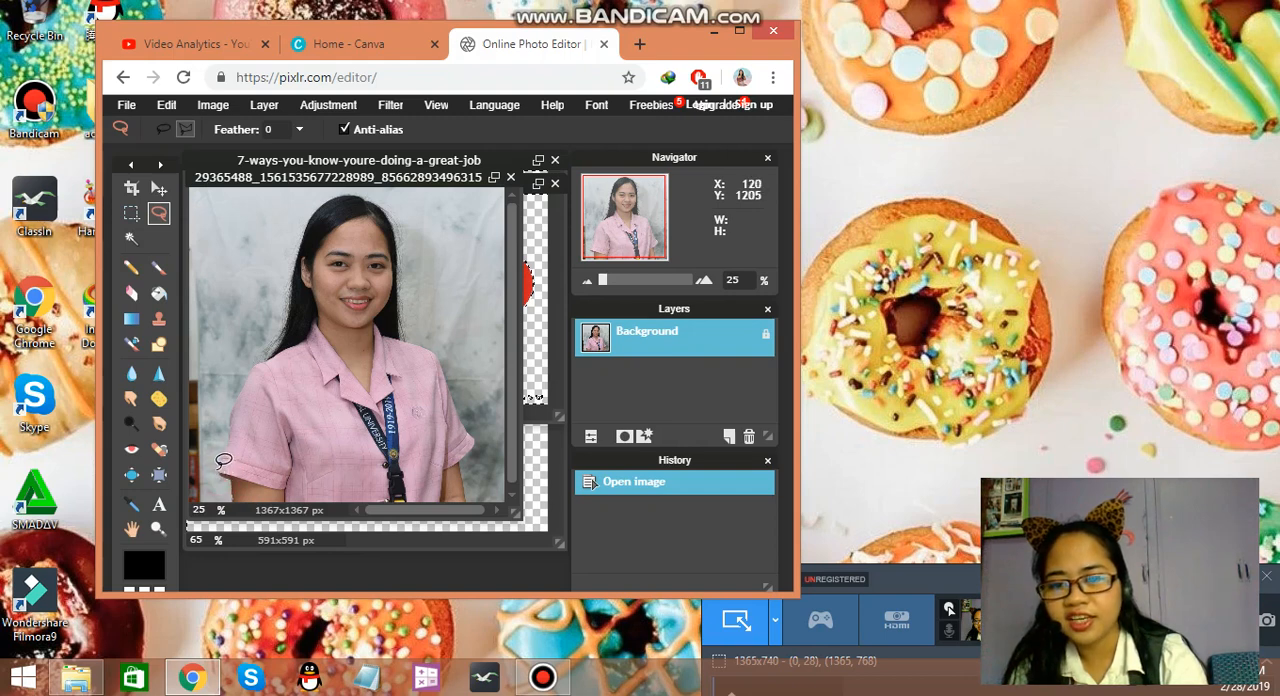
mouse_move(235, 450)
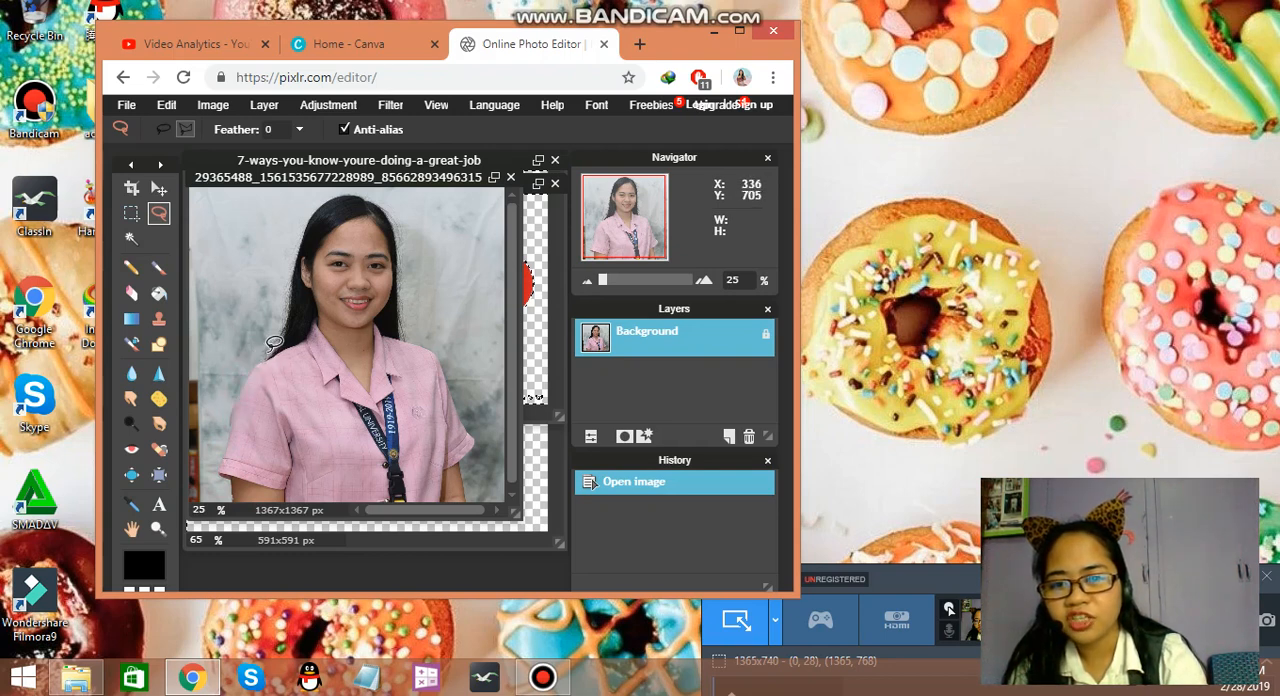
mouse_move(290, 325)
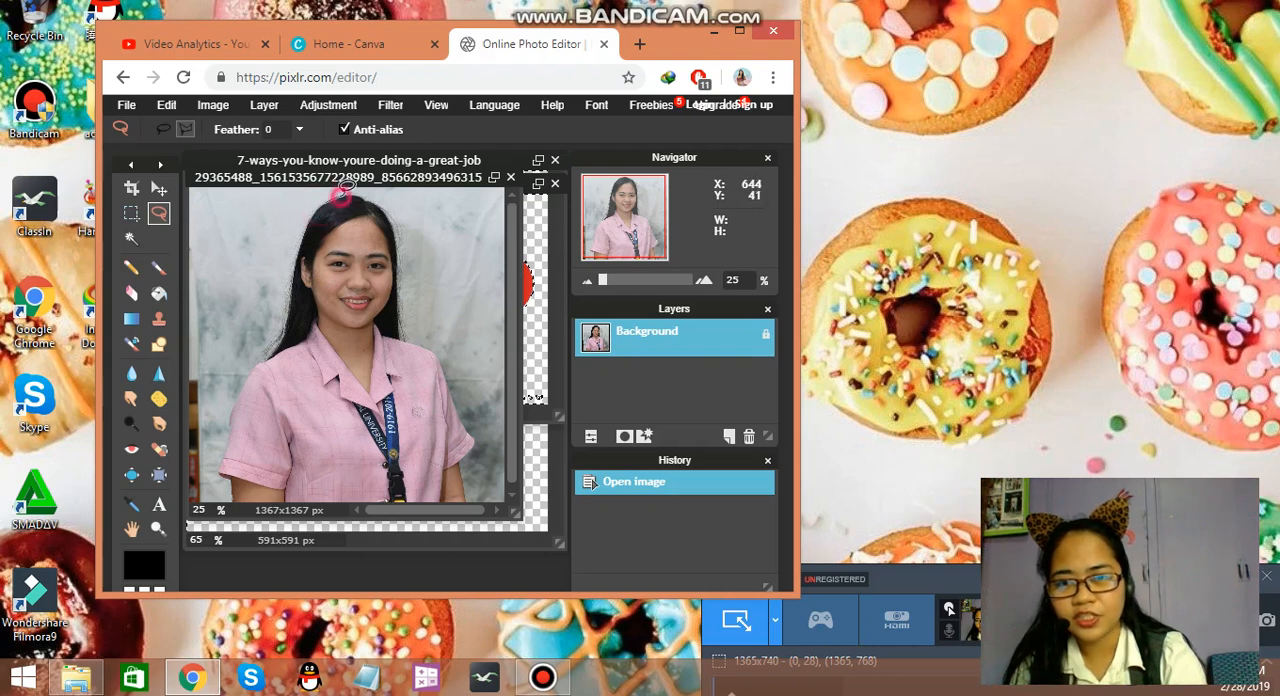
mouse_move(360, 186)
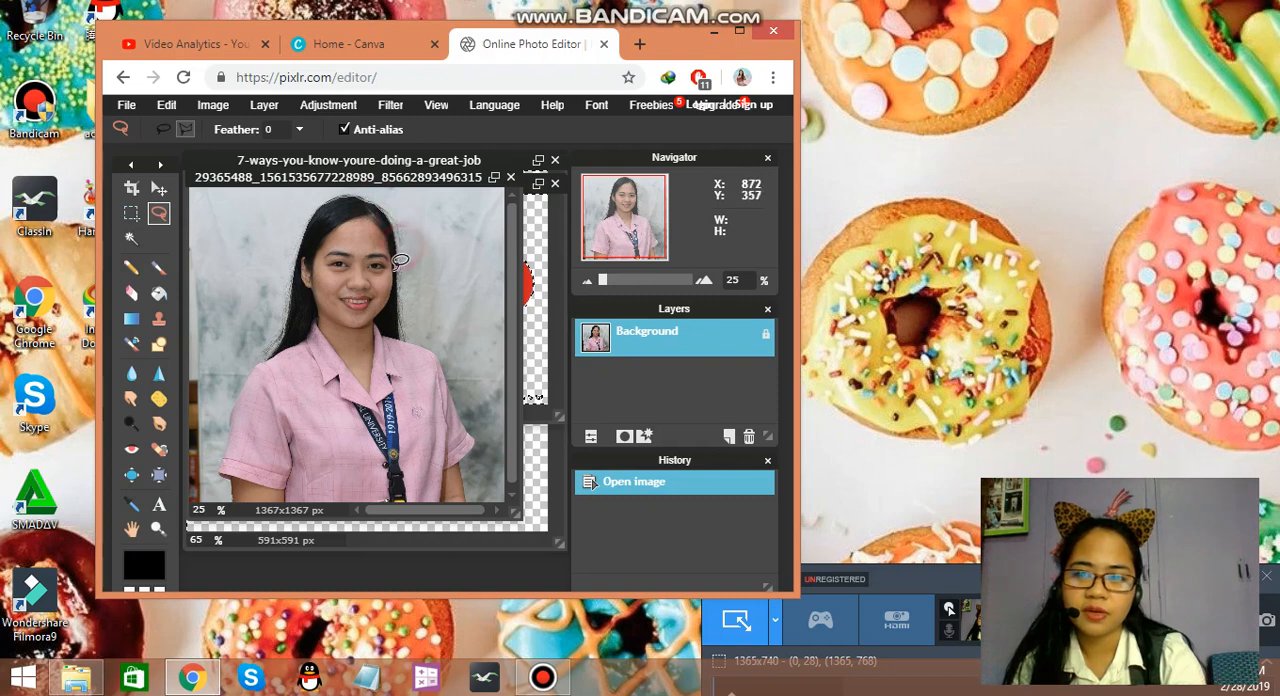
mouse_move(408, 333)
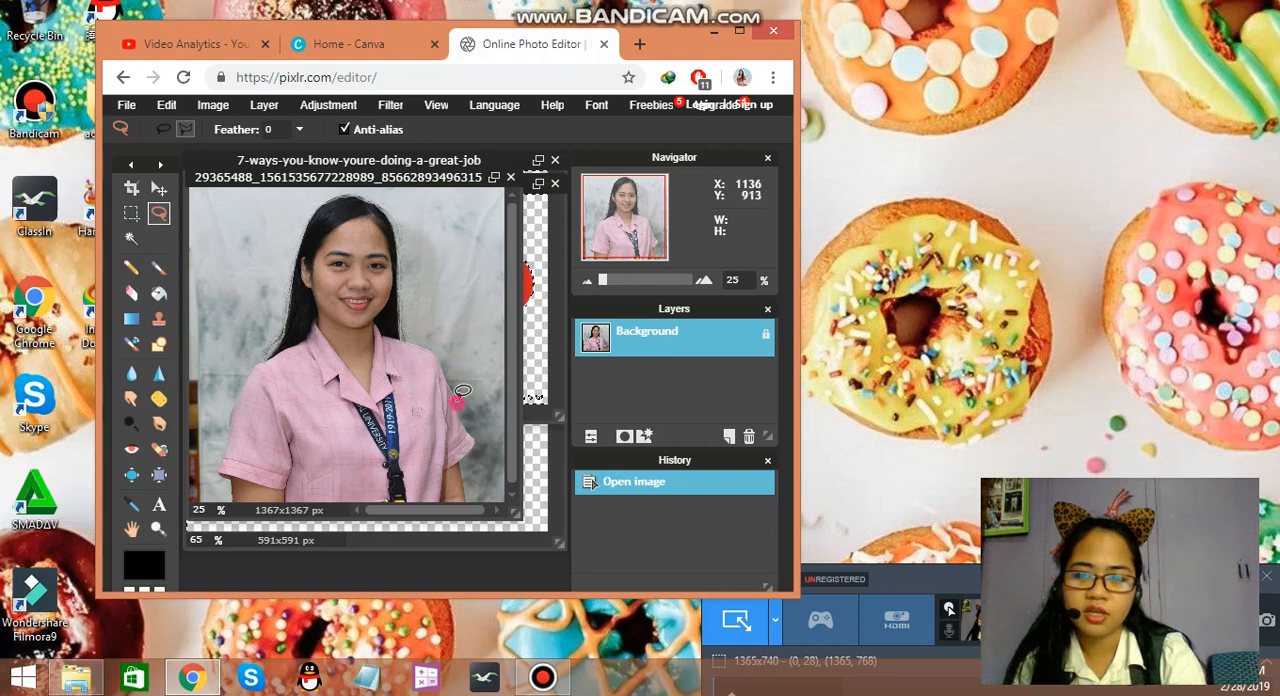
mouse_move(470, 415)
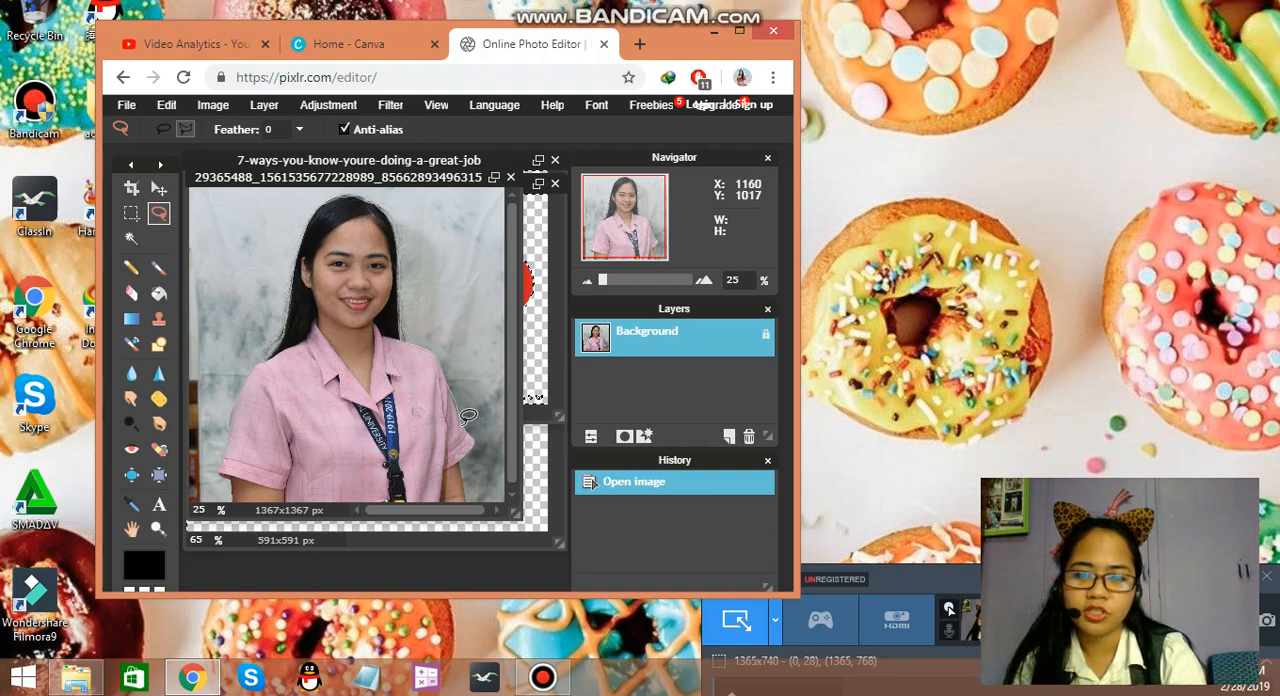
mouse_move(483, 428)
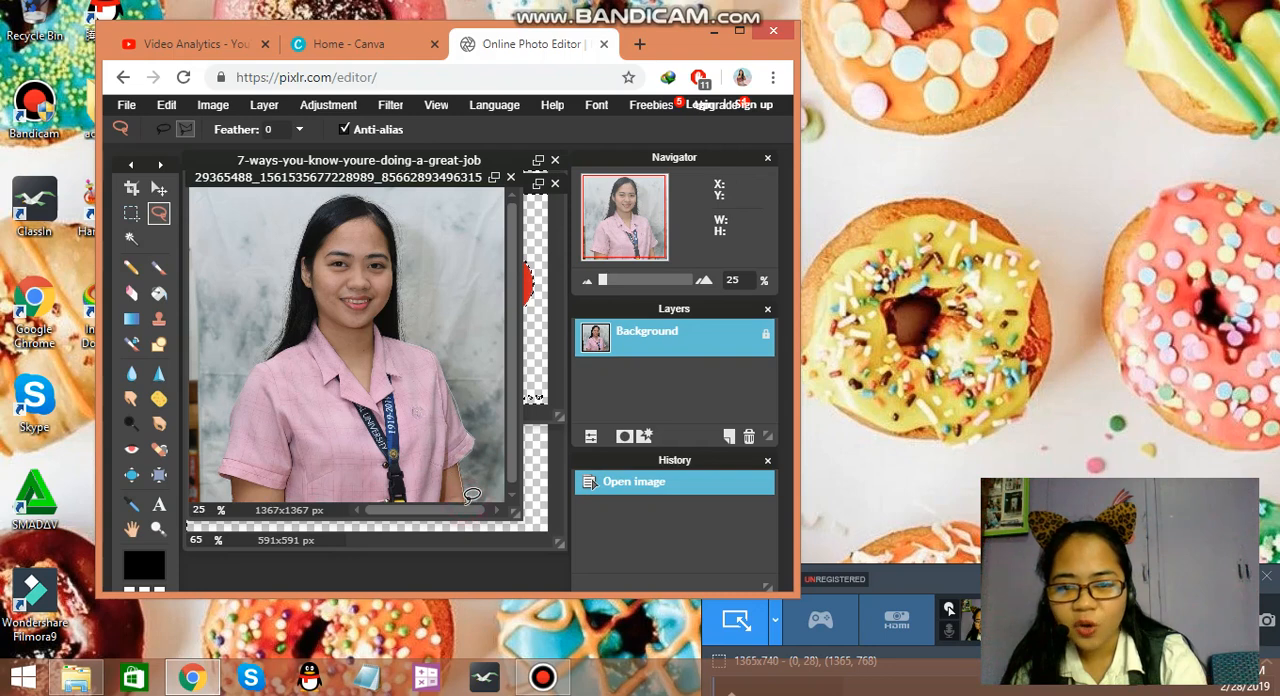
mouse_move(470, 490)
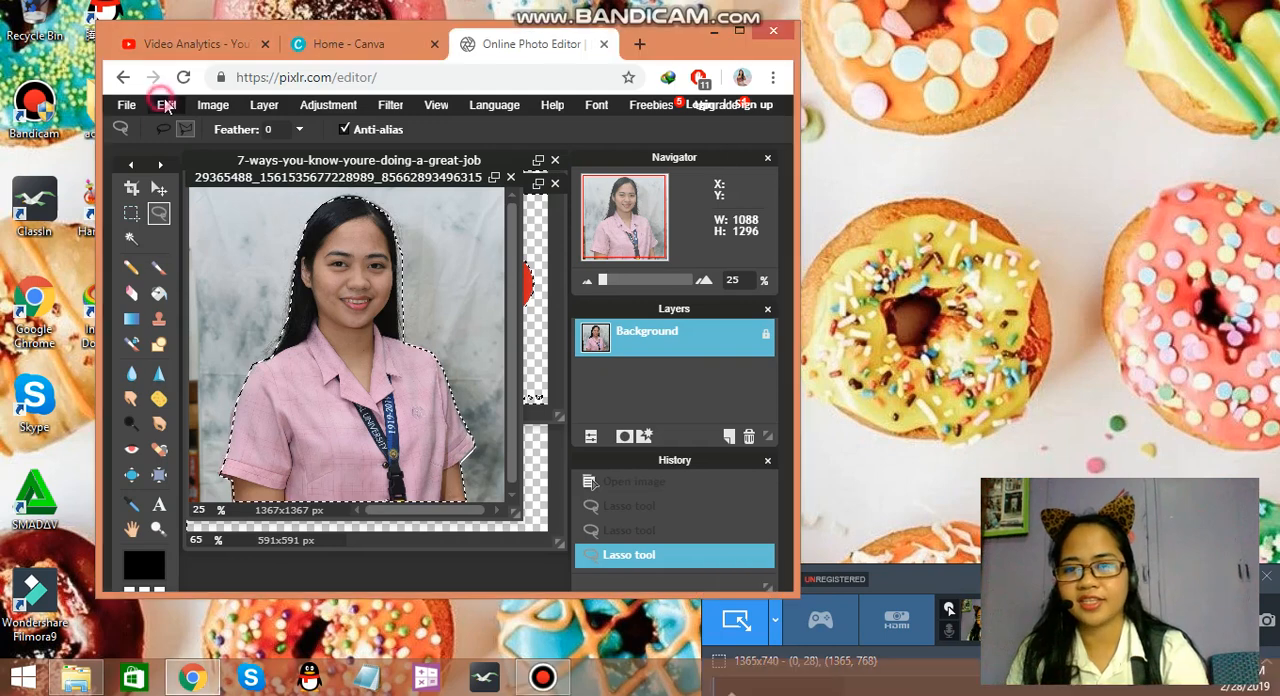
Step: Cut the selected girl and create a transparent 1088×1296 image from the clipboard
click(166, 104)
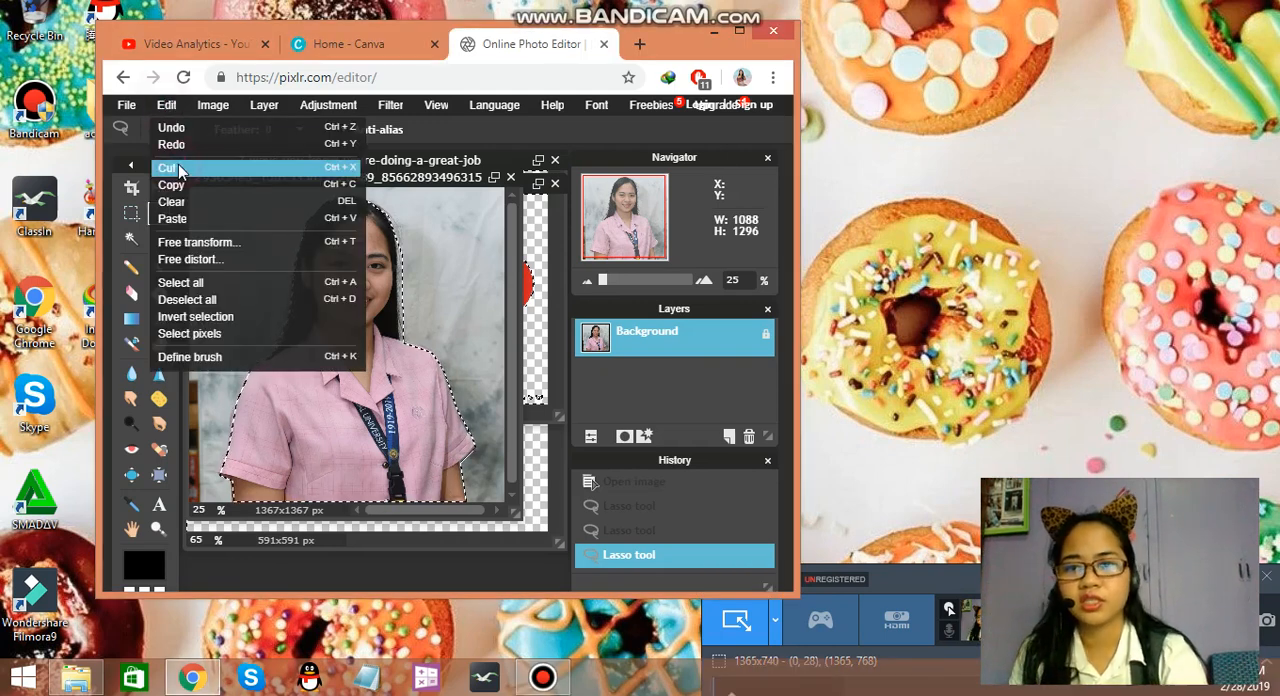
click(167, 168)
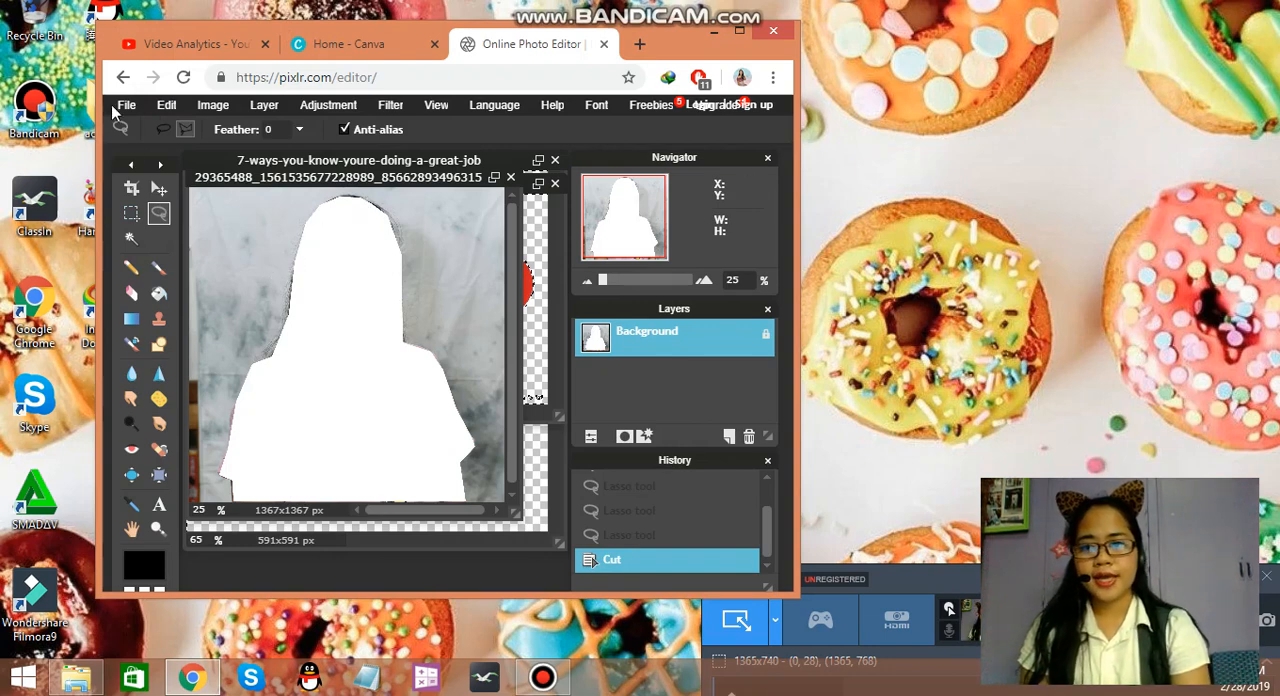
click(126, 104)
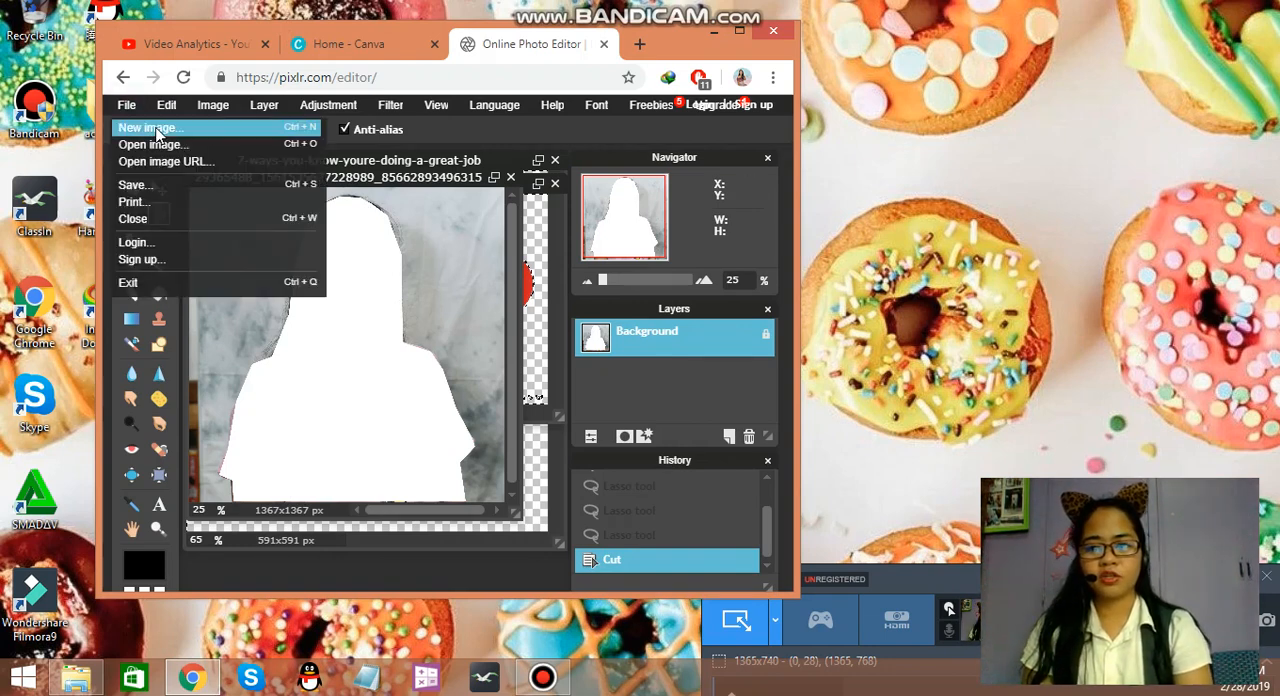
click(149, 128)
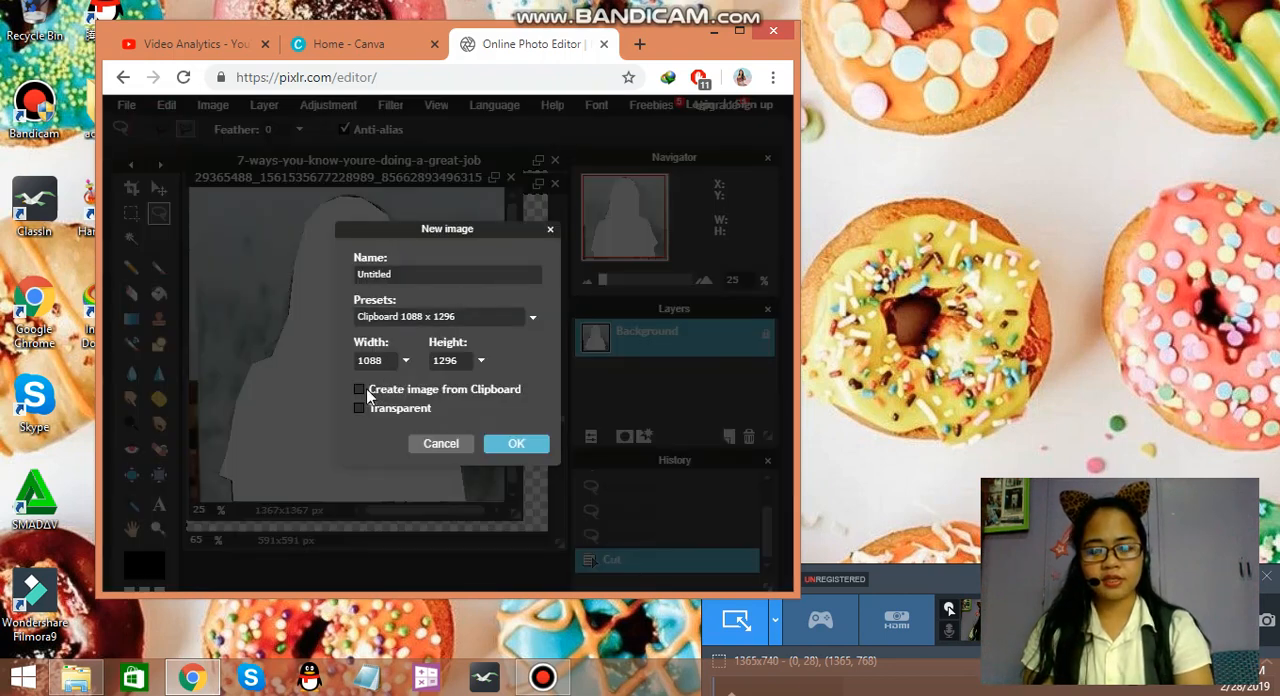
click(359, 389)
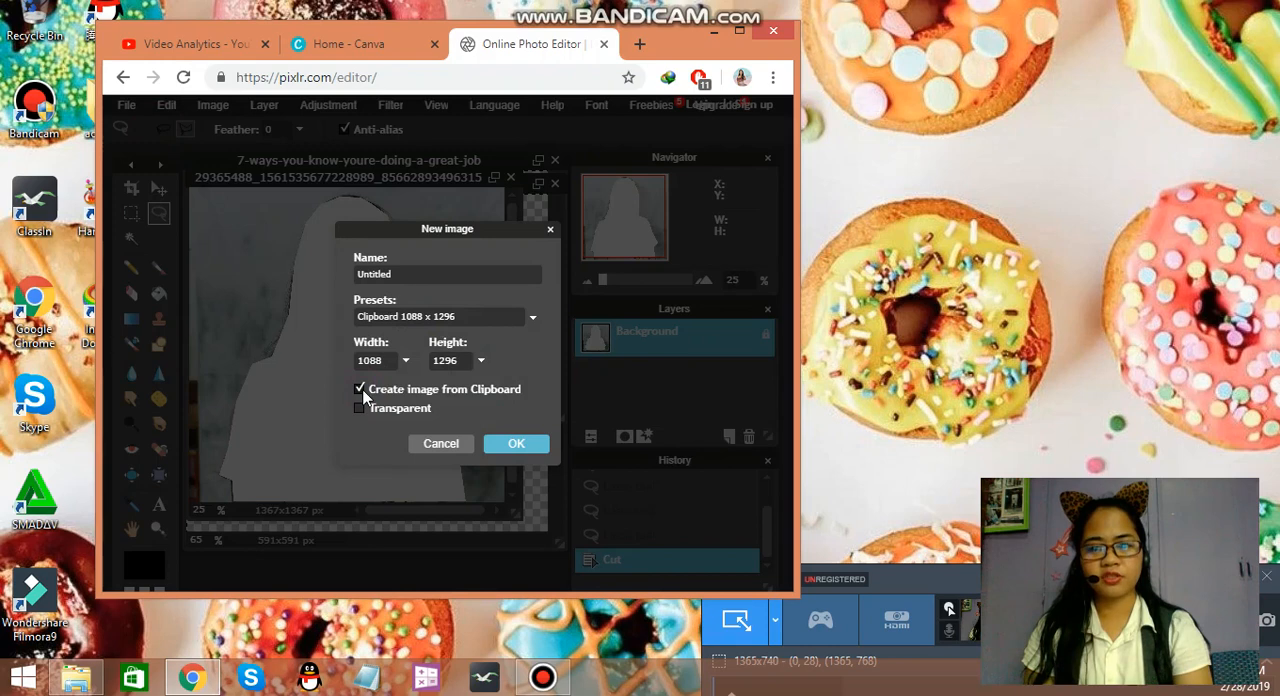
click(360, 407)
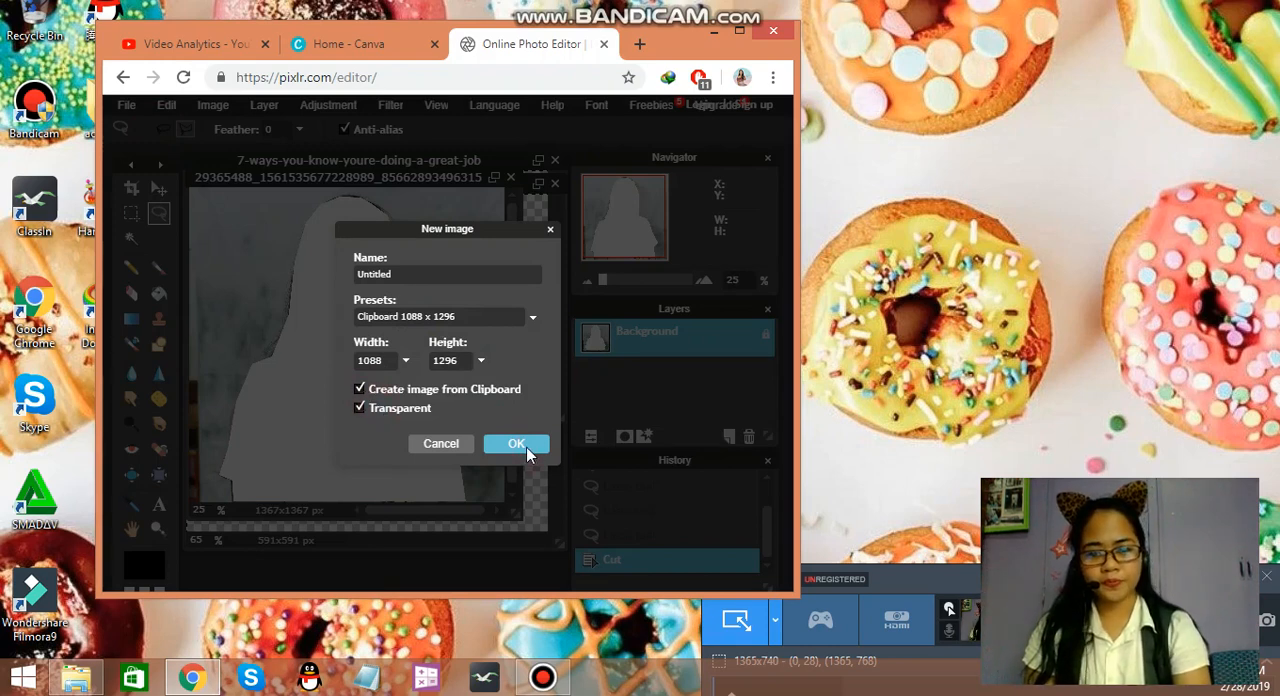
click(516, 443)
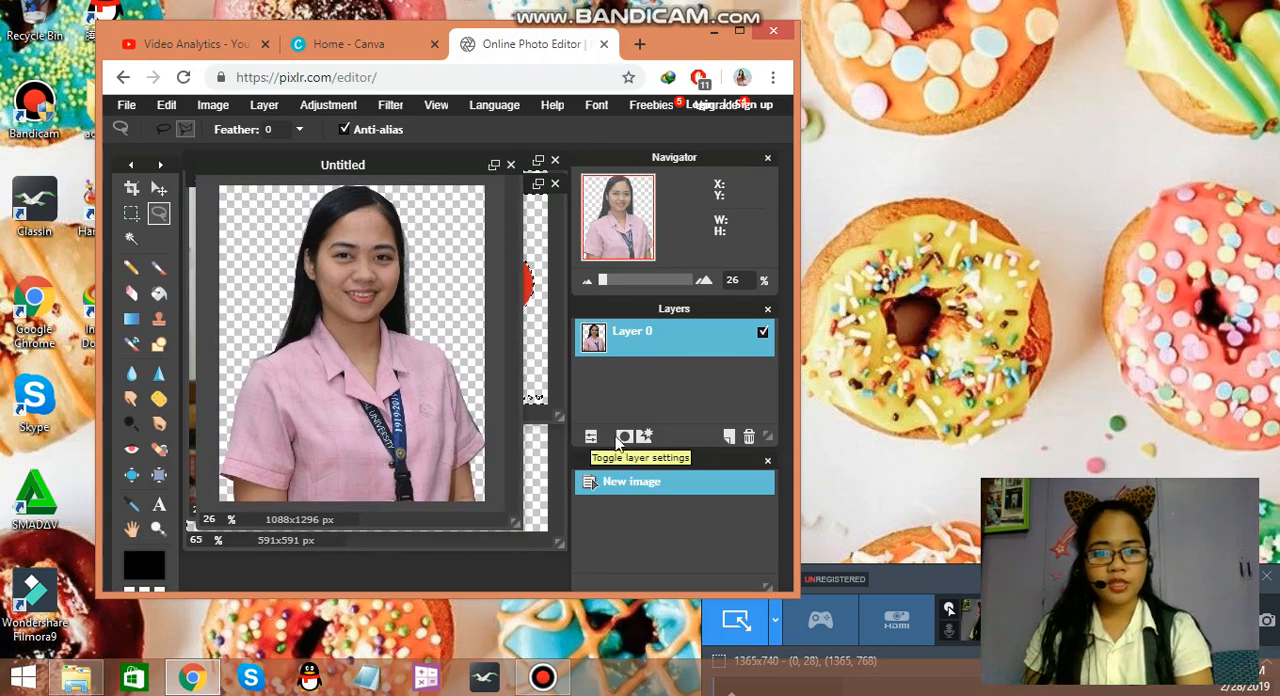
mouse_move(645, 437)
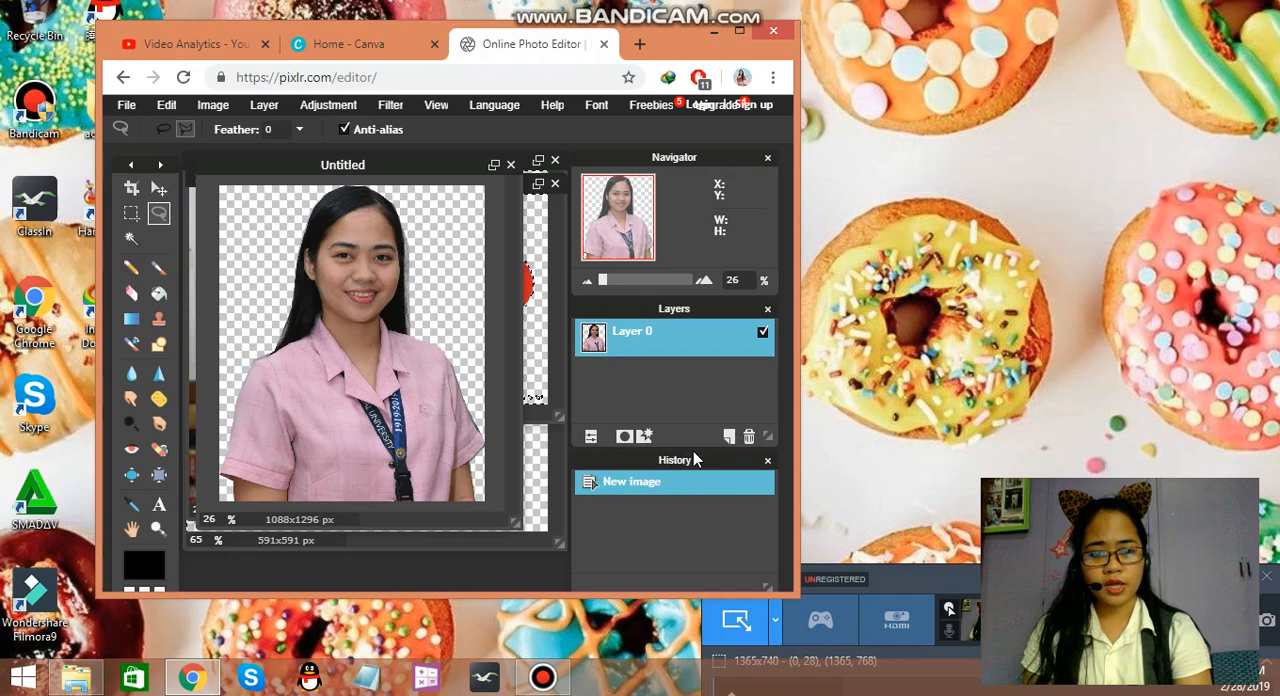
mouse_move(815, 488)
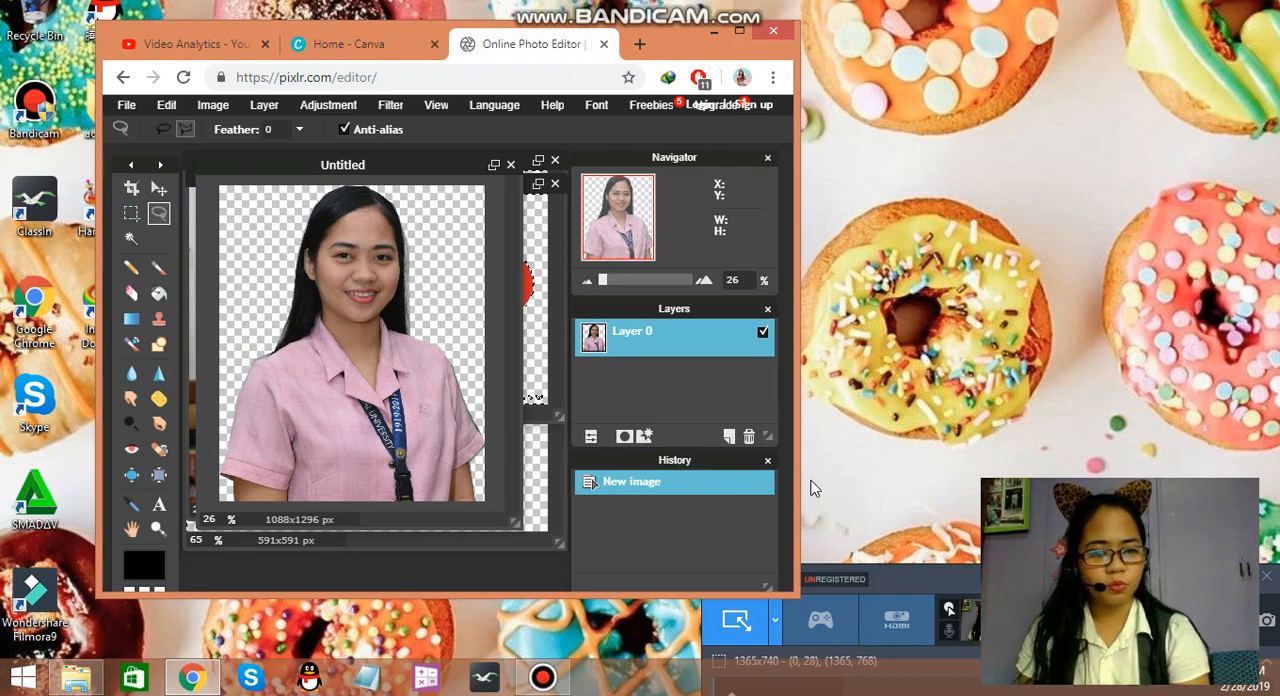
Step: Add a #824a80 outer glow with hardness 0 and size 20 to the girl's layer
click(645, 436)
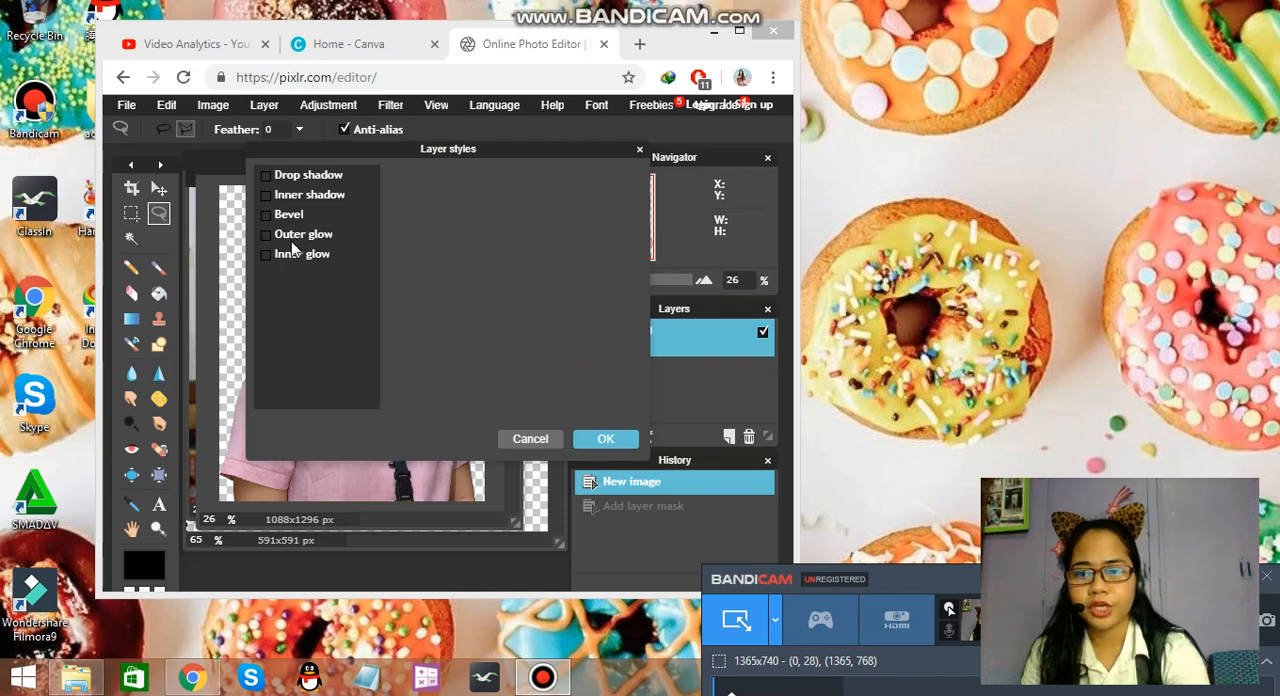
click(265, 234)
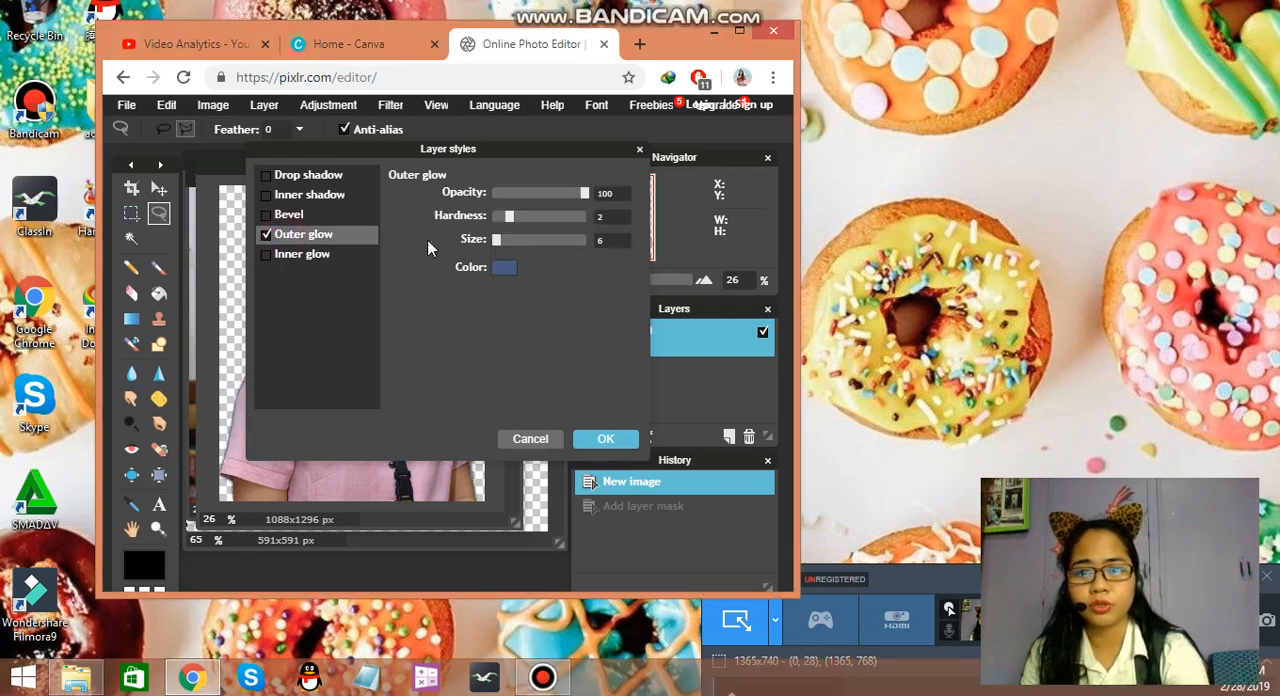
click(505, 267)
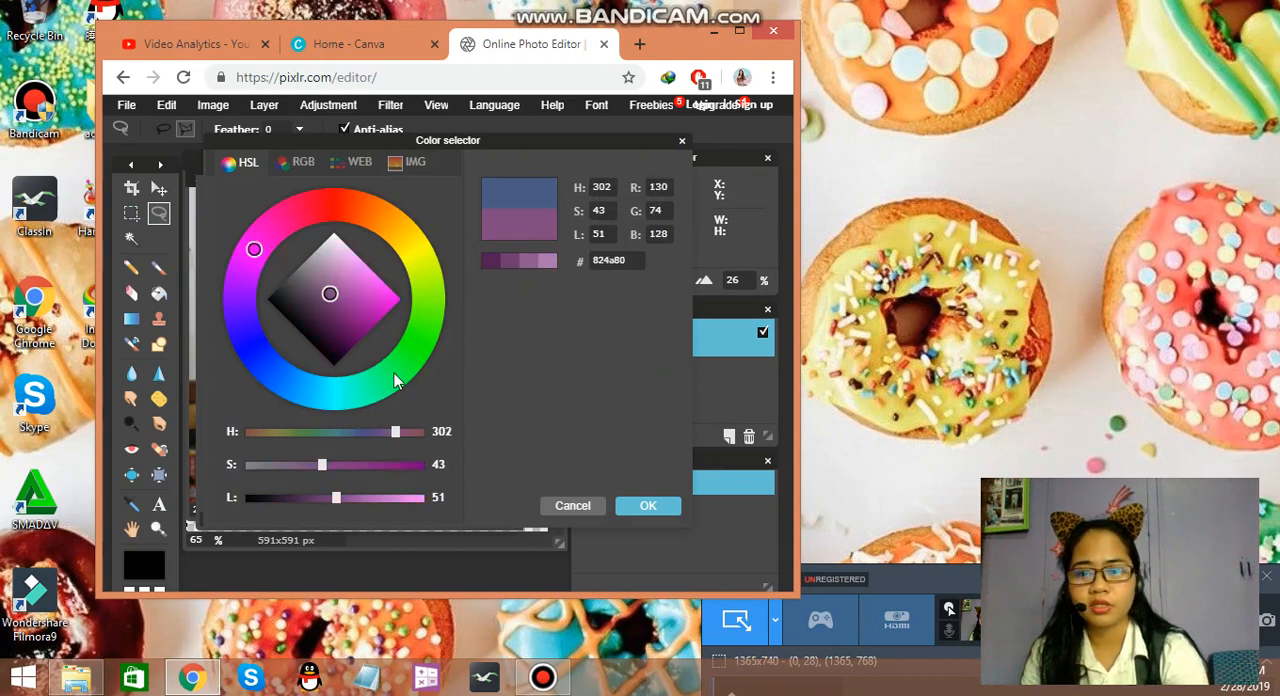
click(648, 505)
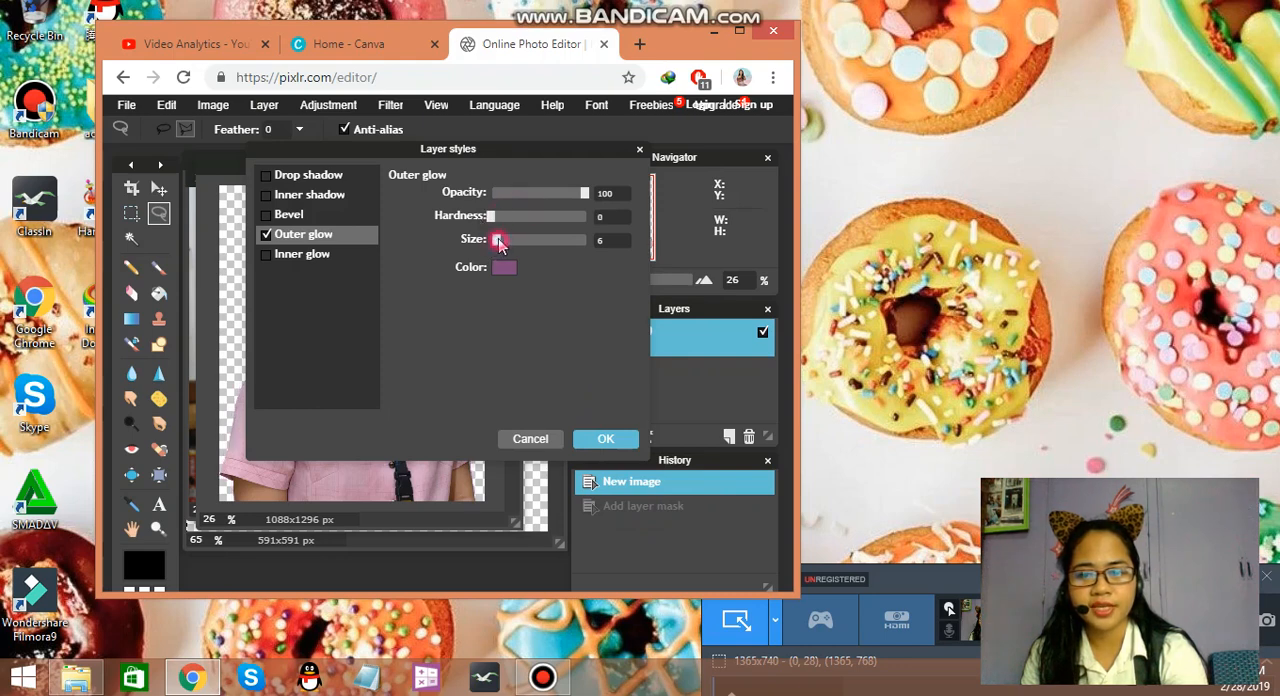
drag(500, 240, 518, 240)
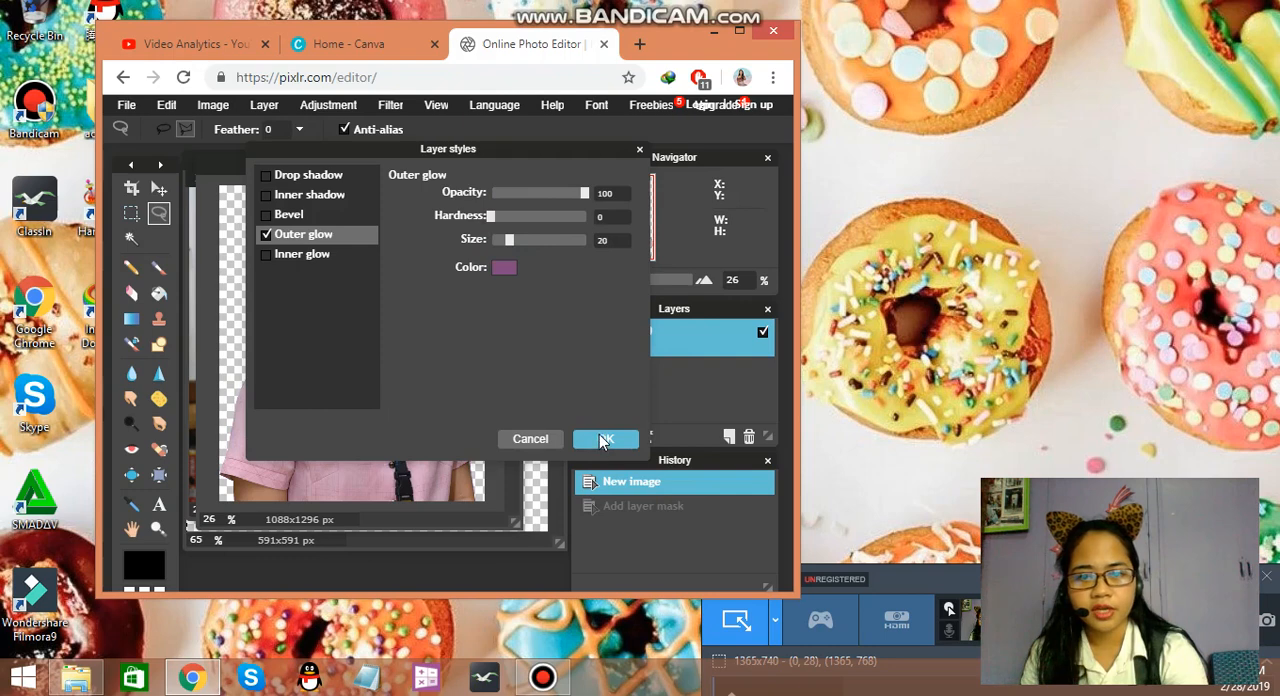
click(605, 439)
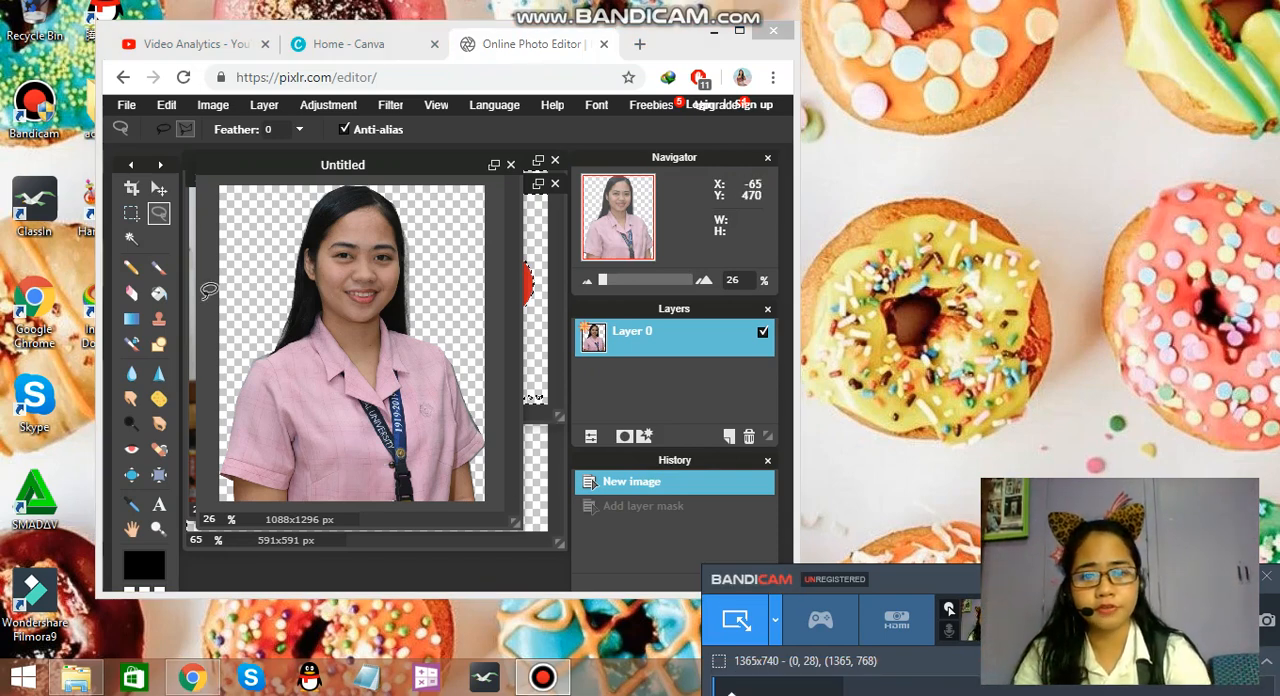
mouse_move(453, 263)
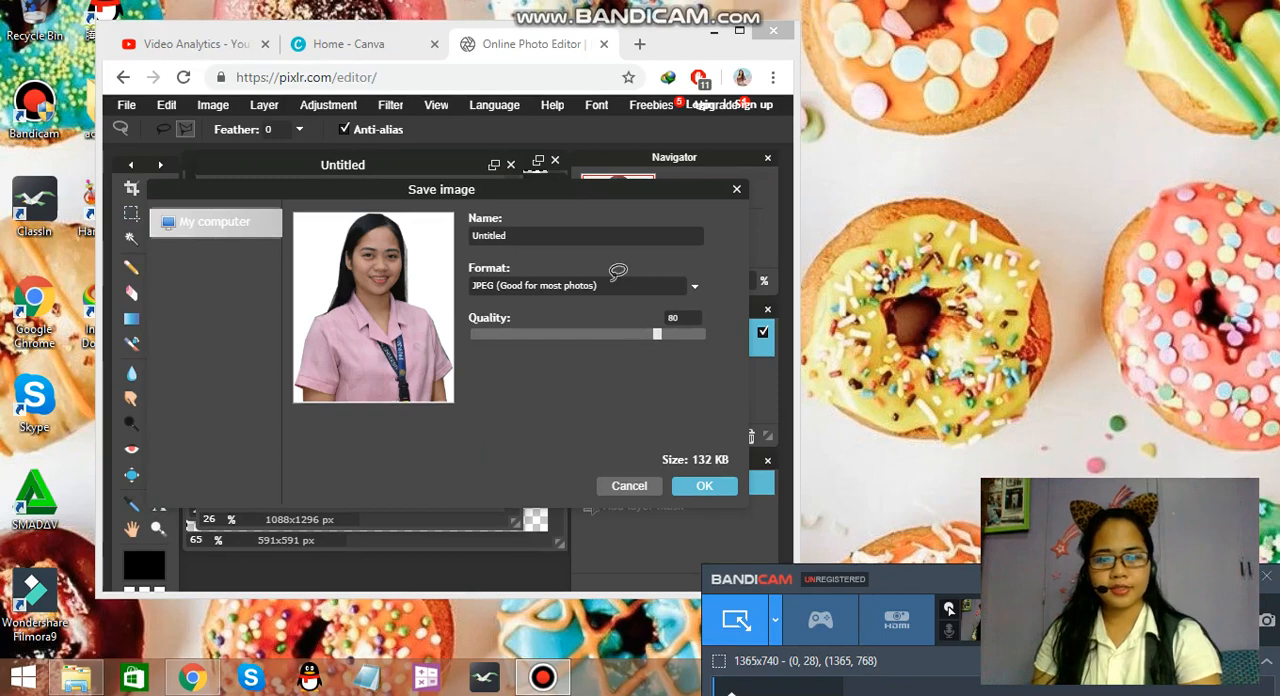
Step: Save the glowing portrait as a PNG named Untitled in Downloads
click(585, 285)
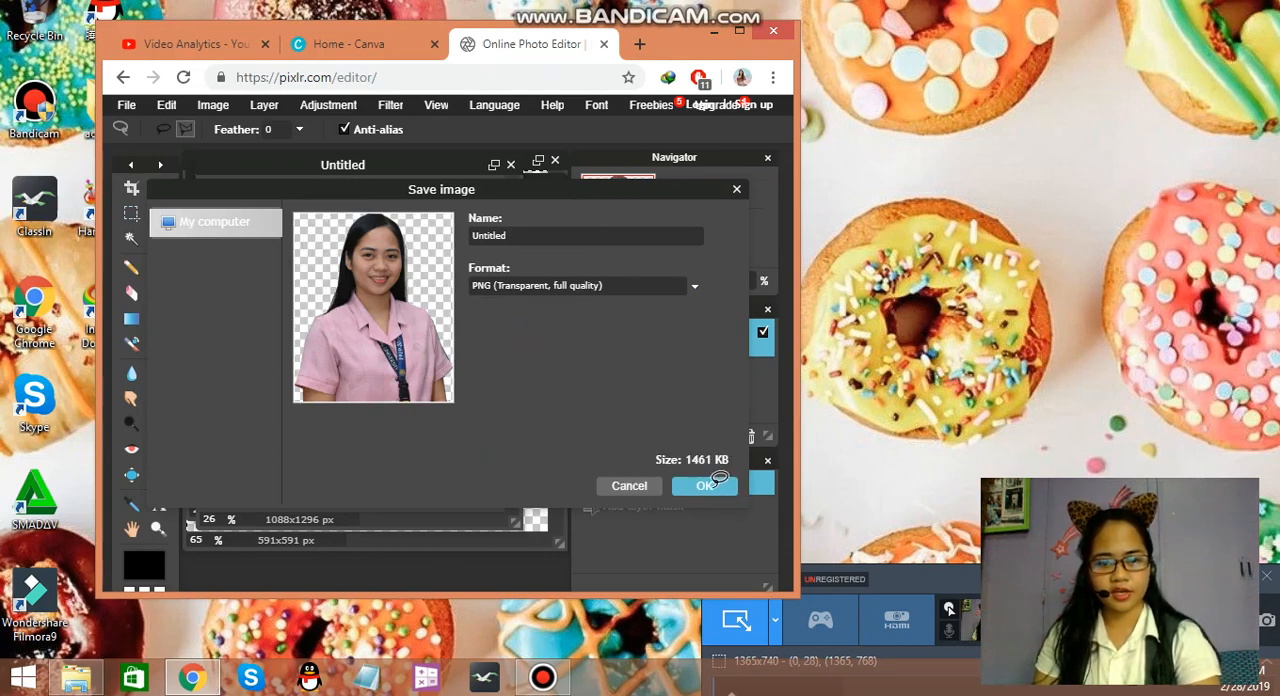
click(705, 485)
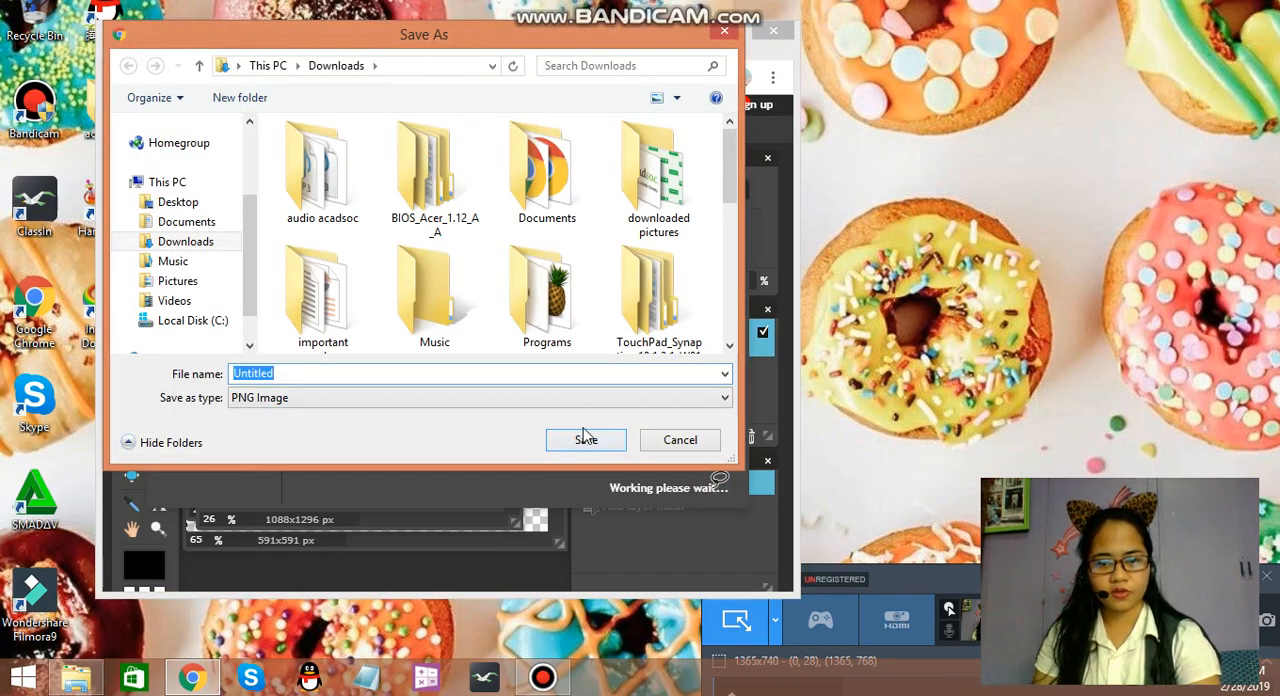
click(585, 440)
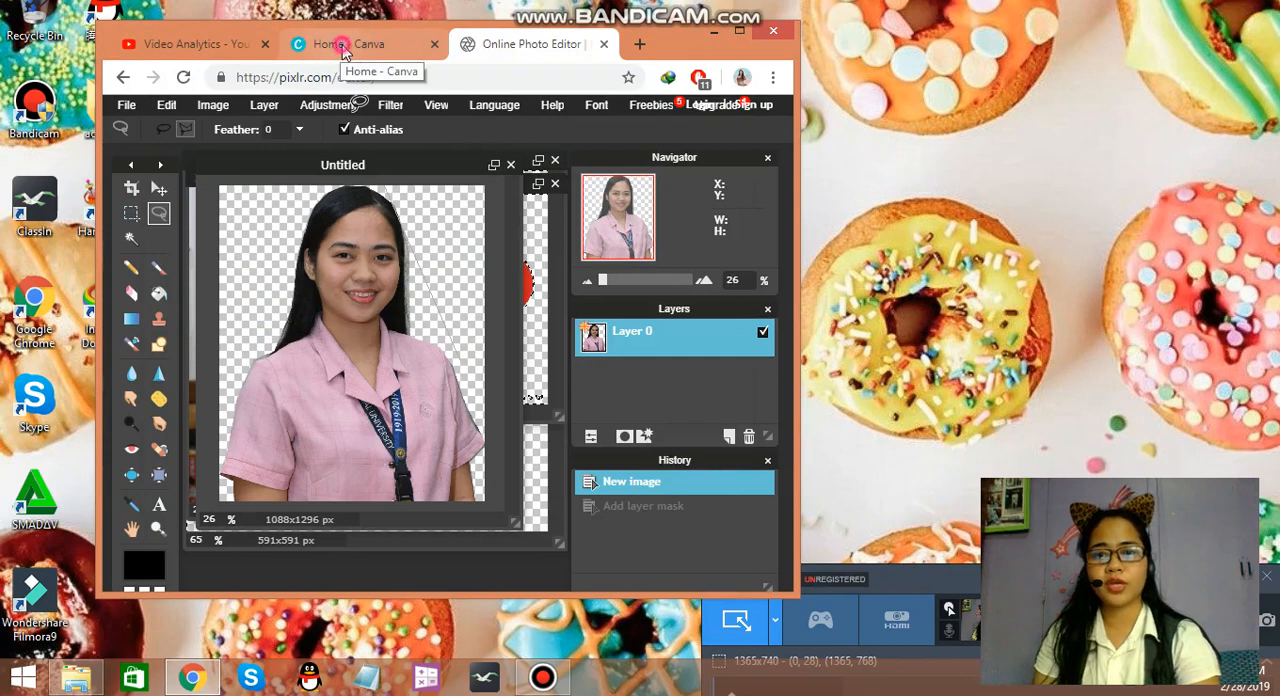
Step: Switch Chrome to the Home - Canva tab
click(360, 44)
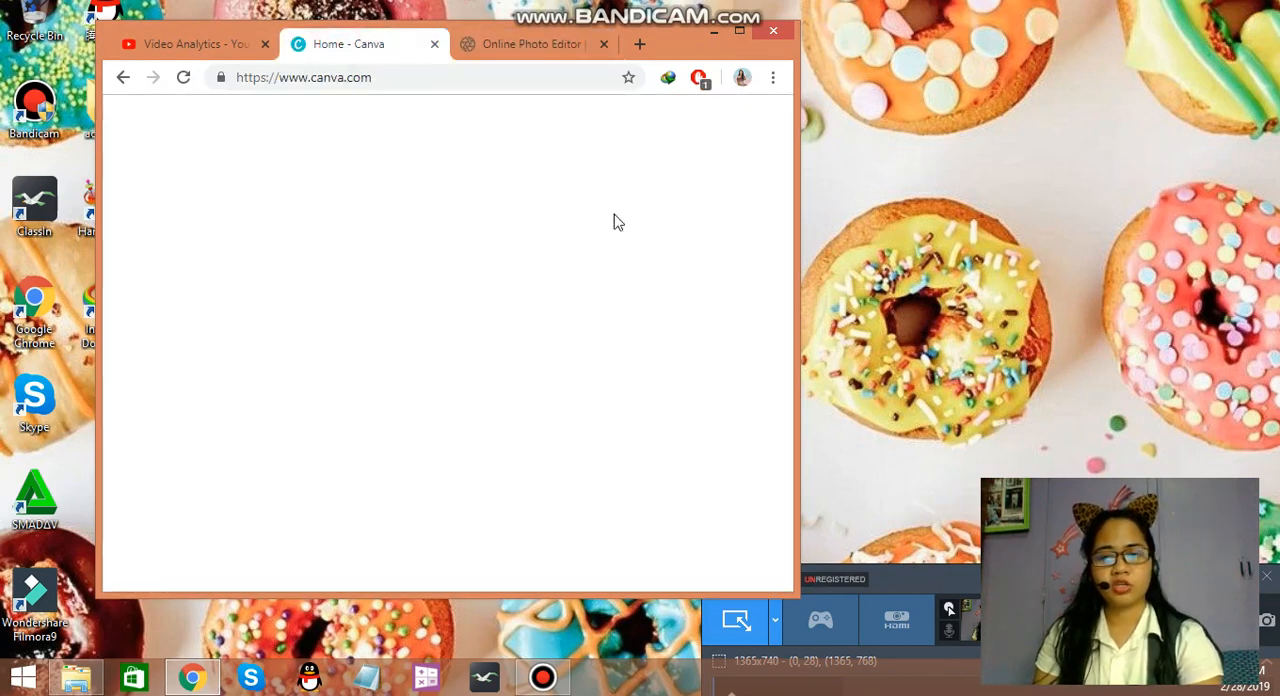
mouse_move(697, 395)
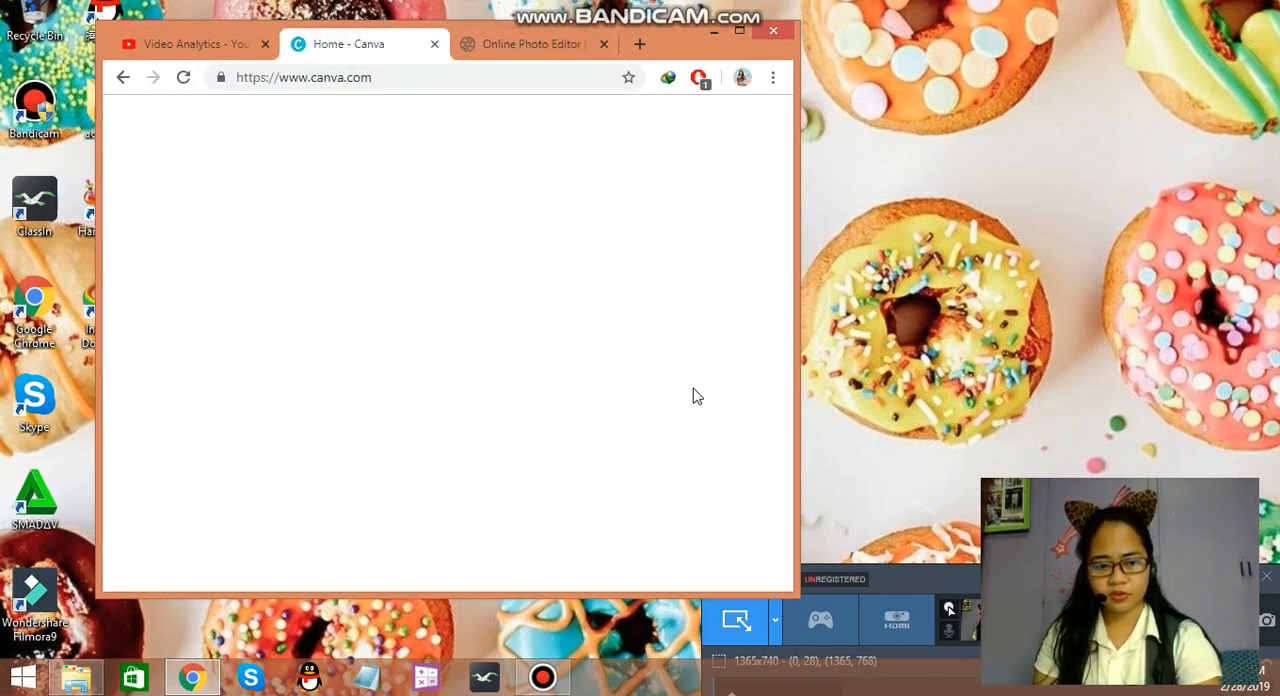
mouse_move(920, 410)
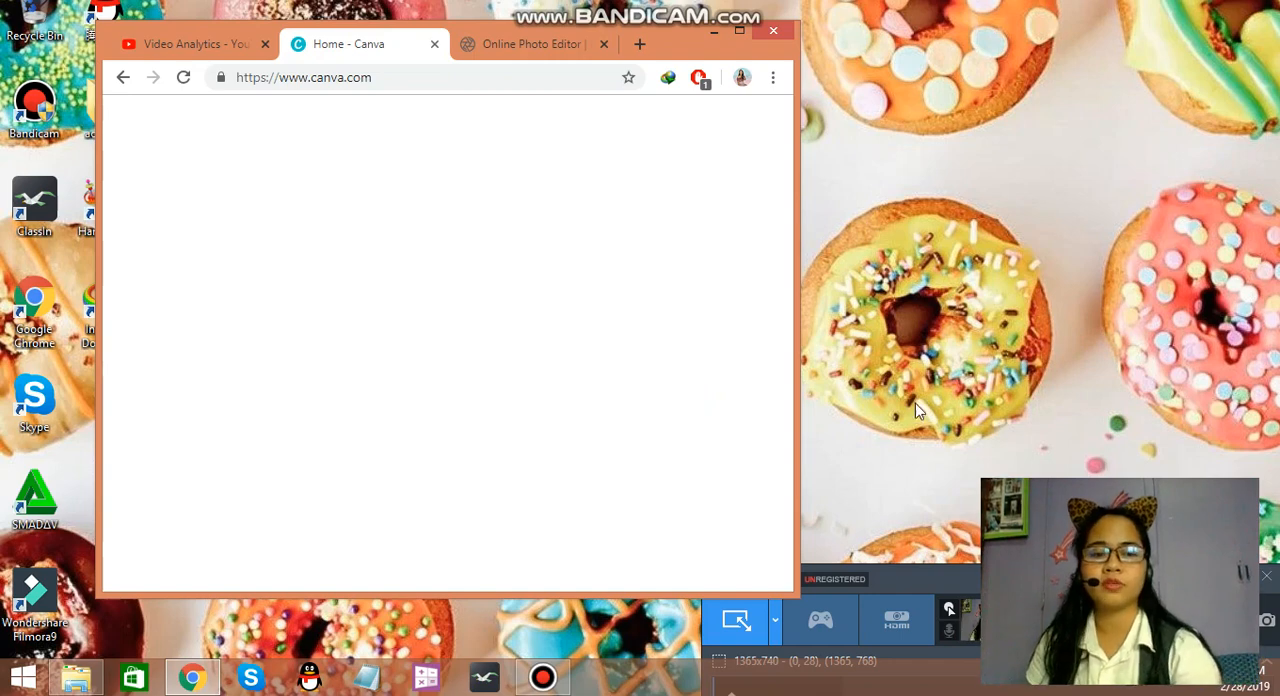